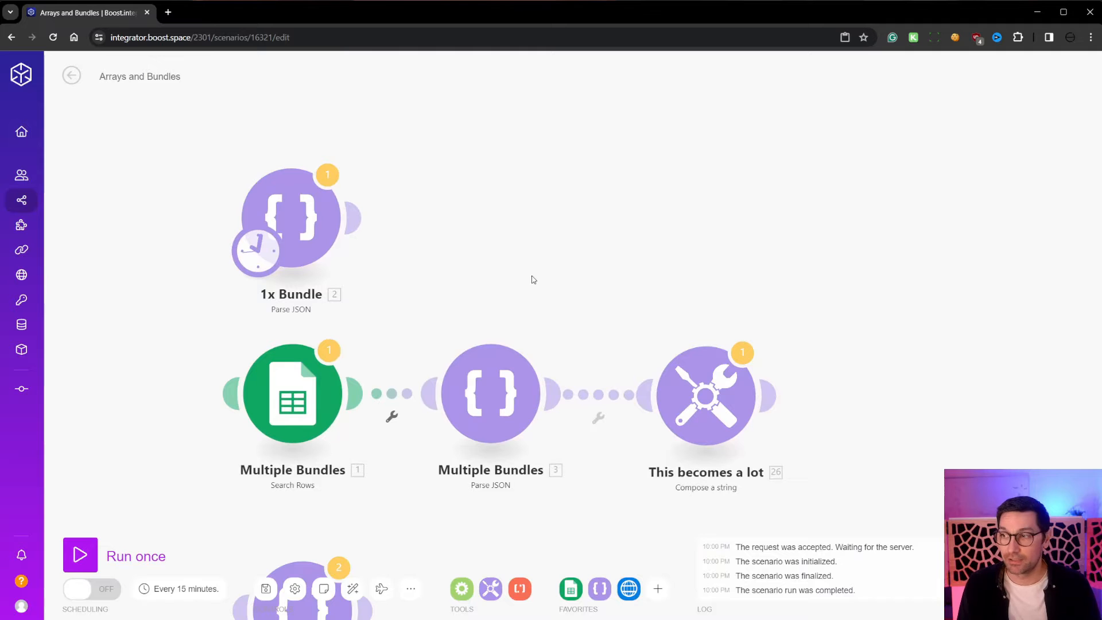
pyautogui.moveTo(503, 264)
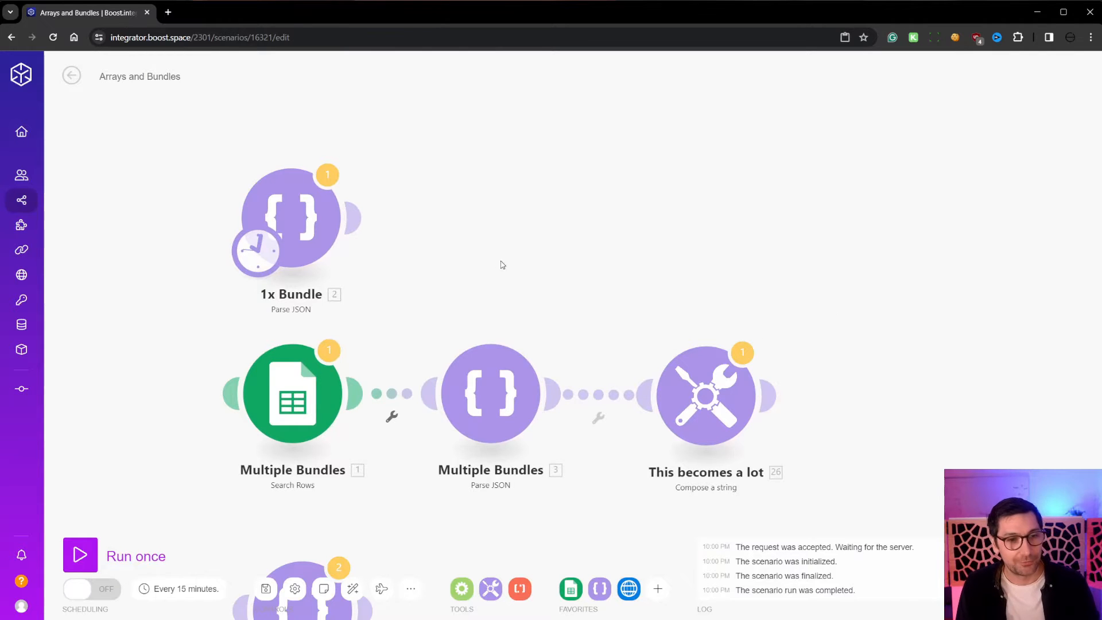
# Step: Review the 1x Bundle module's JSON string with keys item1 through item10
pyautogui.click(290, 218)
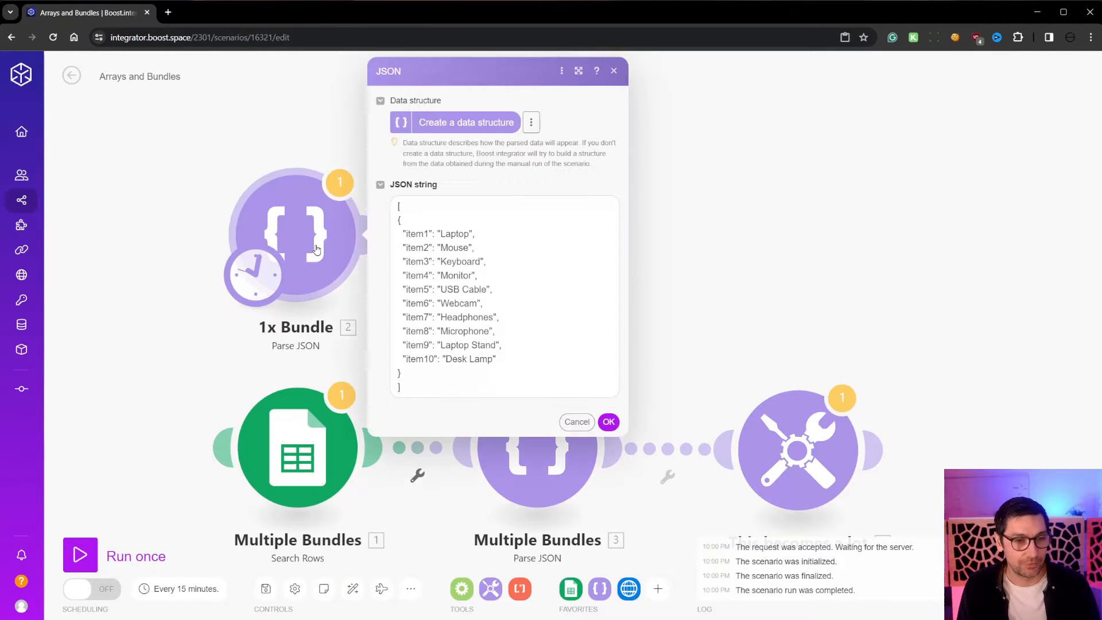
pyautogui.click(610, 261)
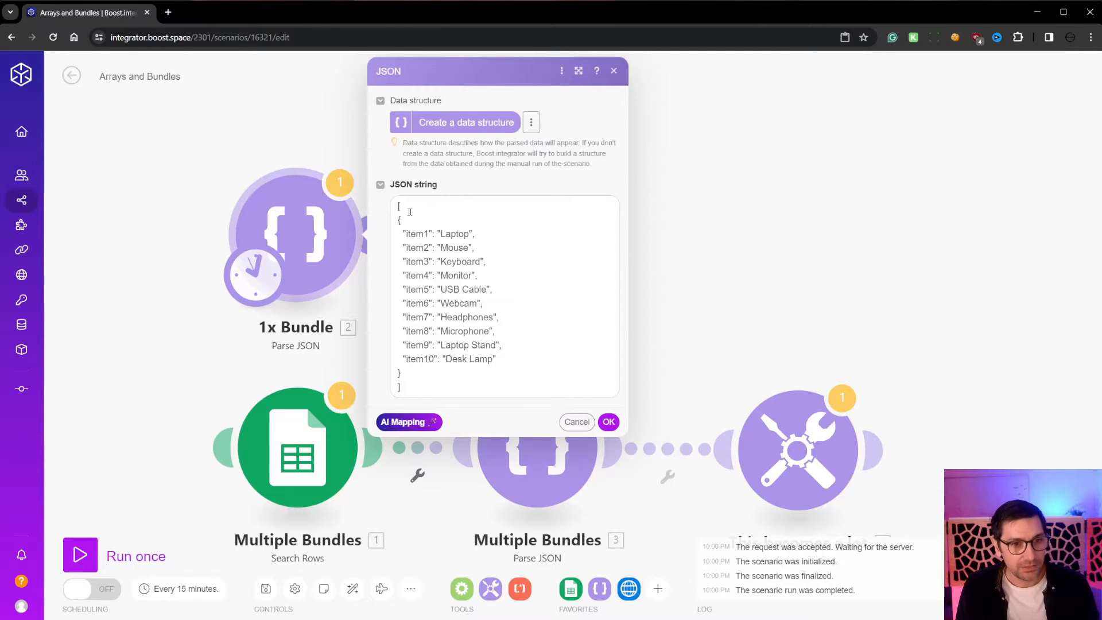
pyautogui.moveTo(331, 263)
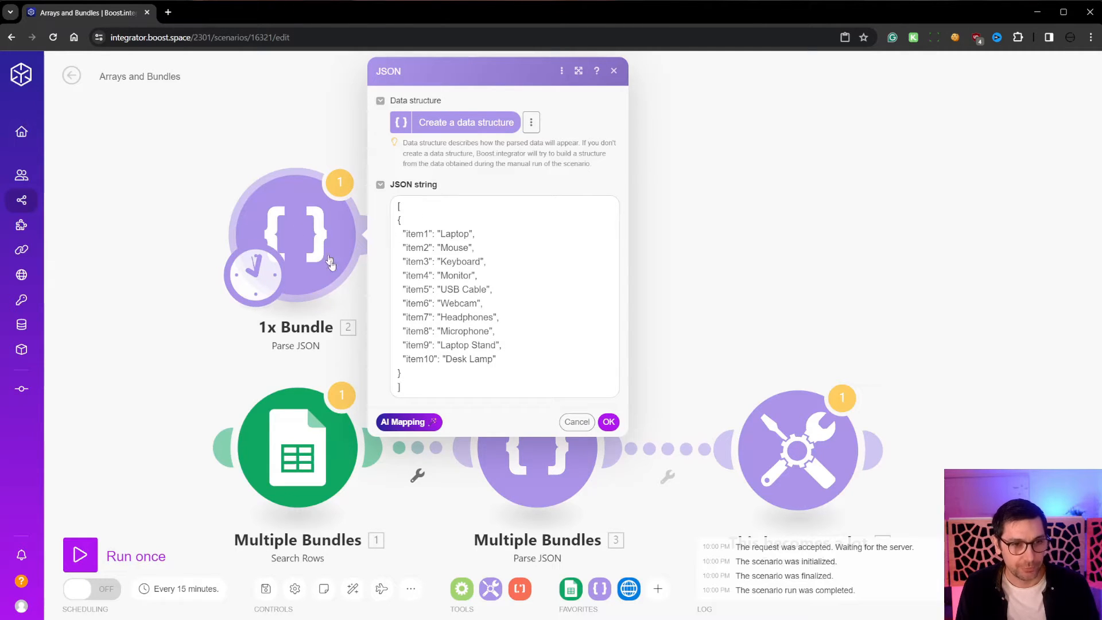
pyautogui.moveTo(309, 329)
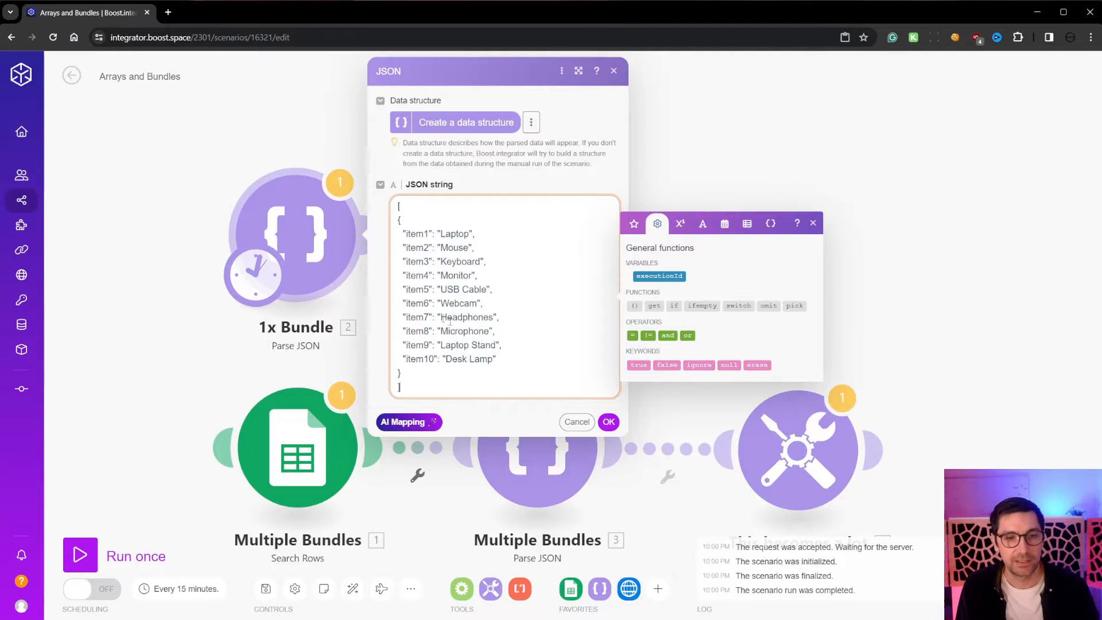
pyautogui.moveTo(371, 285)
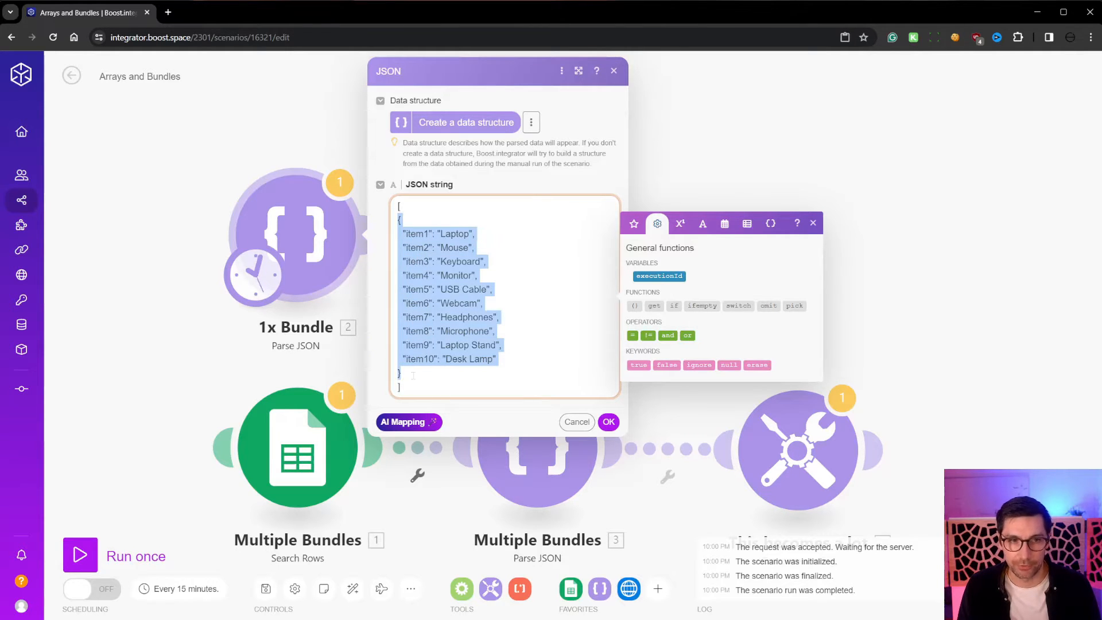
pyautogui.doubleClick(419, 233)
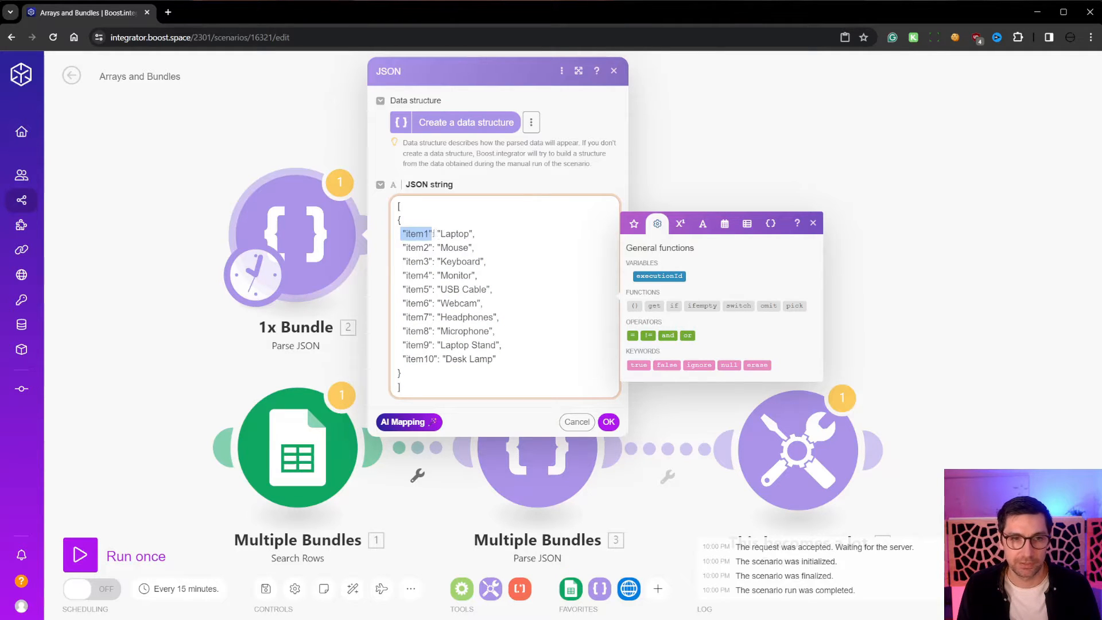
pyautogui.doubleClick(455, 233)
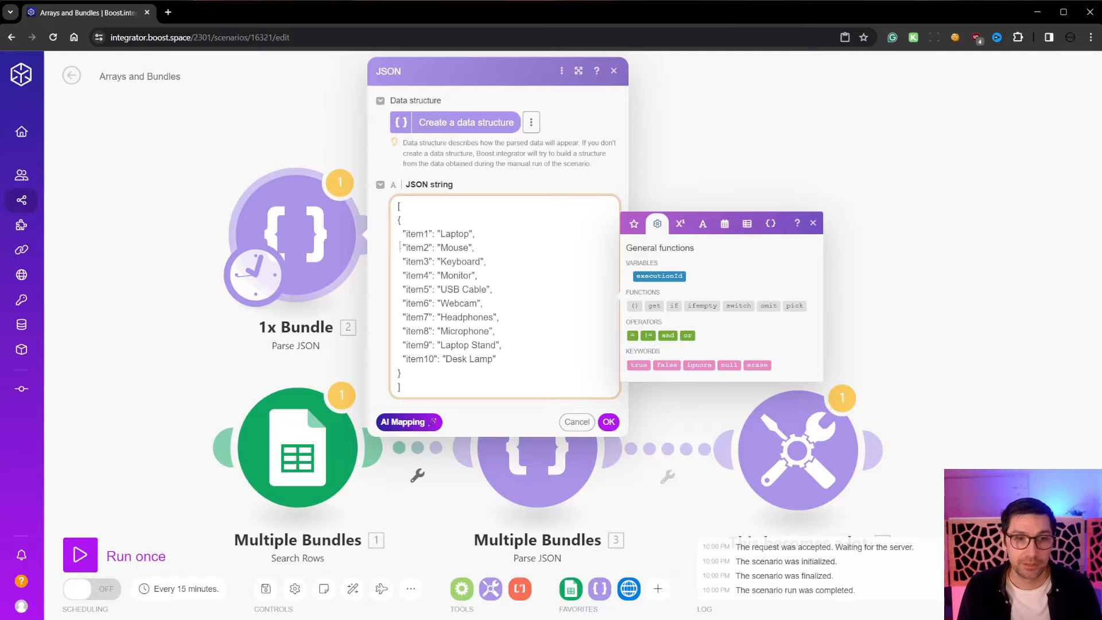
pyautogui.doubleClick(438, 248)
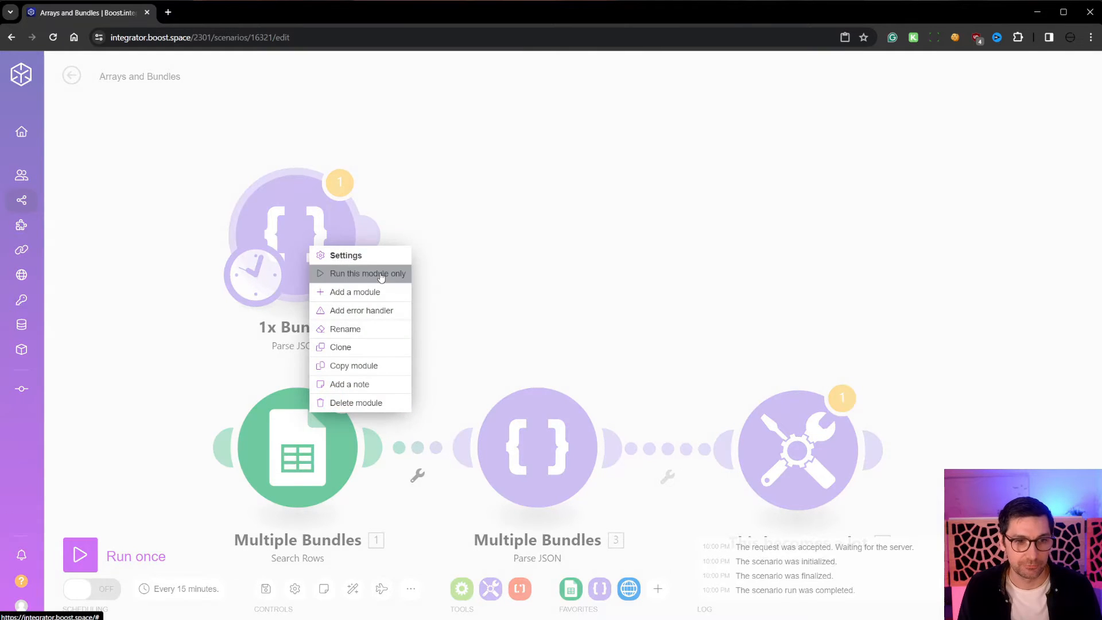
# Step: Run just the 1x Bundle module and close its one-bundle, ten-item output
pyautogui.click(369, 273)
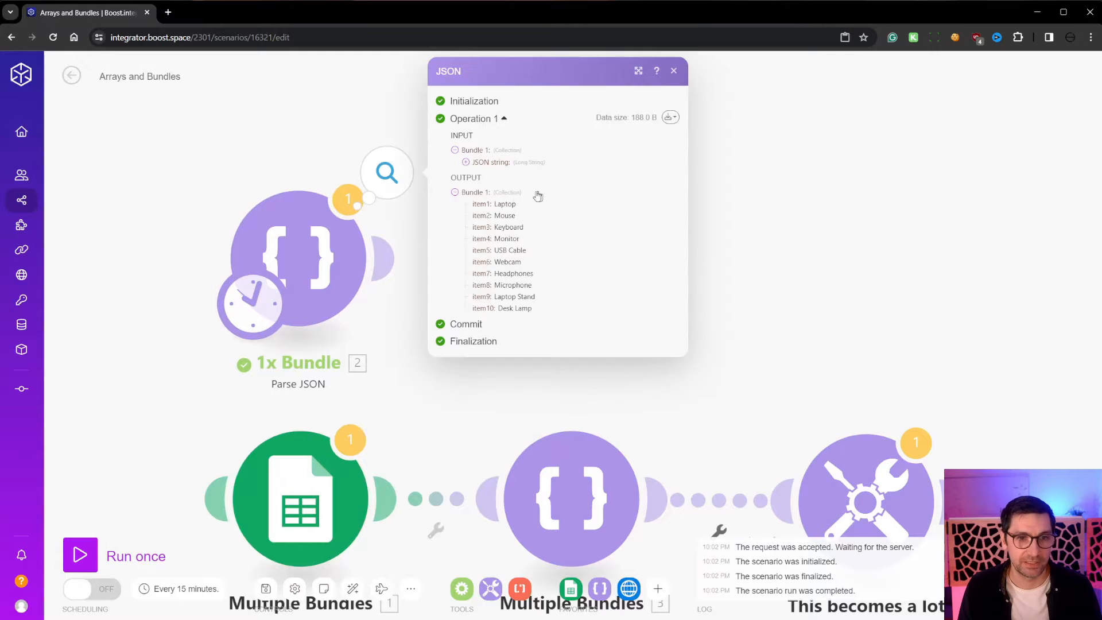
pyautogui.moveTo(546, 202)
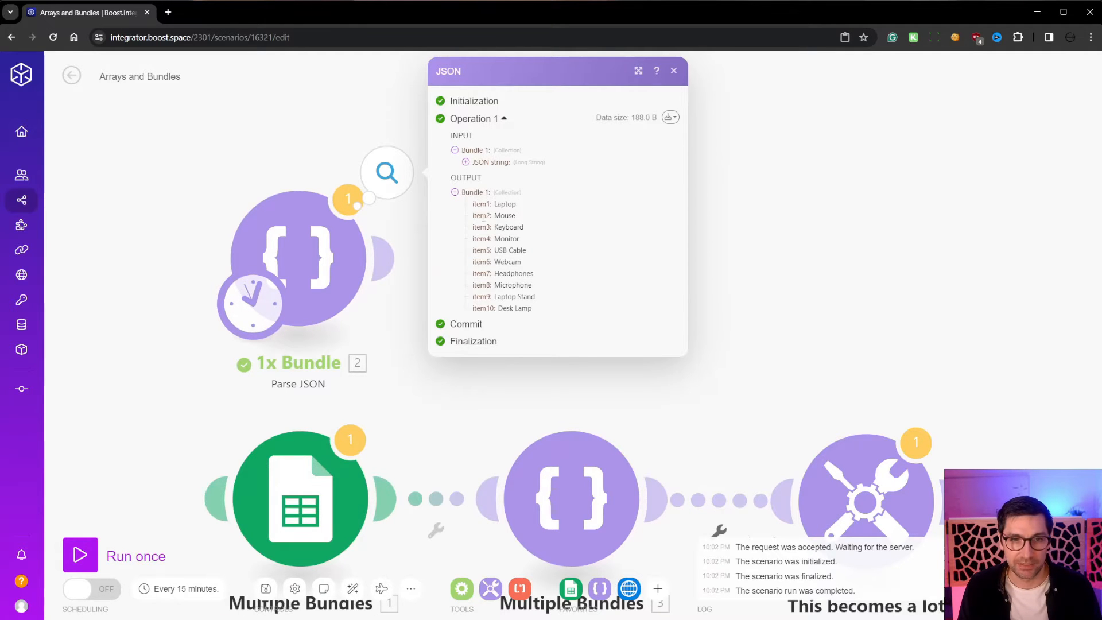
pyautogui.moveTo(516, 216)
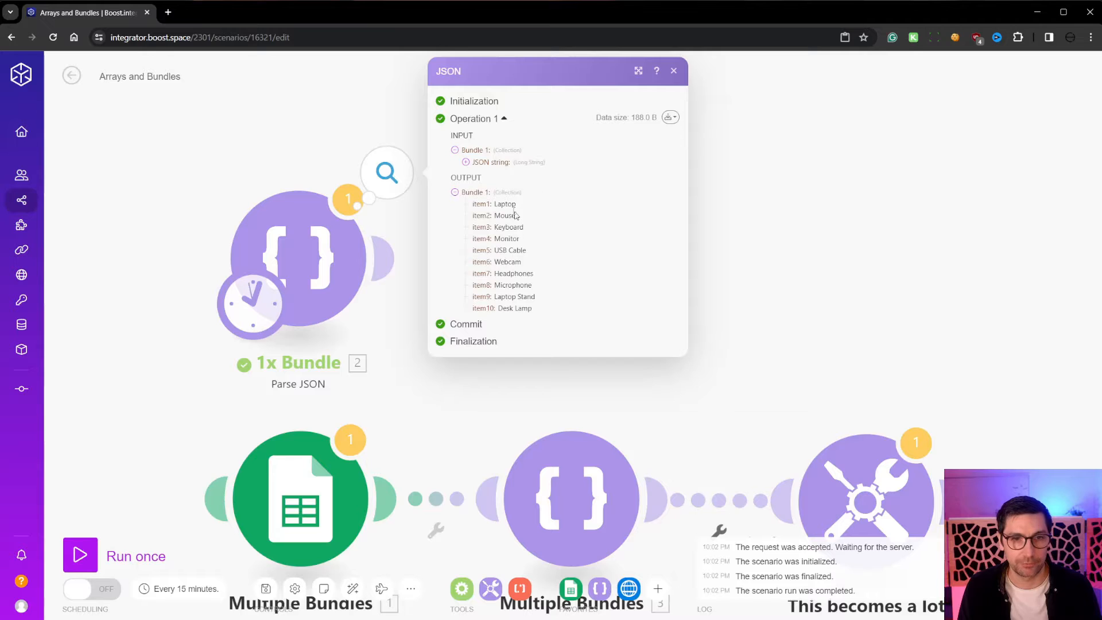
pyautogui.moveTo(502, 232)
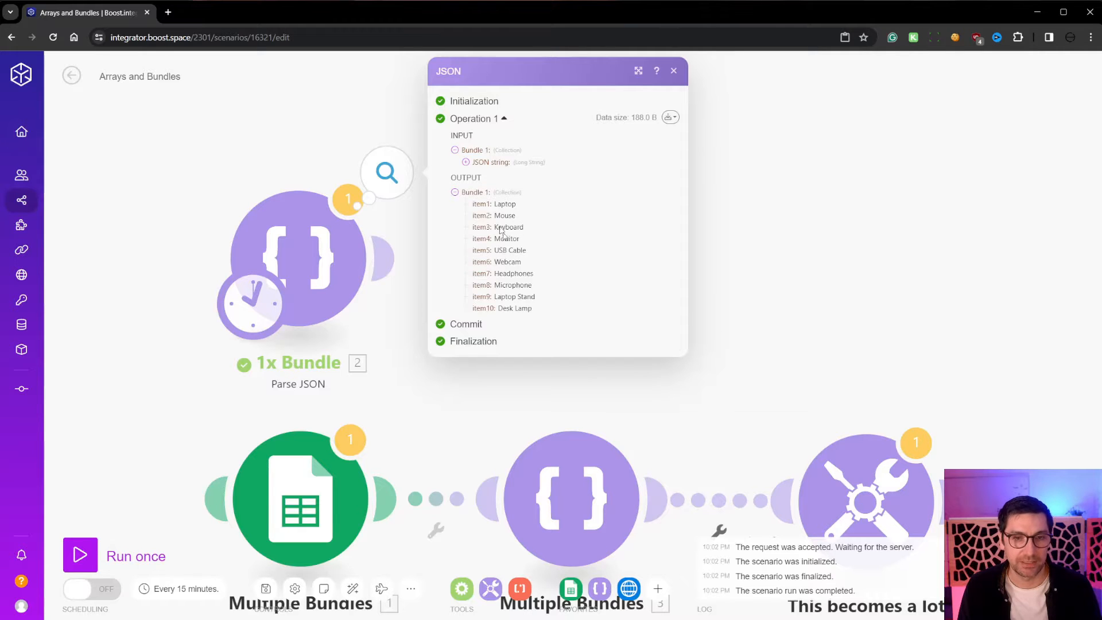
pyautogui.moveTo(562, 259)
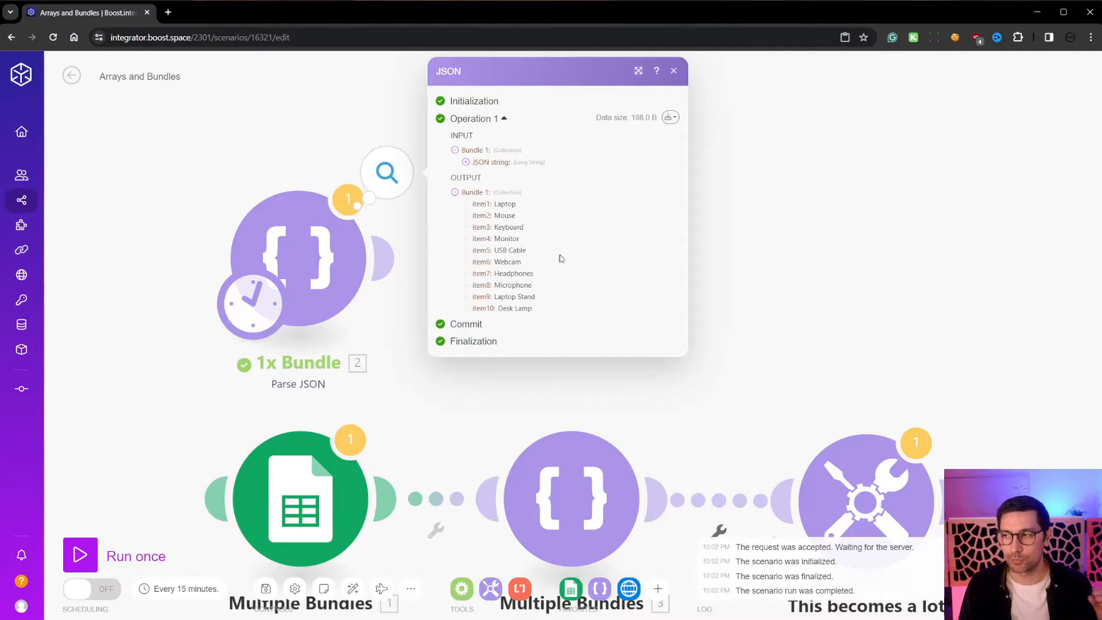
pyautogui.moveTo(538, 314)
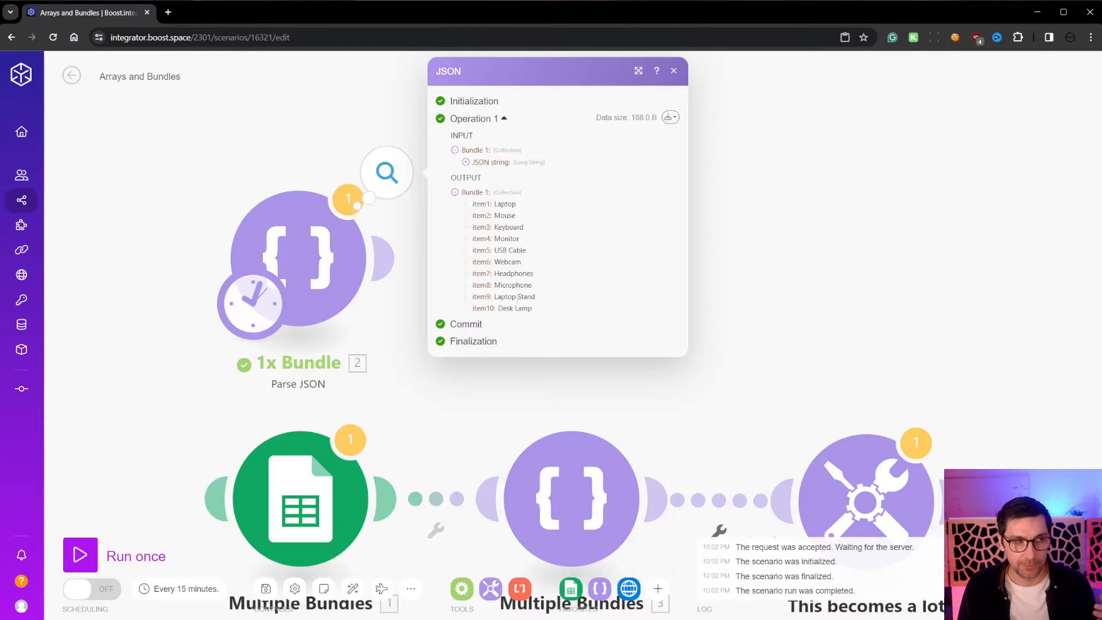
pyautogui.moveTo(543, 284)
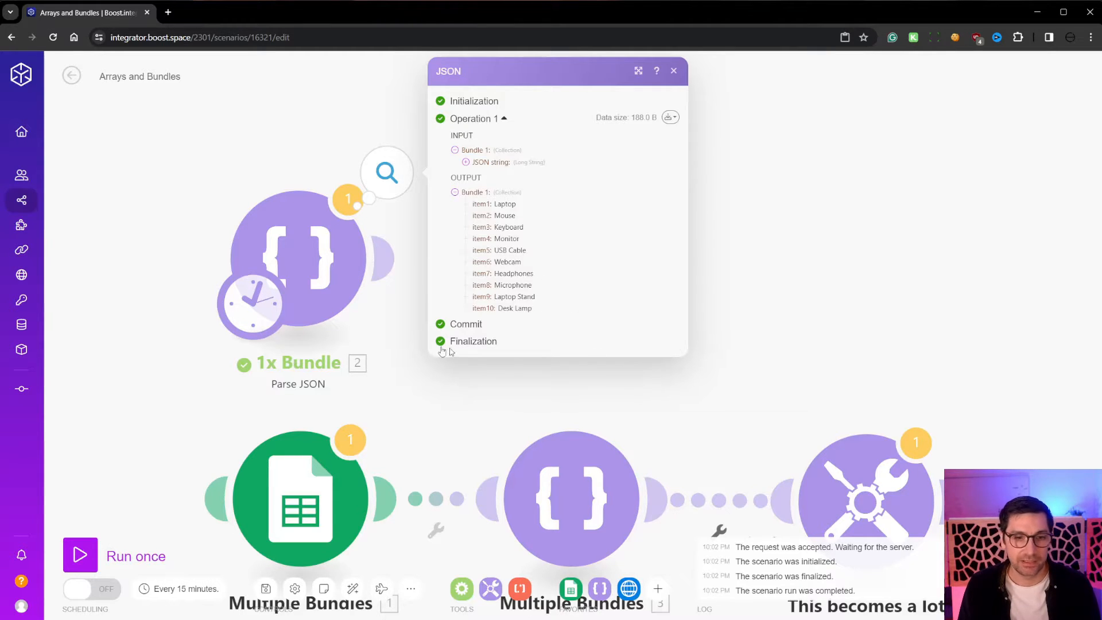
pyautogui.moveTo(540, 381)
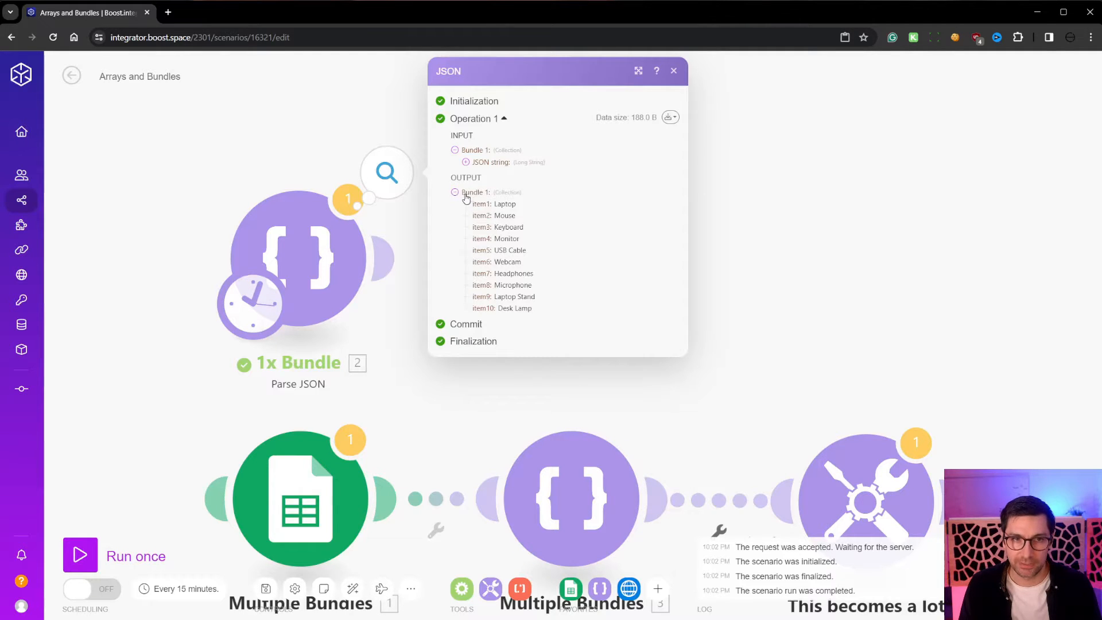
pyautogui.moveTo(476, 192)
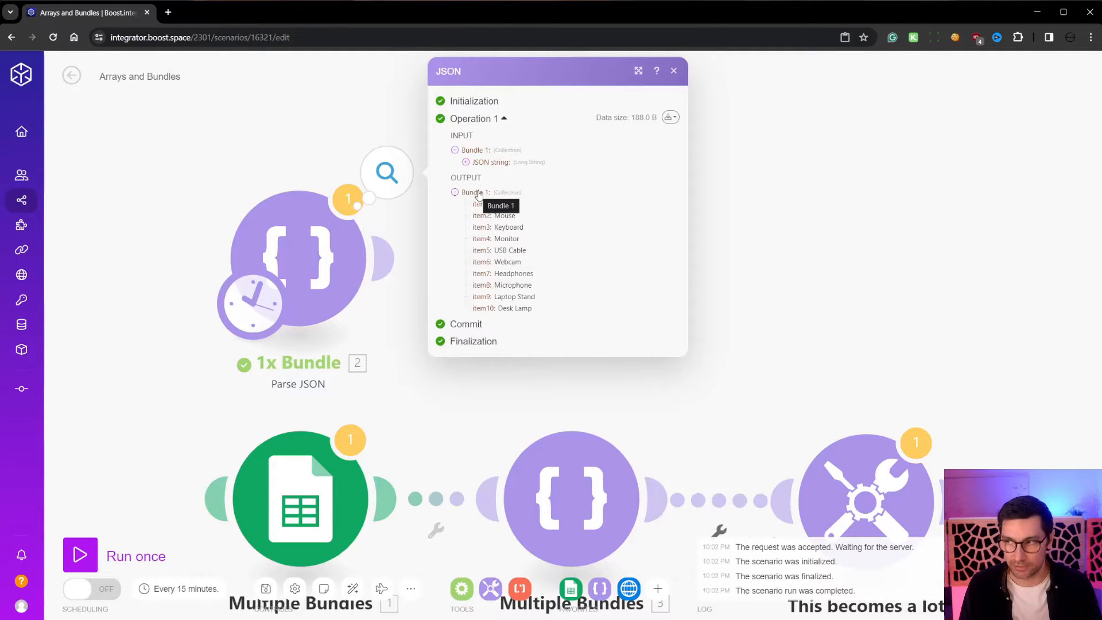
pyautogui.moveTo(441, 350)
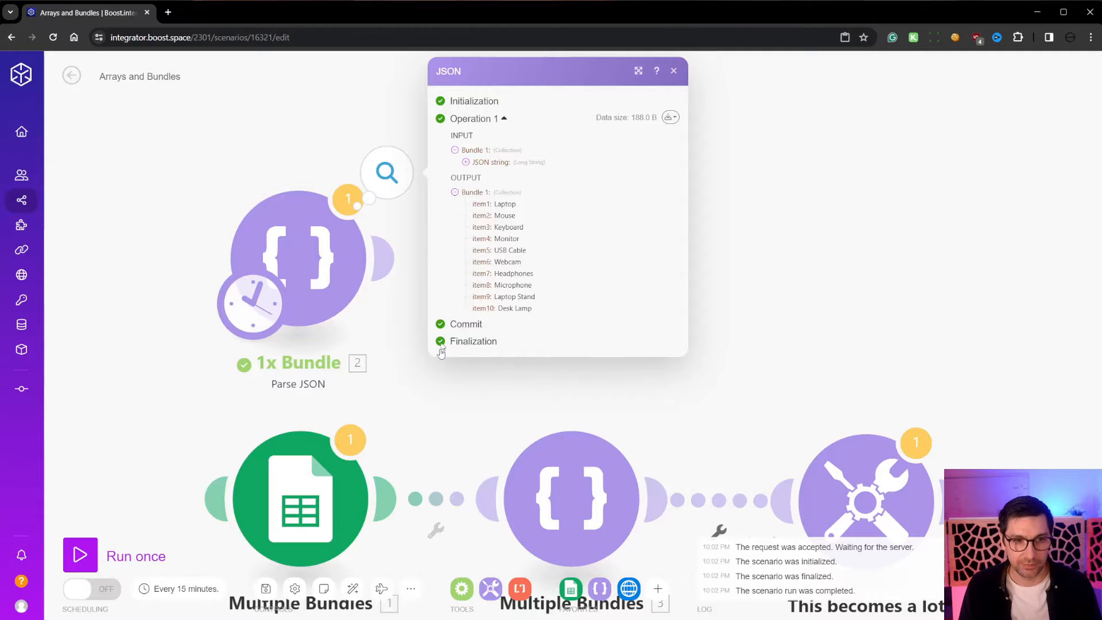
pyautogui.click(673, 70)
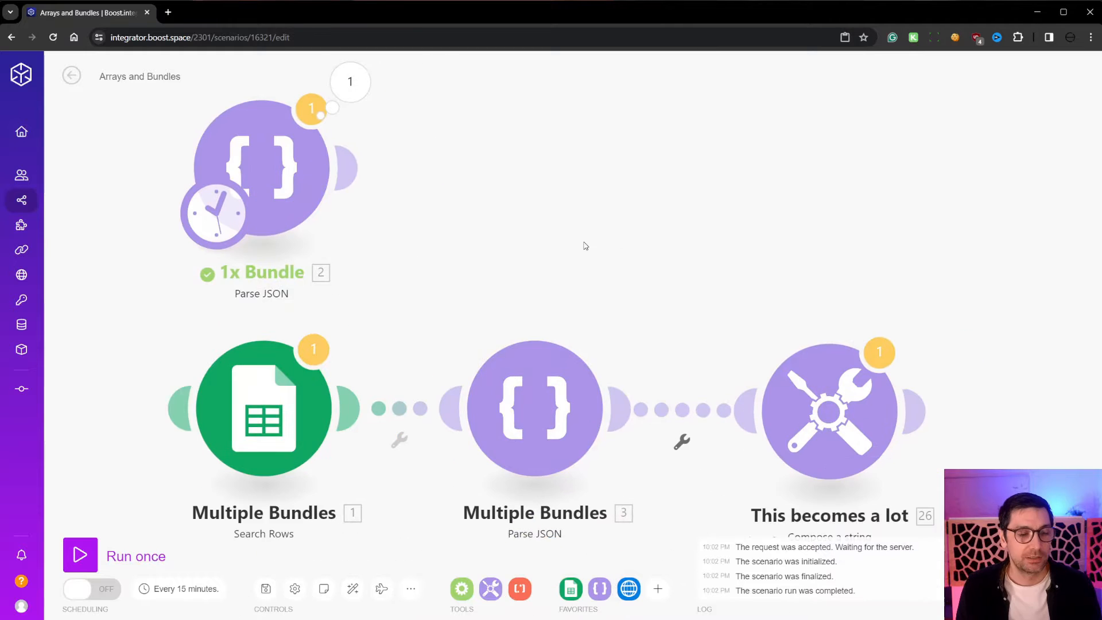
# Step: Review the Multiple Bundles JSON string, highlighting the Laptop and Mouse product objects
pyautogui.scroll(-3)
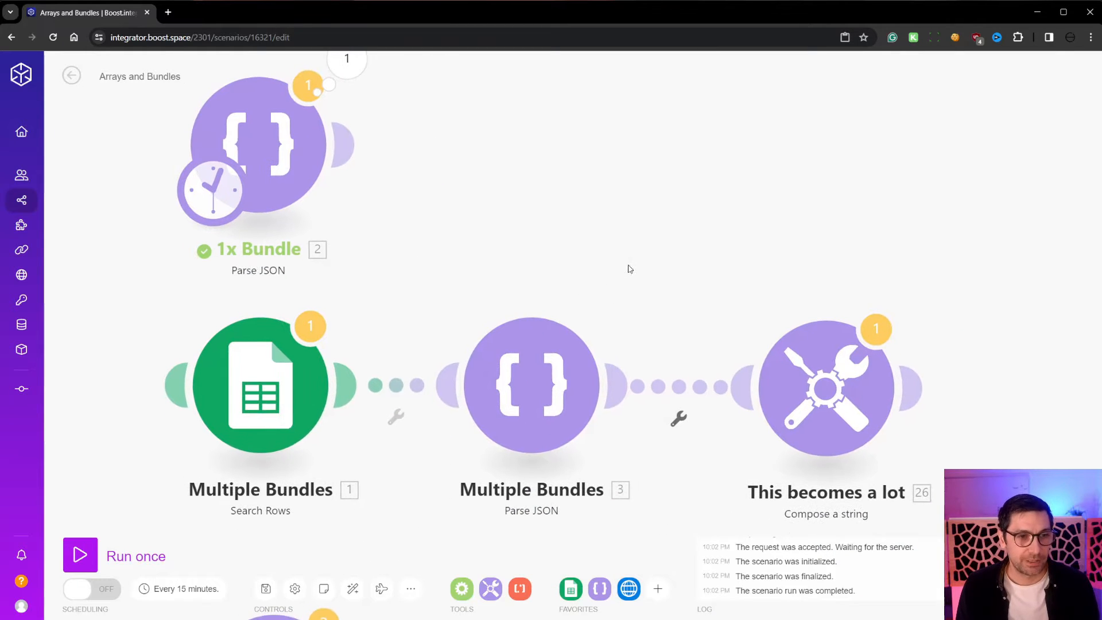
pyautogui.moveTo(562, 237)
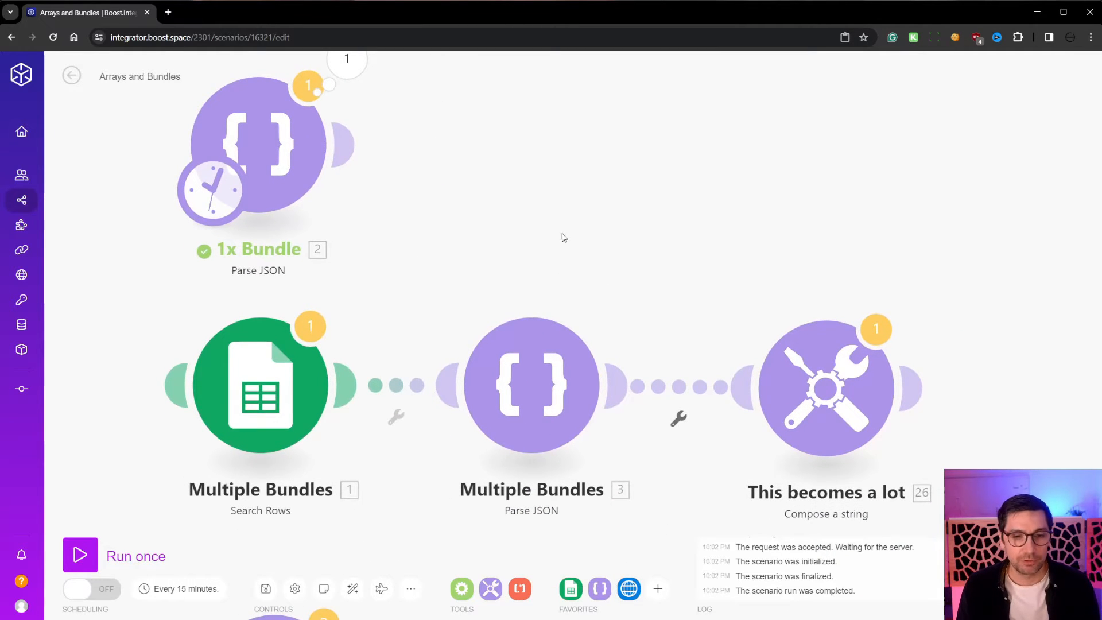
pyautogui.click(531, 385)
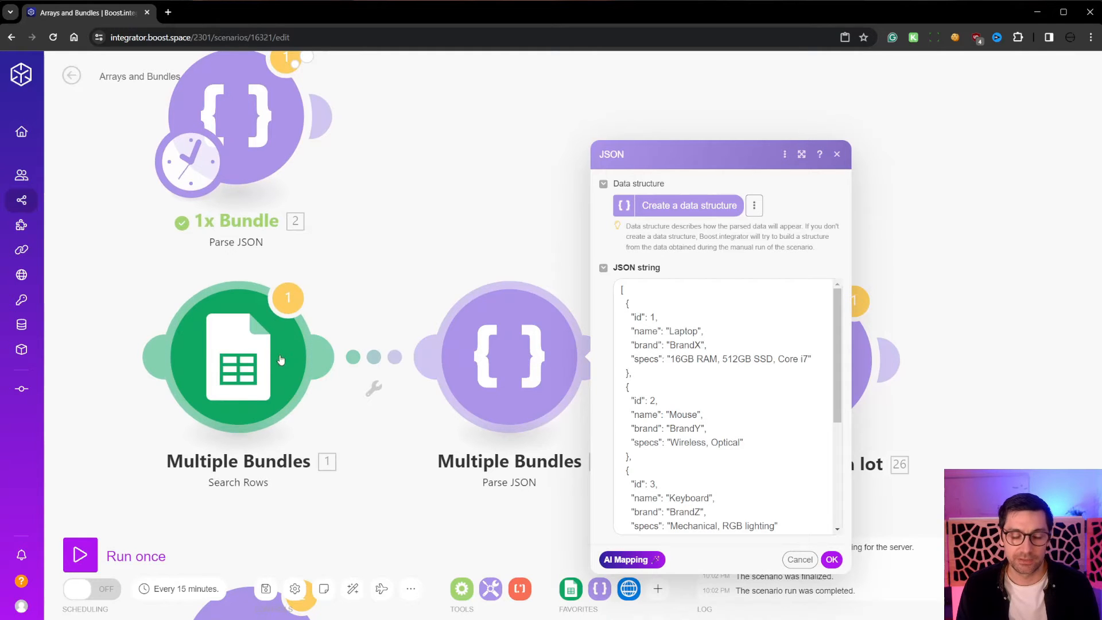
pyautogui.moveTo(311, 368)
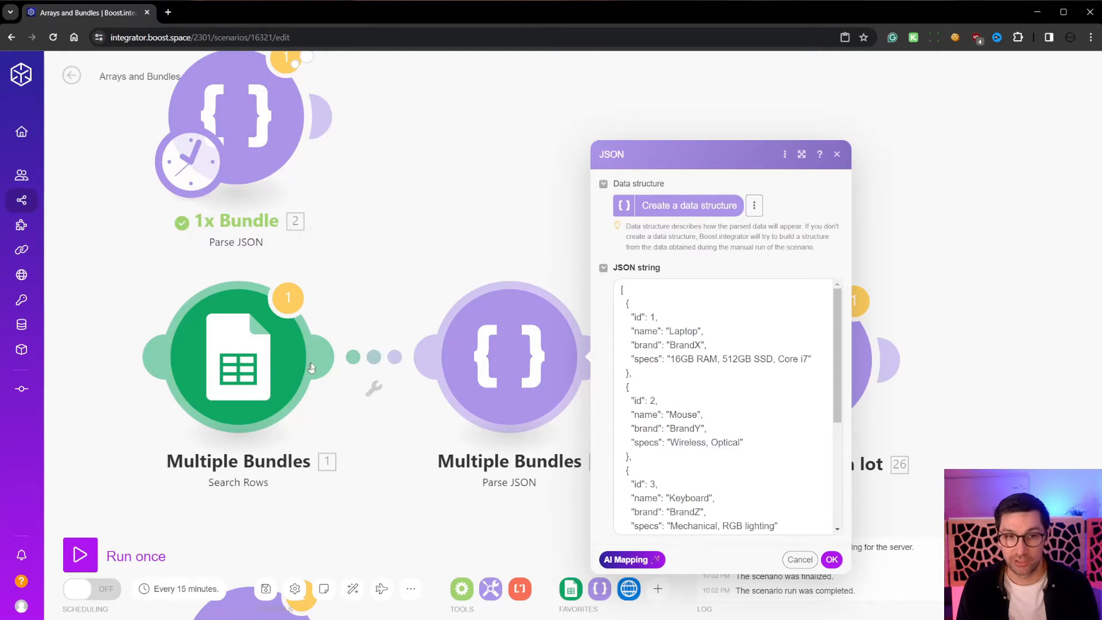
pyautogui.moveTo(519, 335)
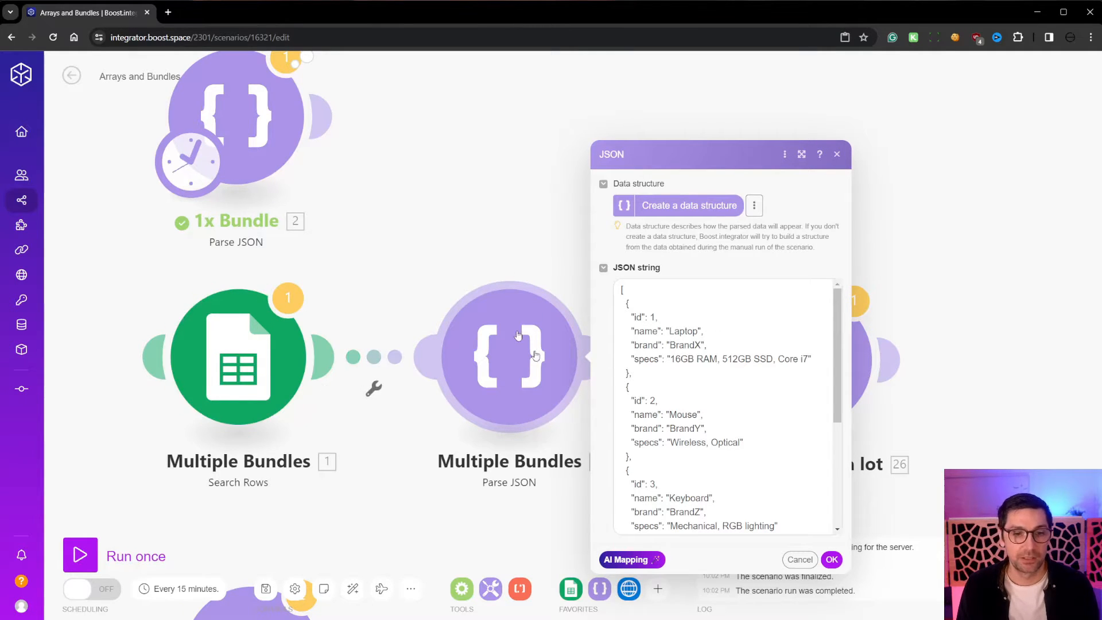
pyautogui.moveTo(544, 361)
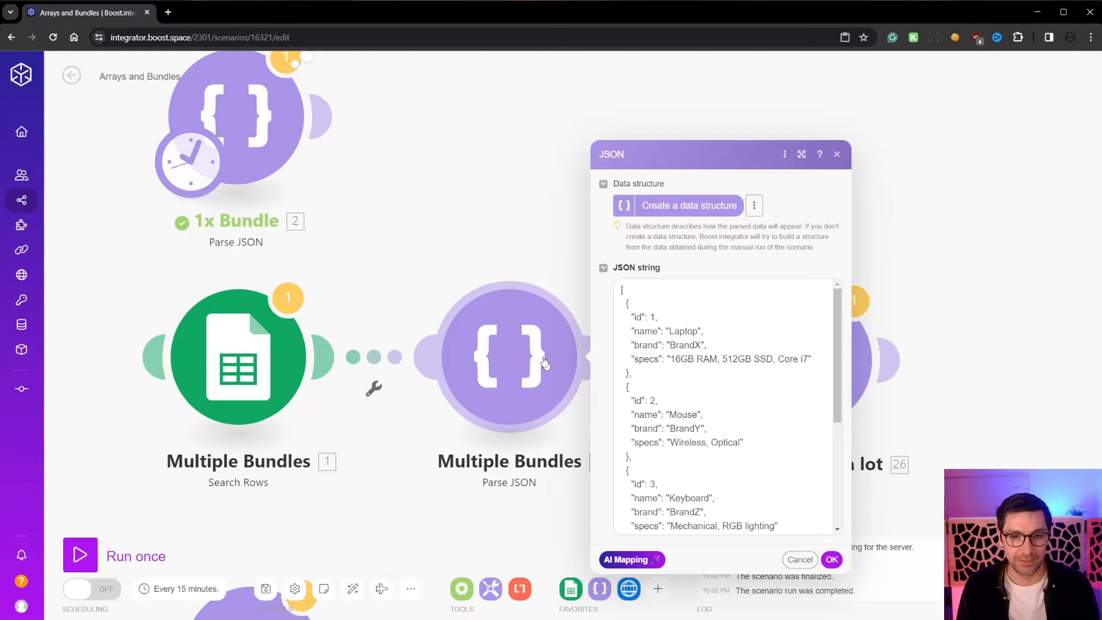
pyautogui.click(724, 397)
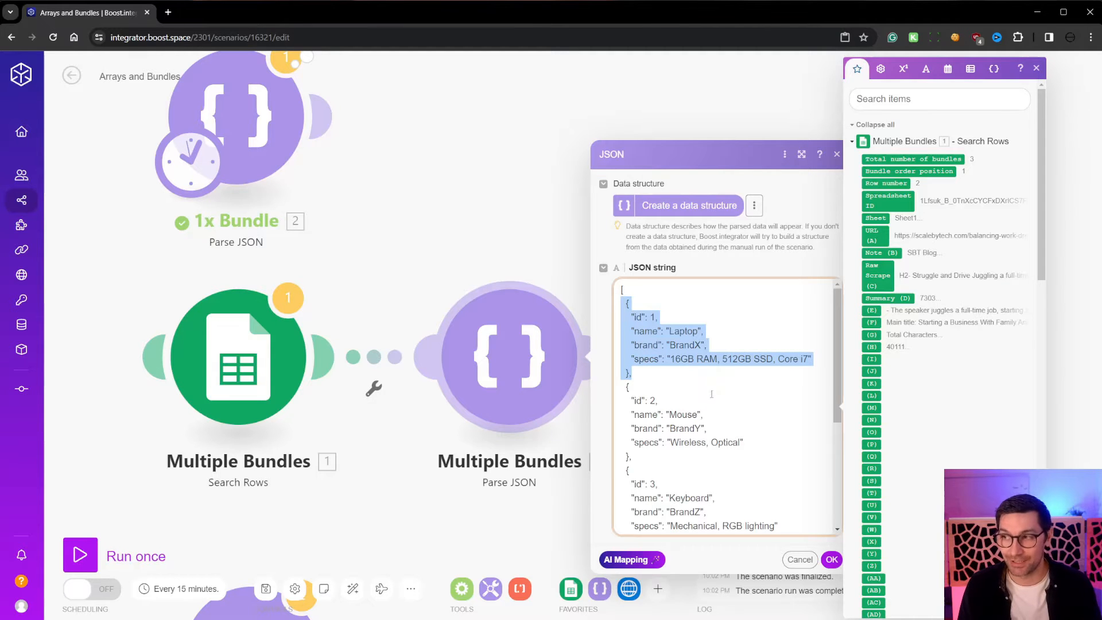
pyautogui.click(618, 289)
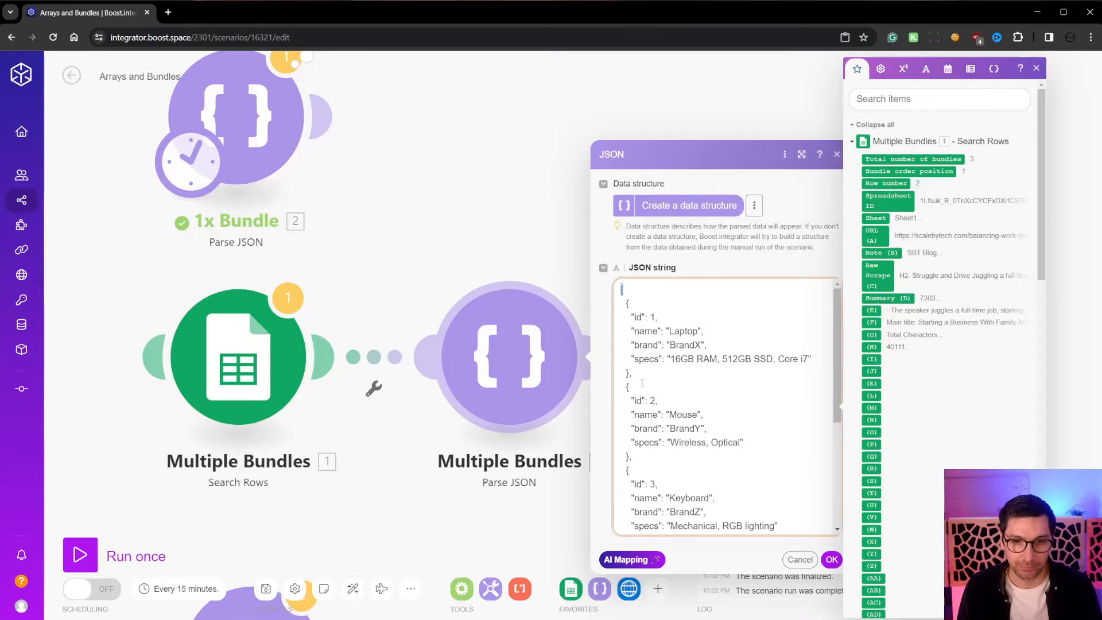
pyautogui.click(624, 303)
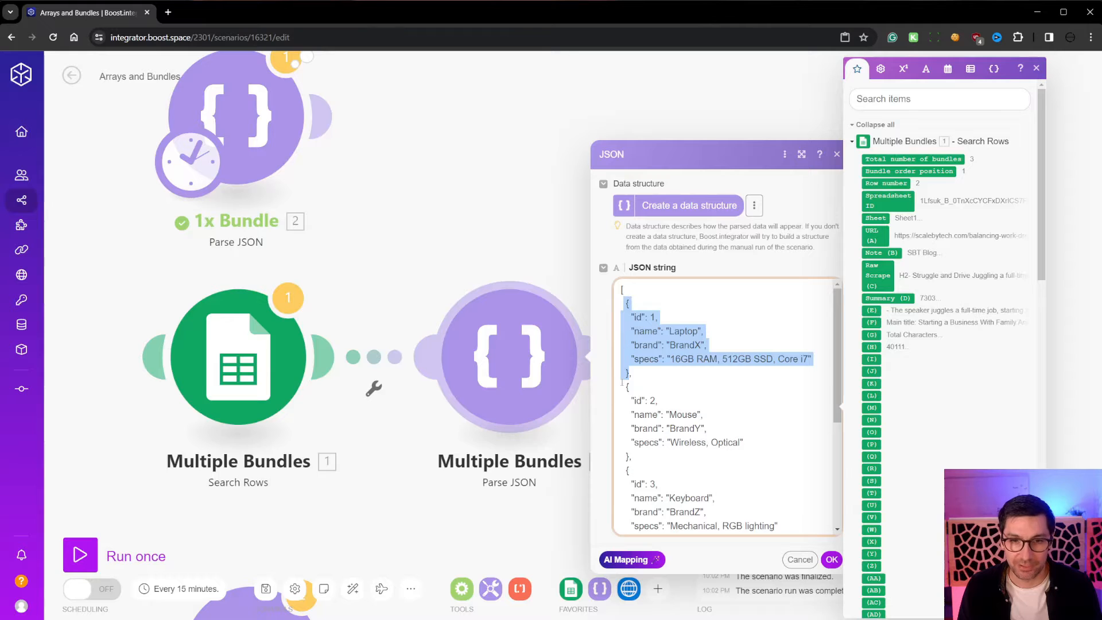
pyautogui.click(633, 317)
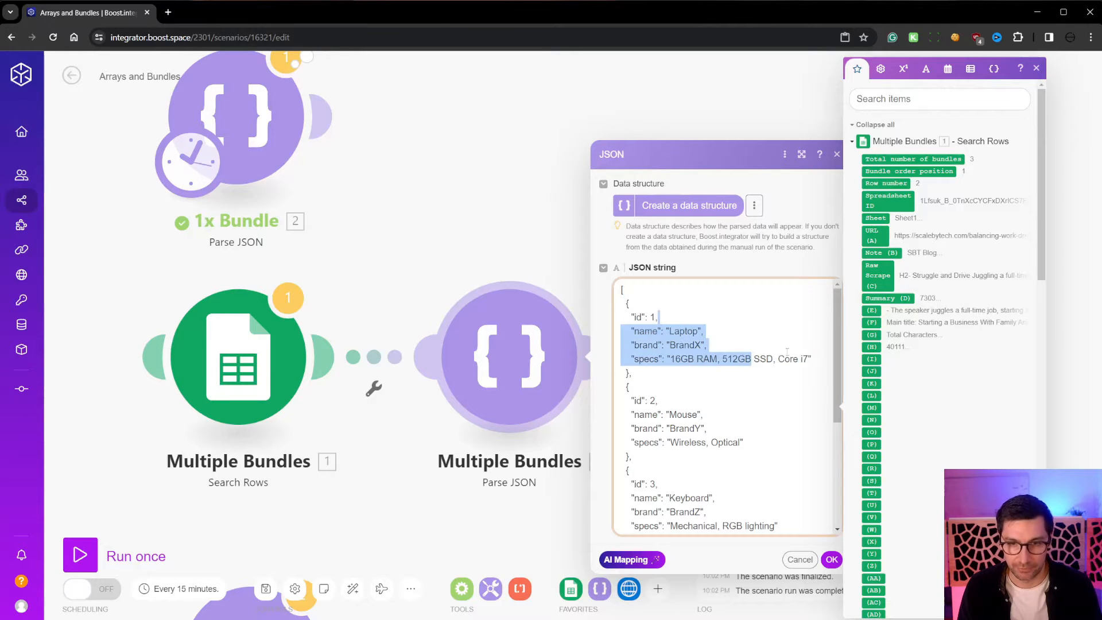
pyautogui.click(640, 374)
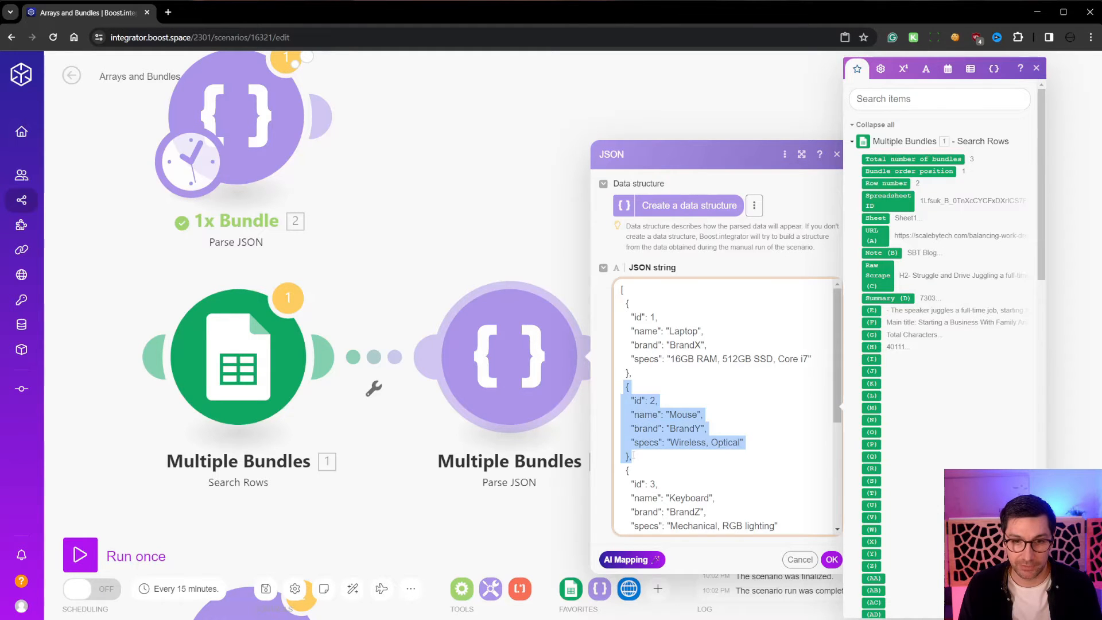
pyautogui.click(685, 355)
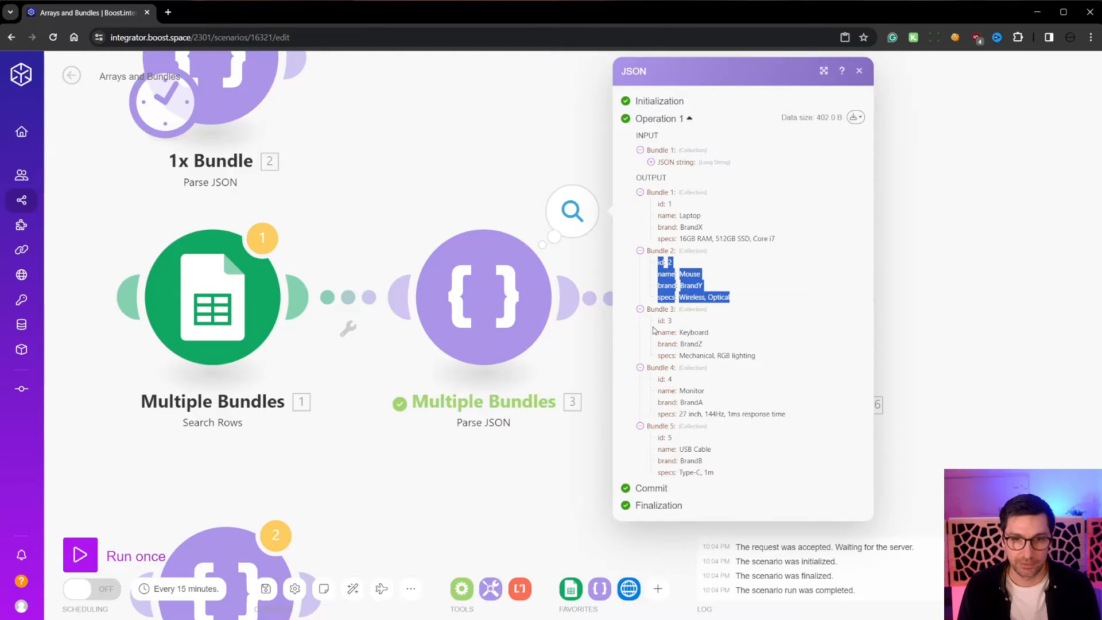
pyautogui.click(858, 70)
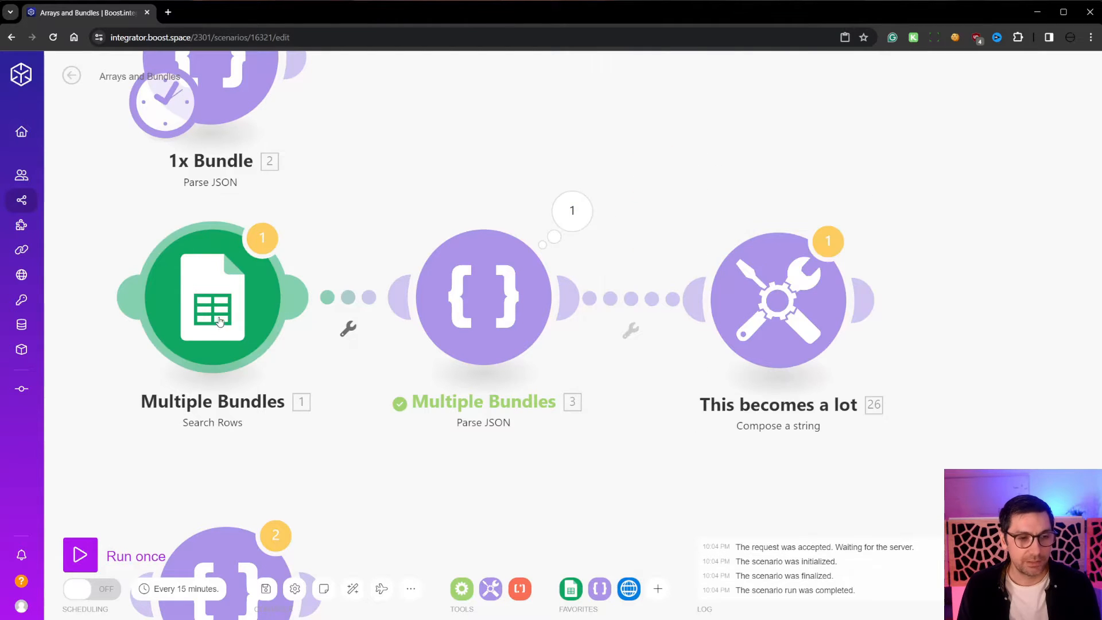
pyautogui.rightClick(213, 298)
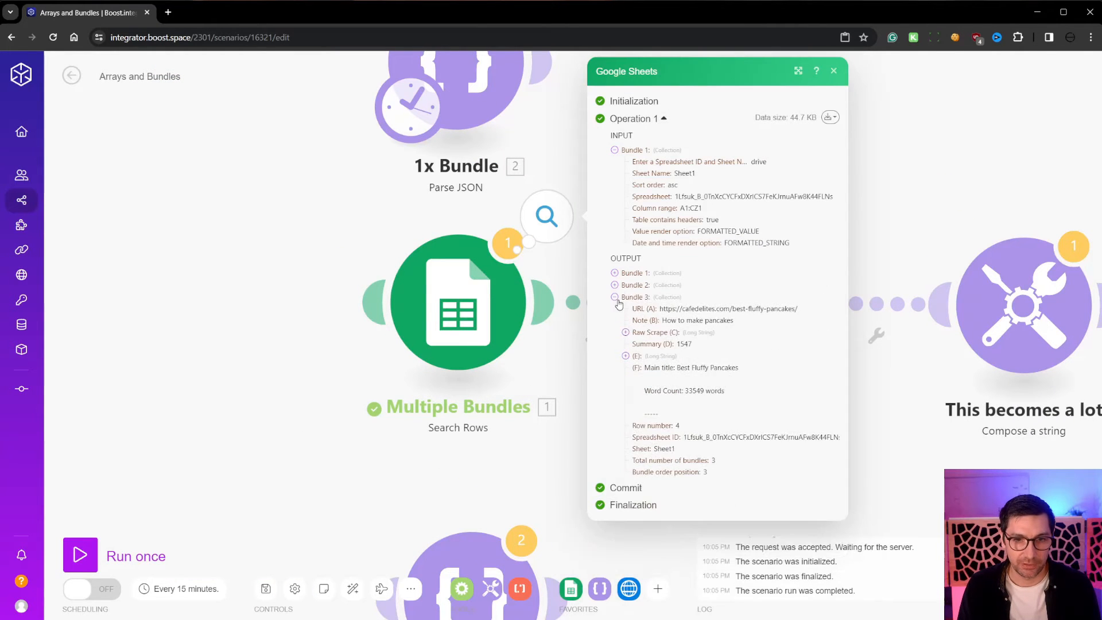
pyautogui.click(612, 296)
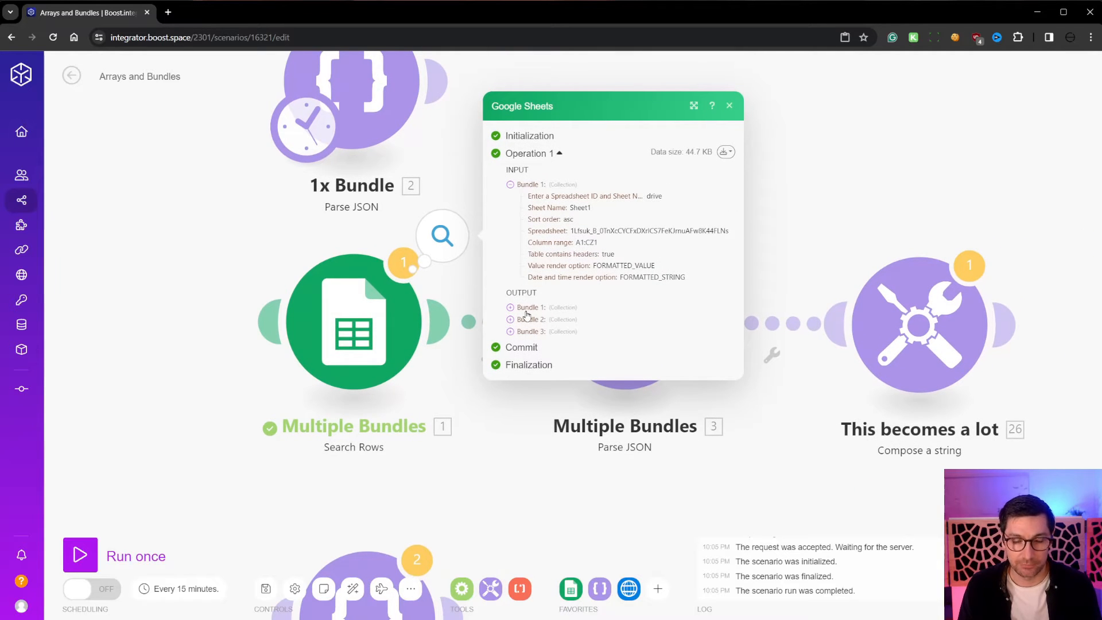
pyautogui.moveTo(527, 308)
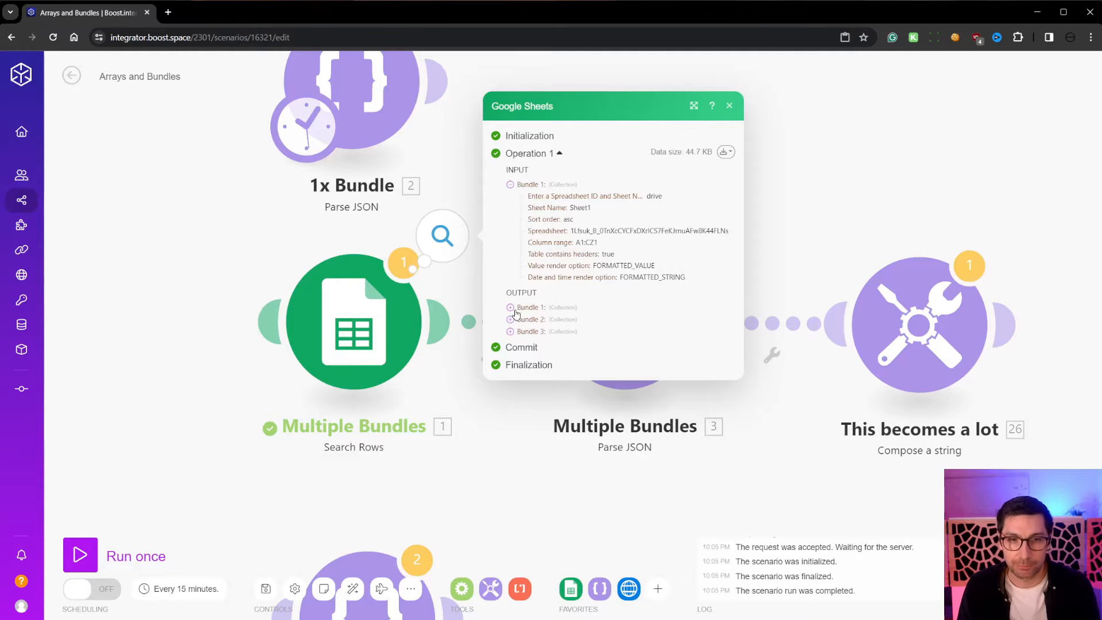
pyautogui.click(509, 308)
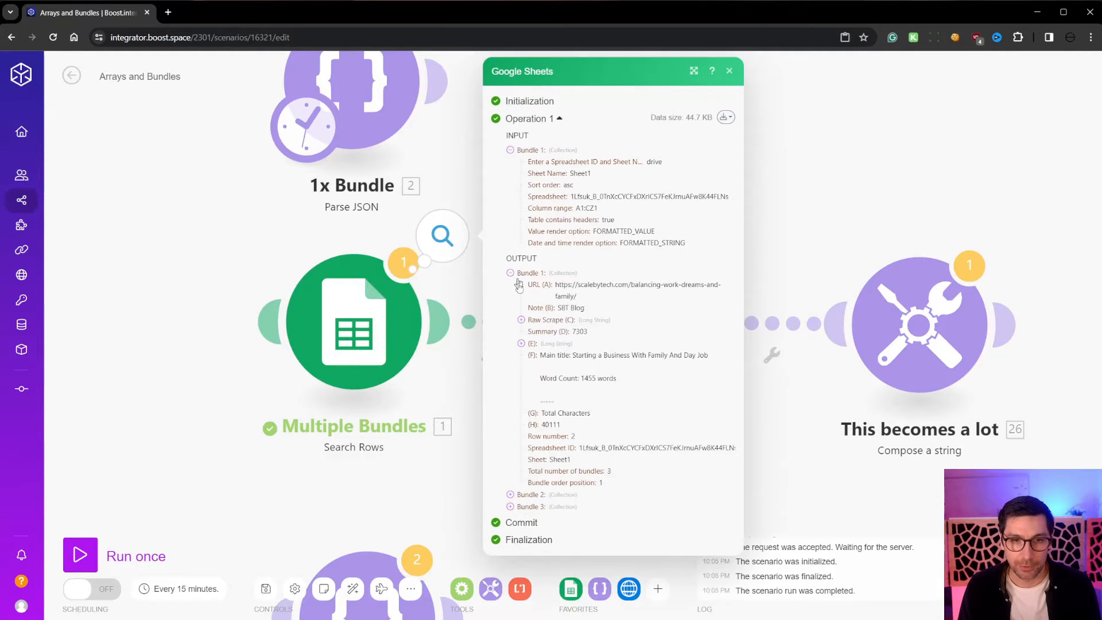
pyautogui.scroll(-3)
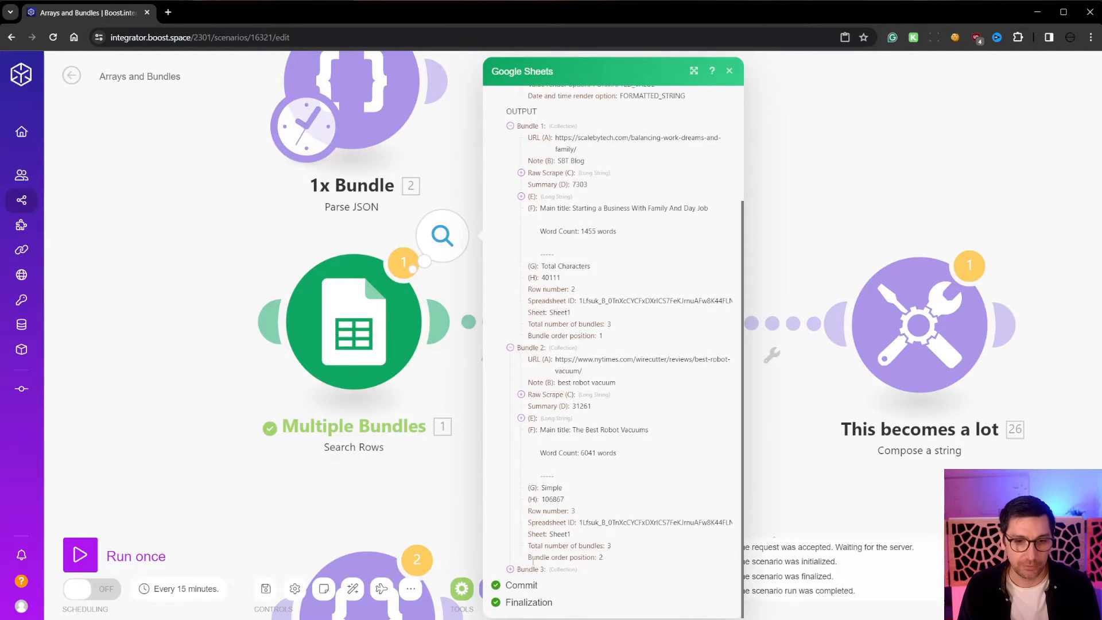
pyautogui.scroll(-3)
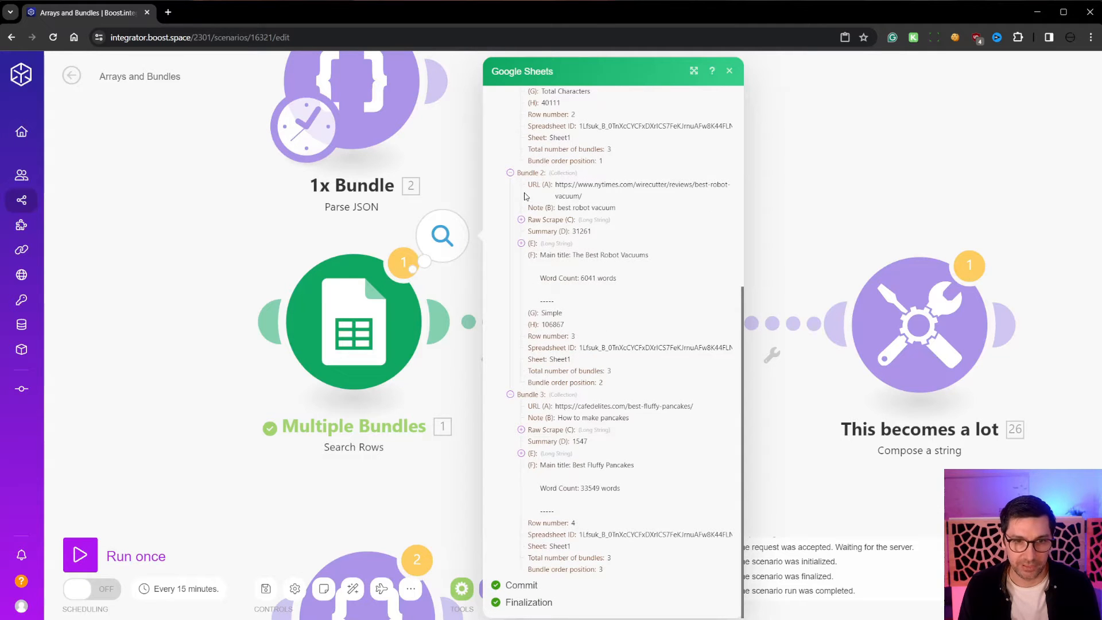
pyautogui.doubleClick(538, 184)
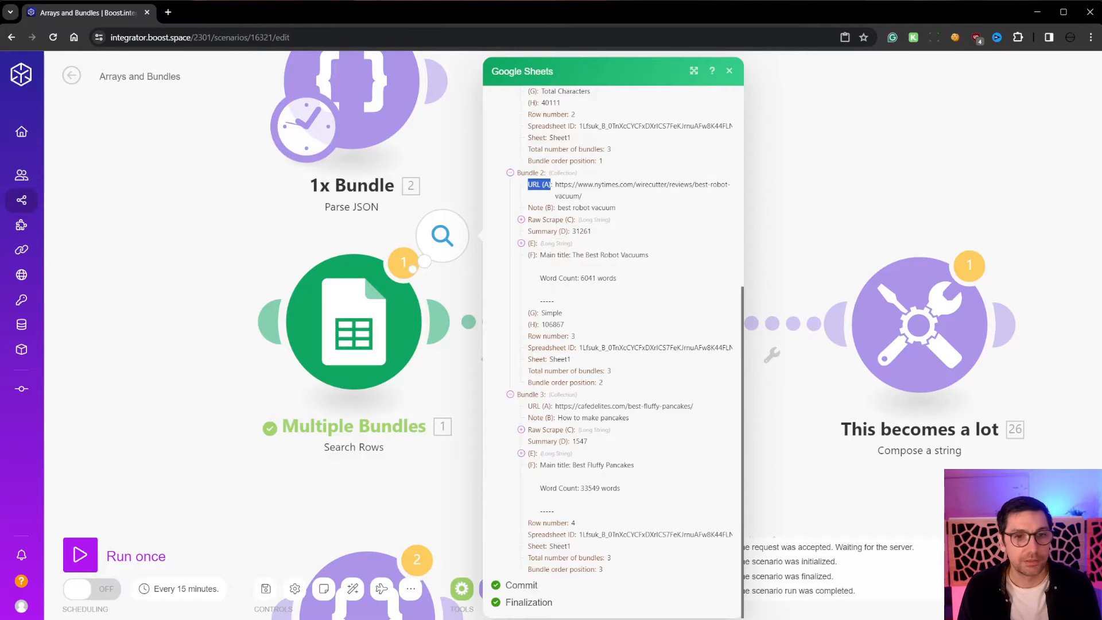
pyautogui.moveTo(574, 321)
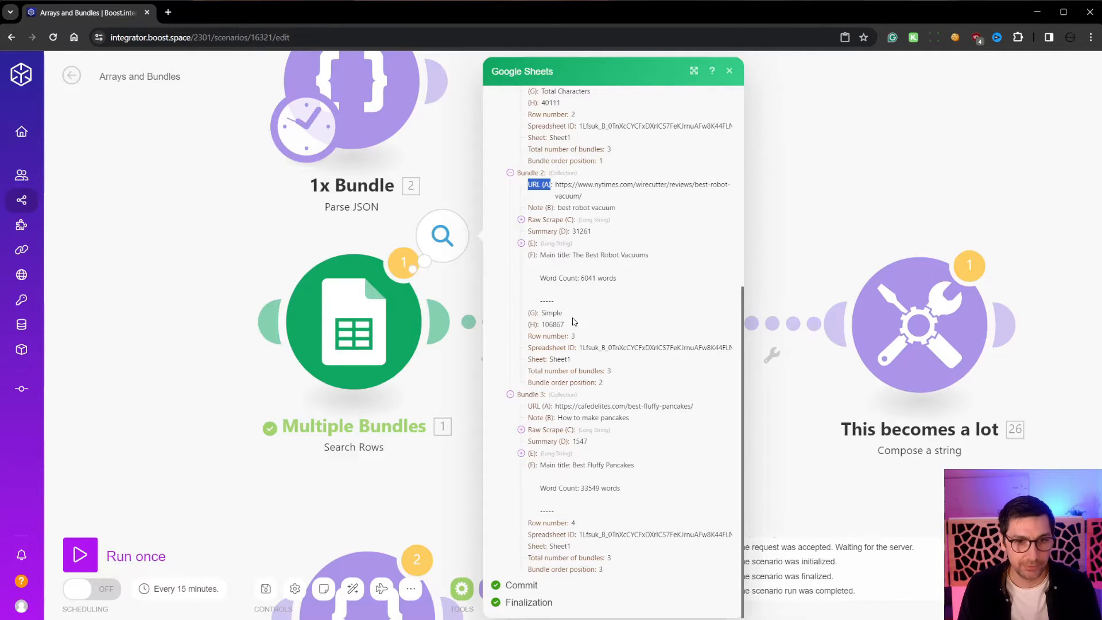
pyautogui.click(729, 70)
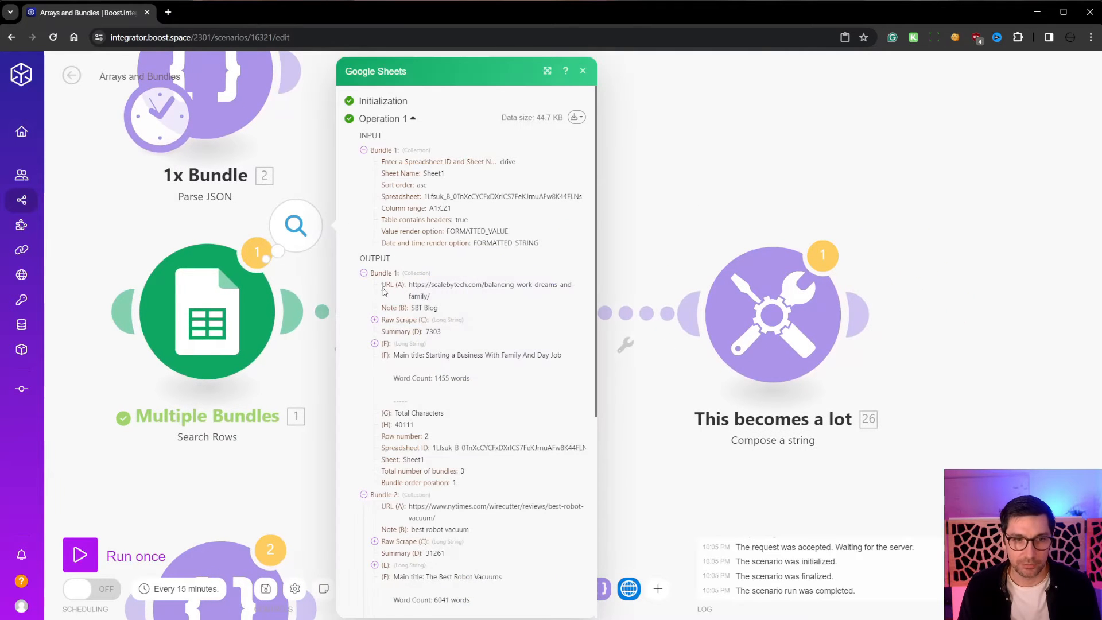
pyautogui.moveTo(181, 419)
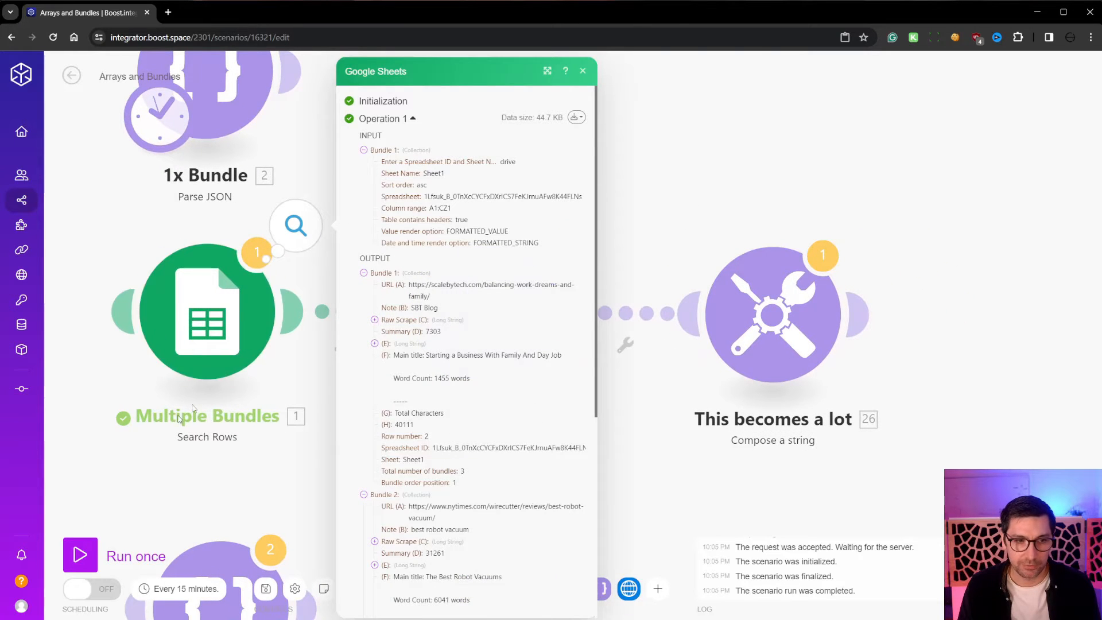
pyautogui.click(582, 72)
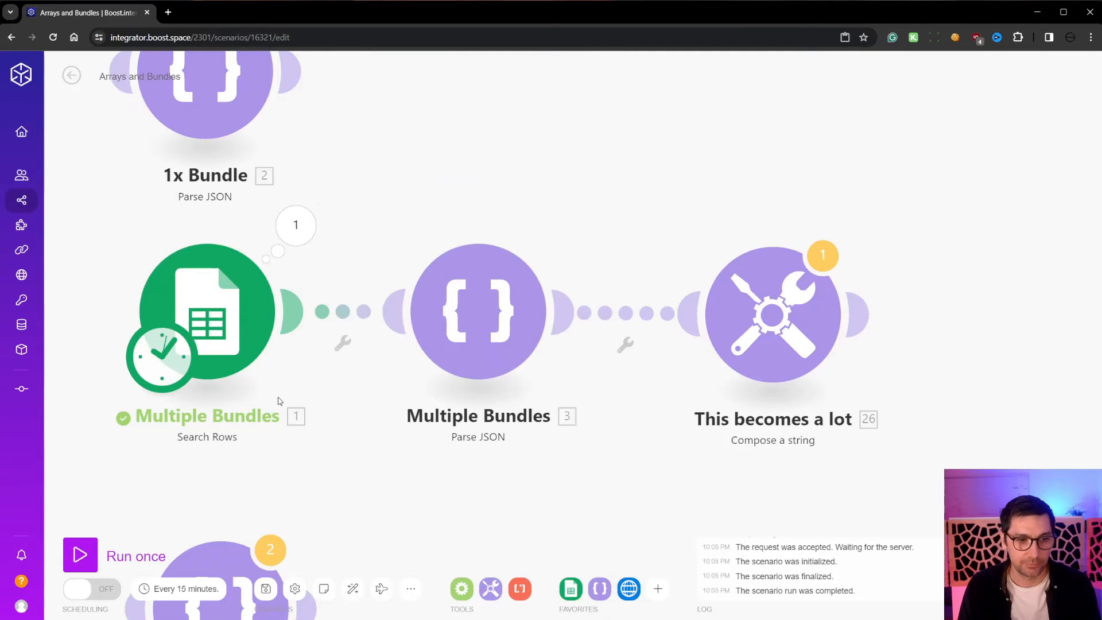
# Step: Adjust the route connection on the canvas before rerunning the three modules
pyautogui.click(477, 311)
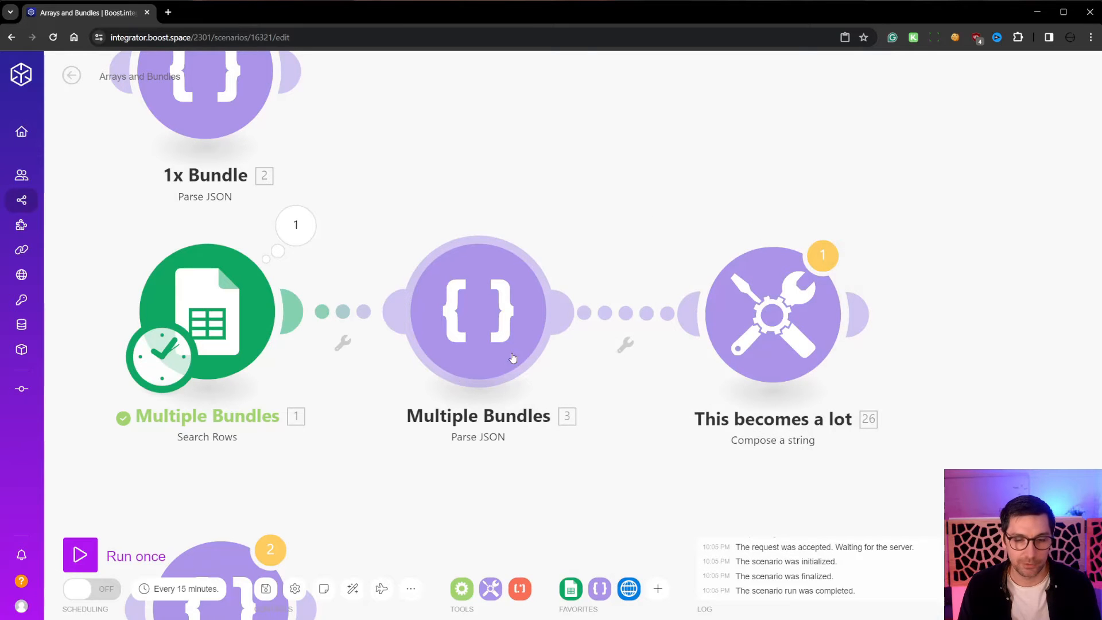
pyautogui.moveTo(466, 294)
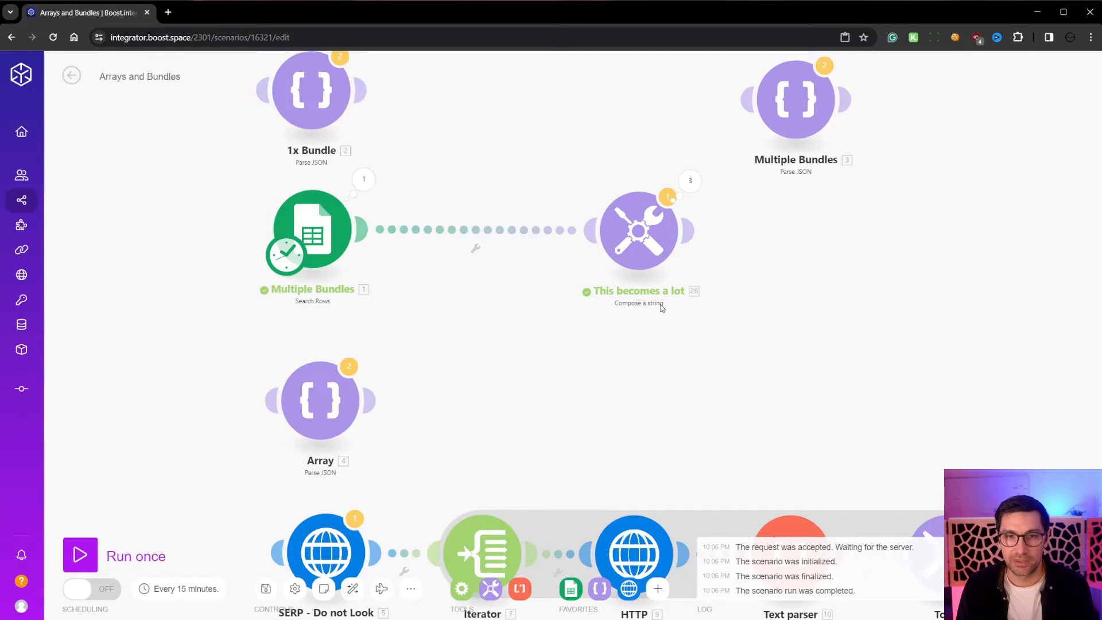
pyautogui.moveTo(762, 238)
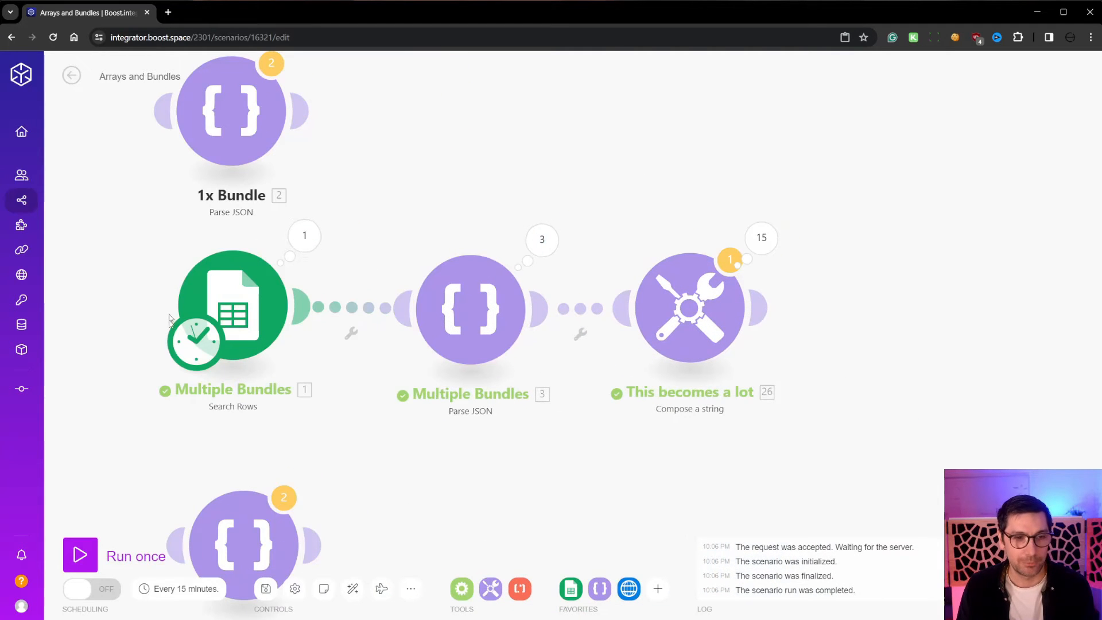
pyautogui.moveTo(265, 318)
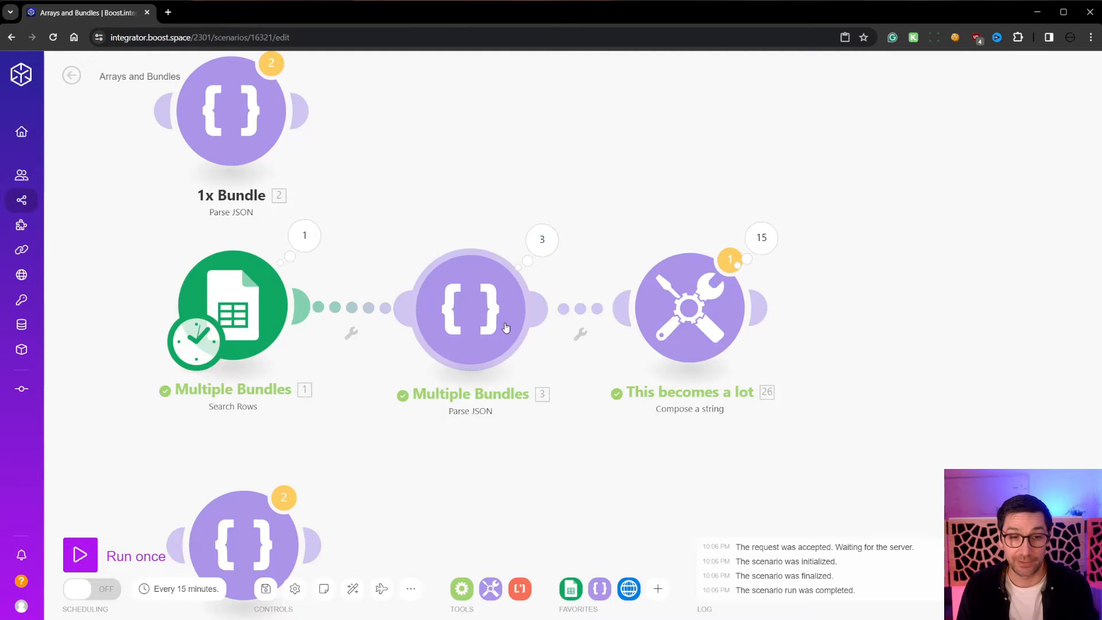
pyautogui.click(470, 308)
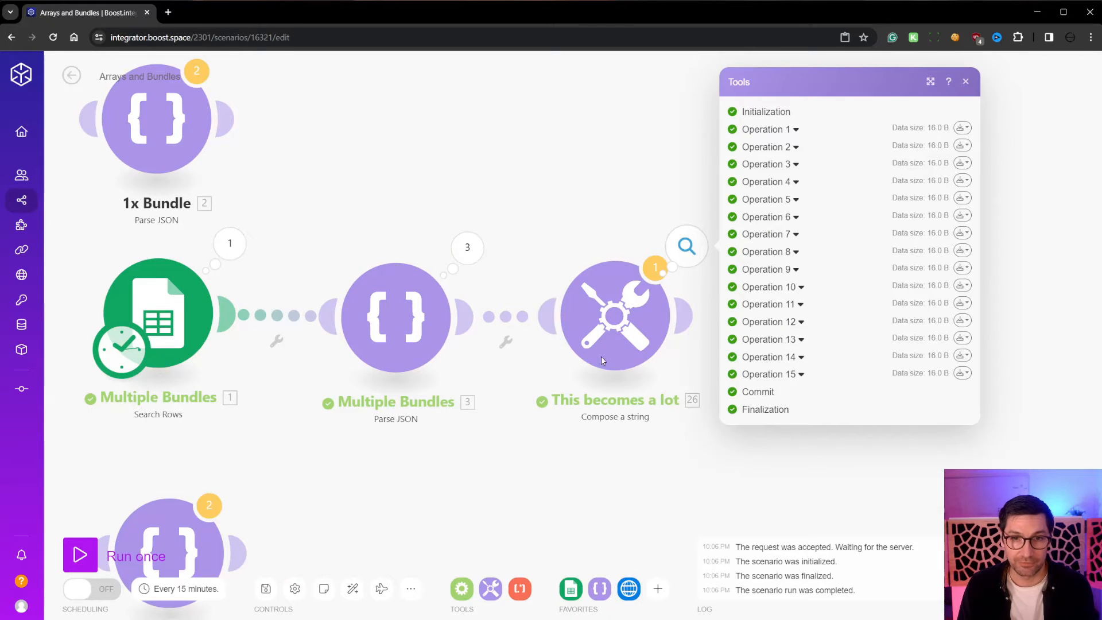
pyautogui.moveTo(200, 299)
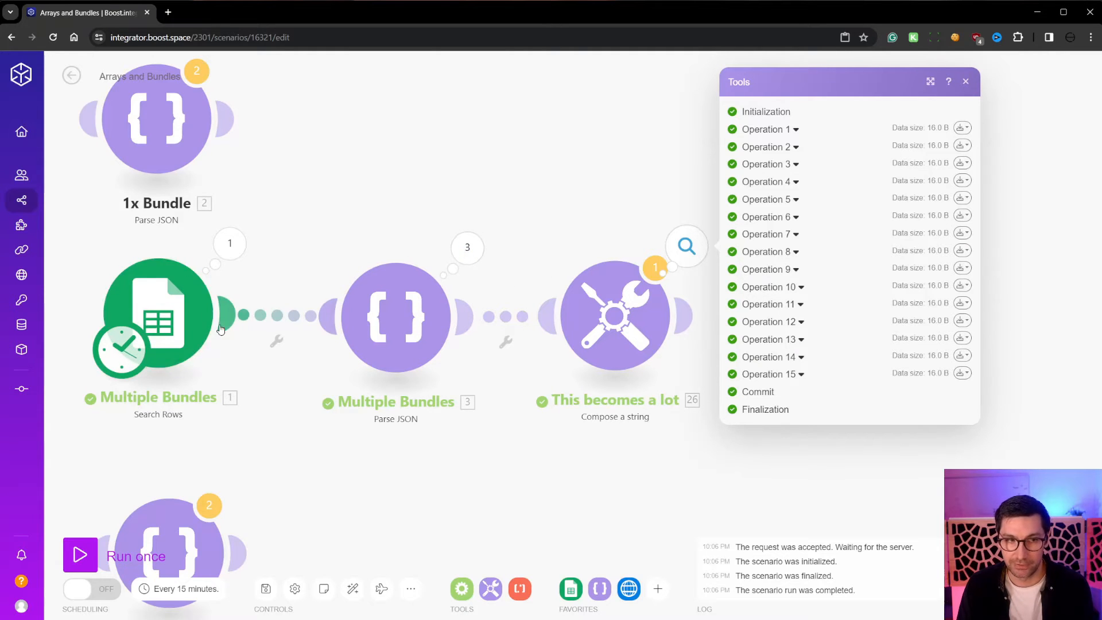
pyautogui.moveTo(638, 370)
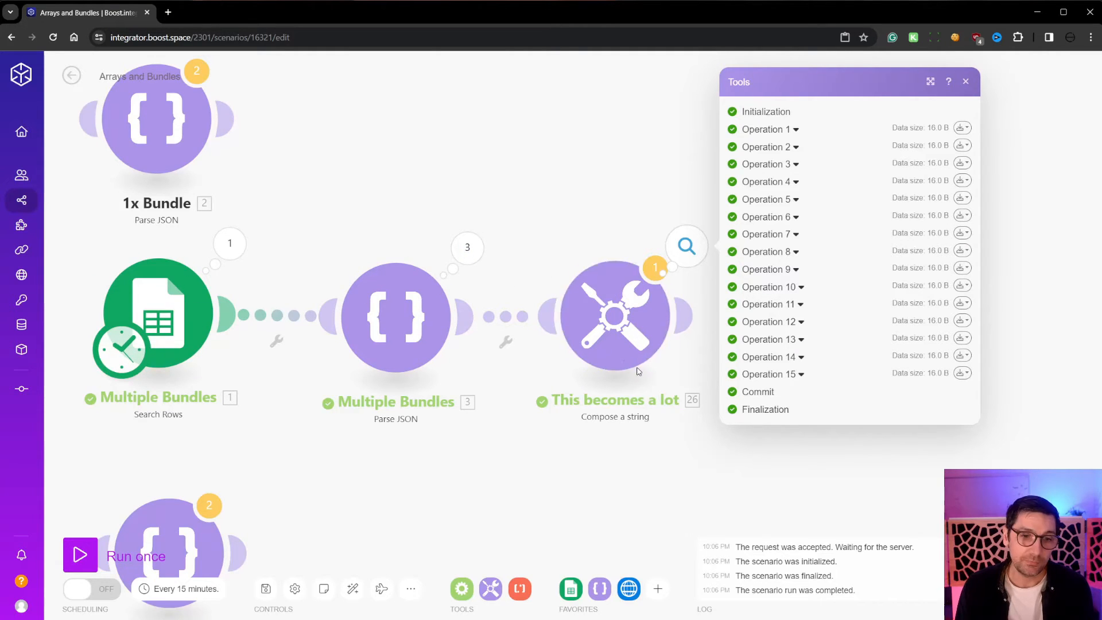
pyautogui.moveTo(739, 437)
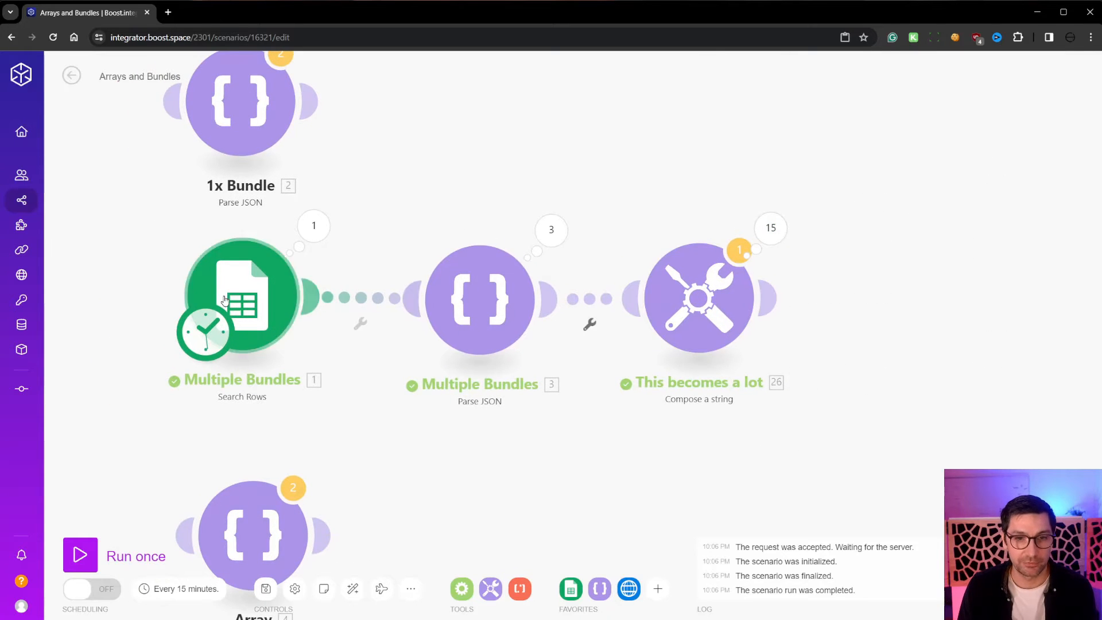
pyautogui.moveTo(778, 293)
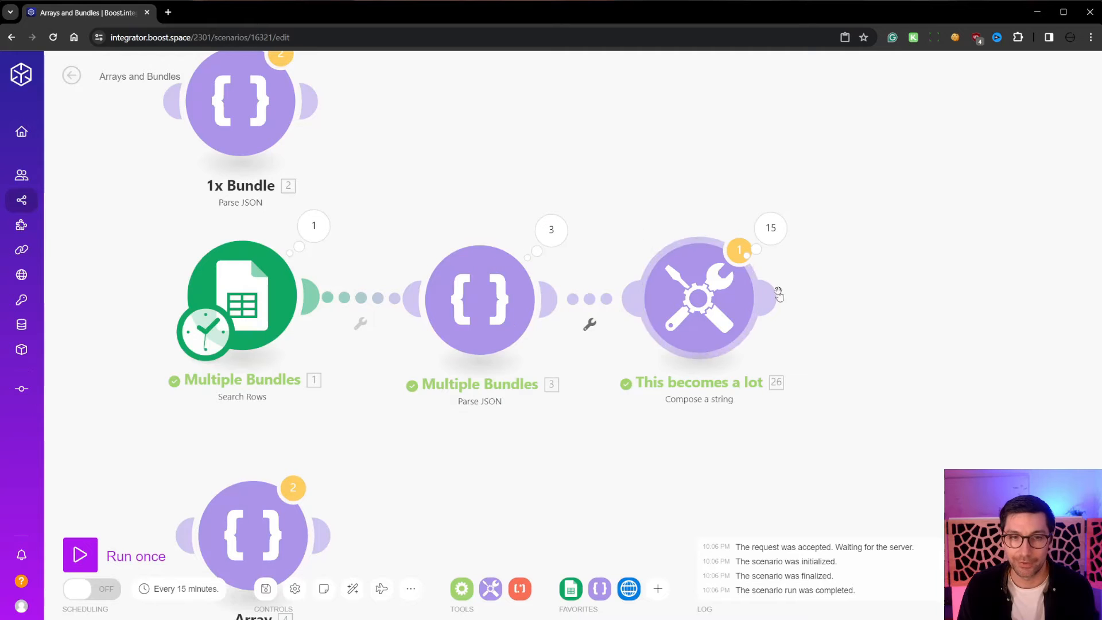
# Step: Edit the Array module's JSON to wrap the five products under "Name of Array": [ ]
pyautogui.scroll(-3)
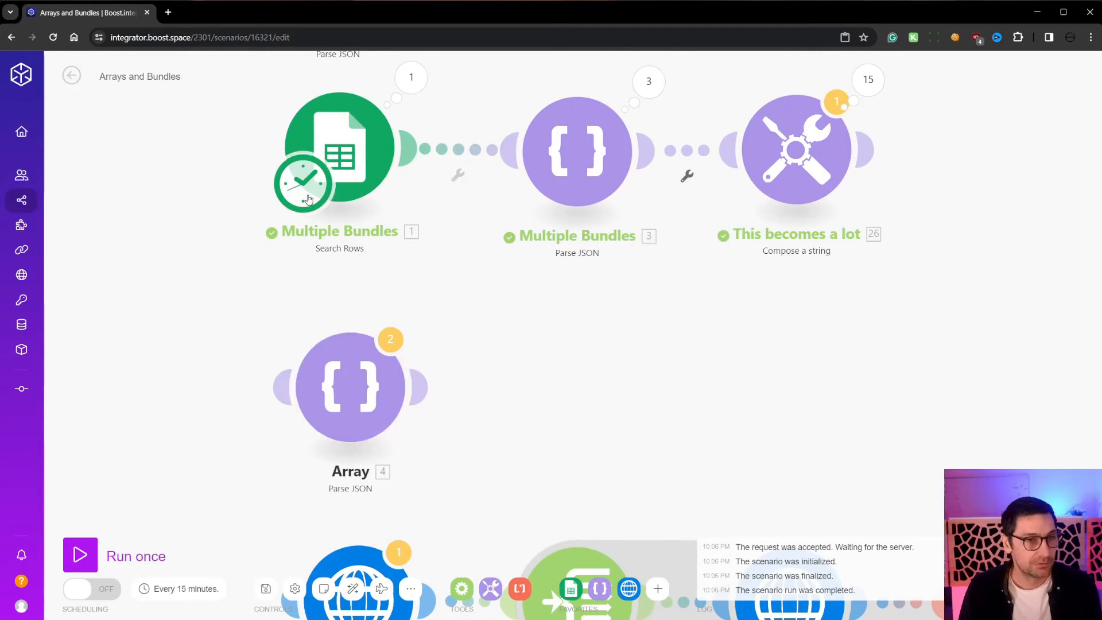
pyautogui.click(577, 150)
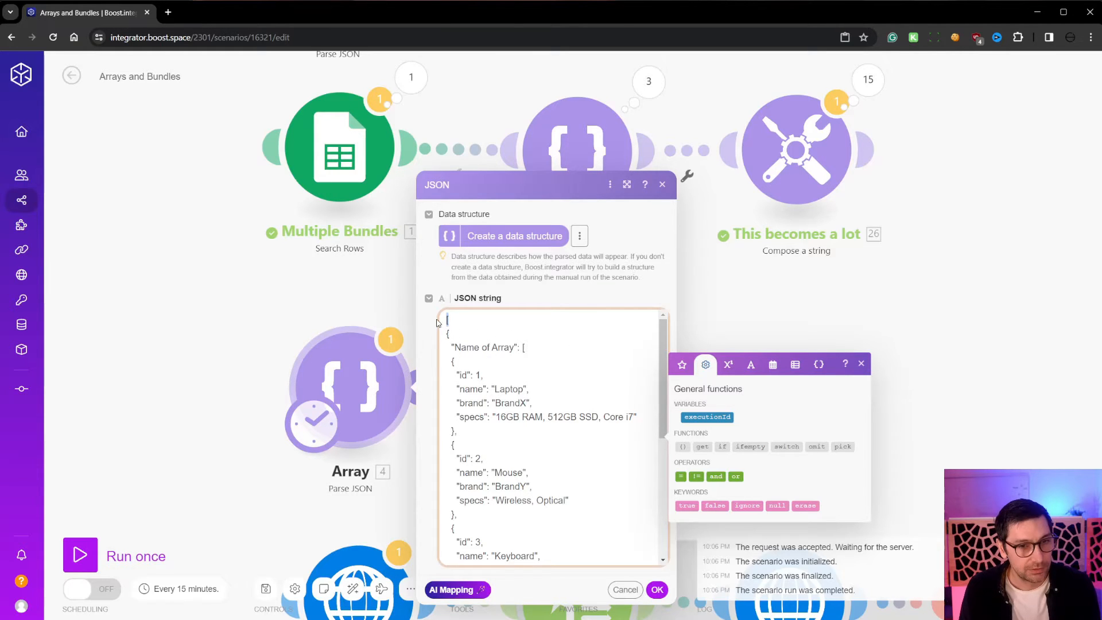
pyautogui.scroll(-3)
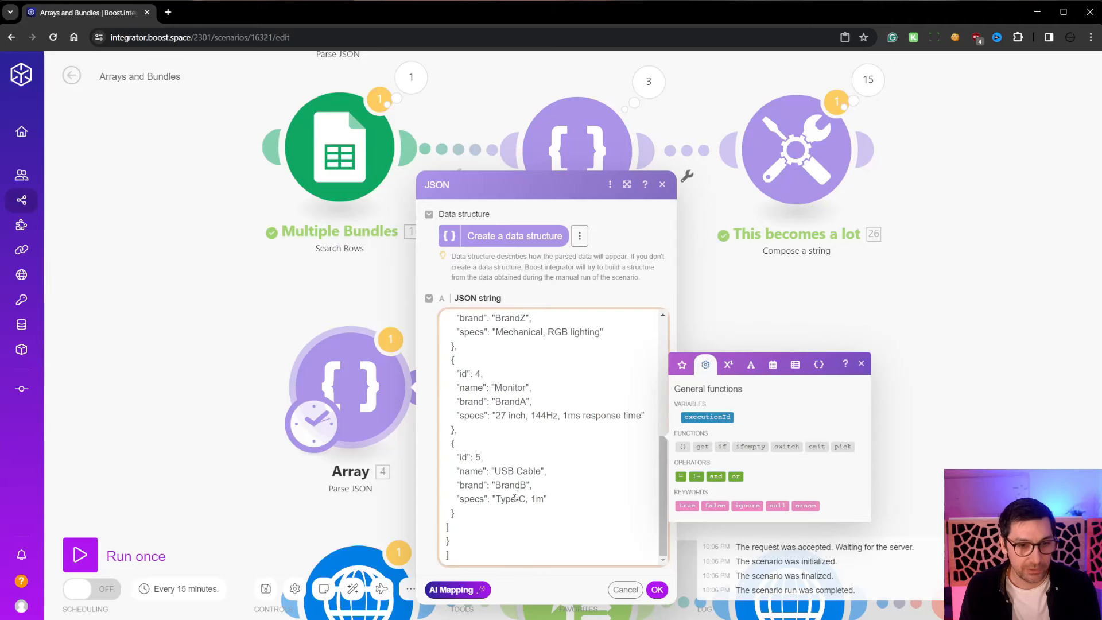
pyautogui.scroll(3)
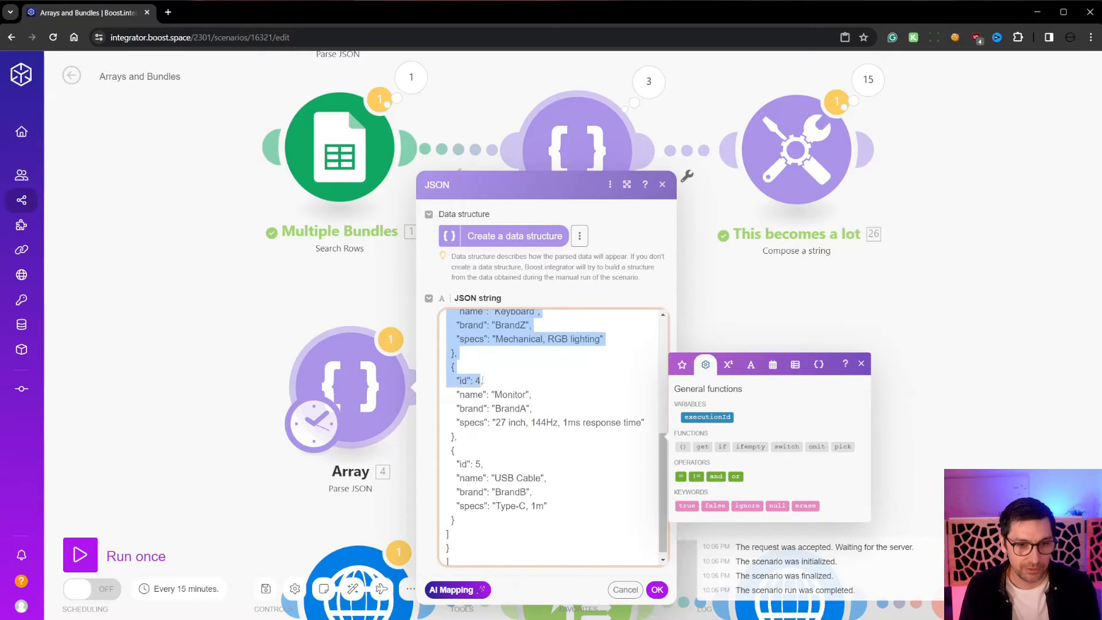
pyautogui.scroll(-3)
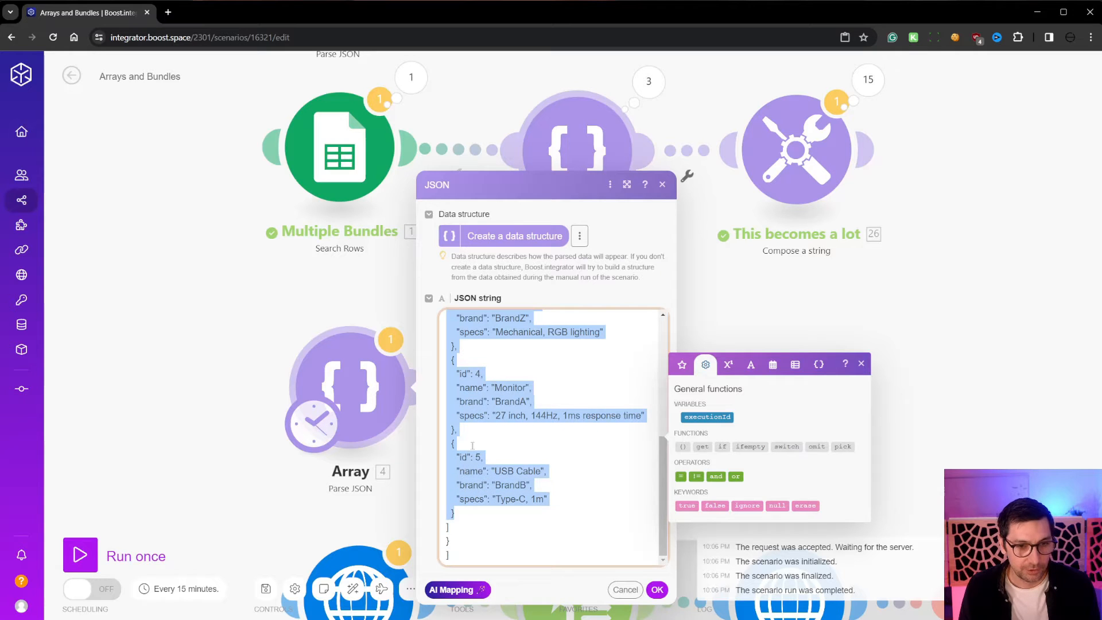
pyautogui.scroll(3)
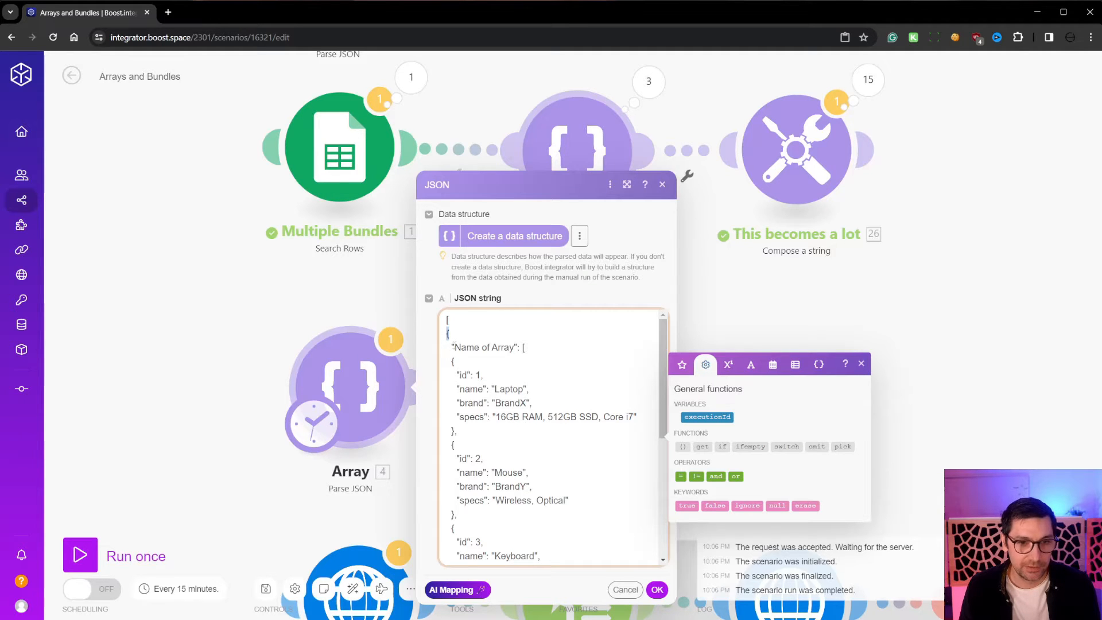
pyautogui.doubleClick(483, 347)
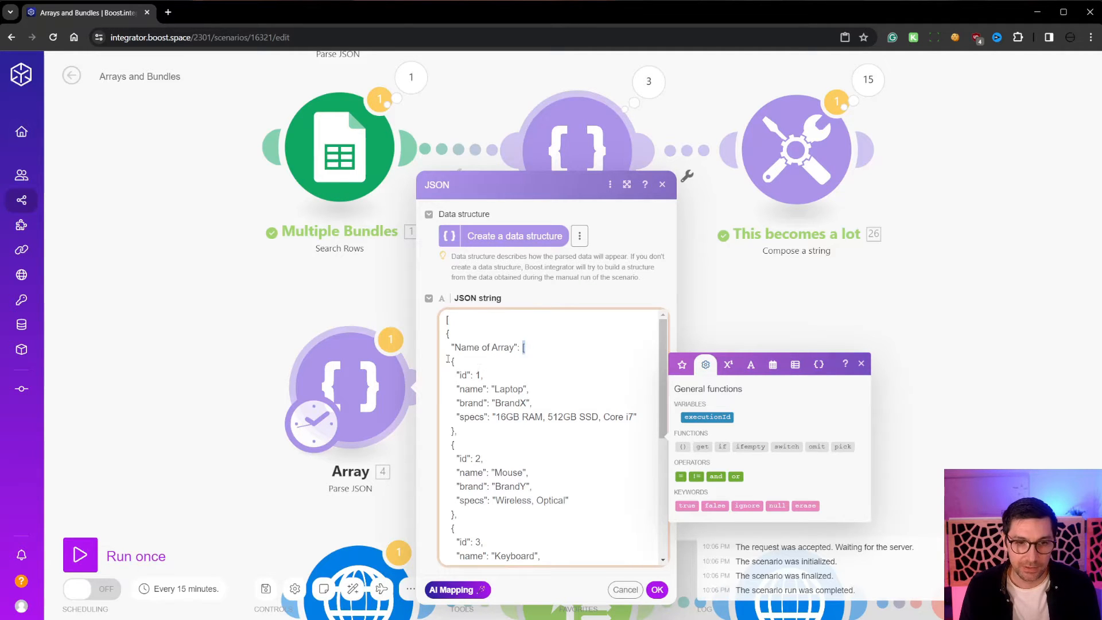
pyautogui.scroll(-3)
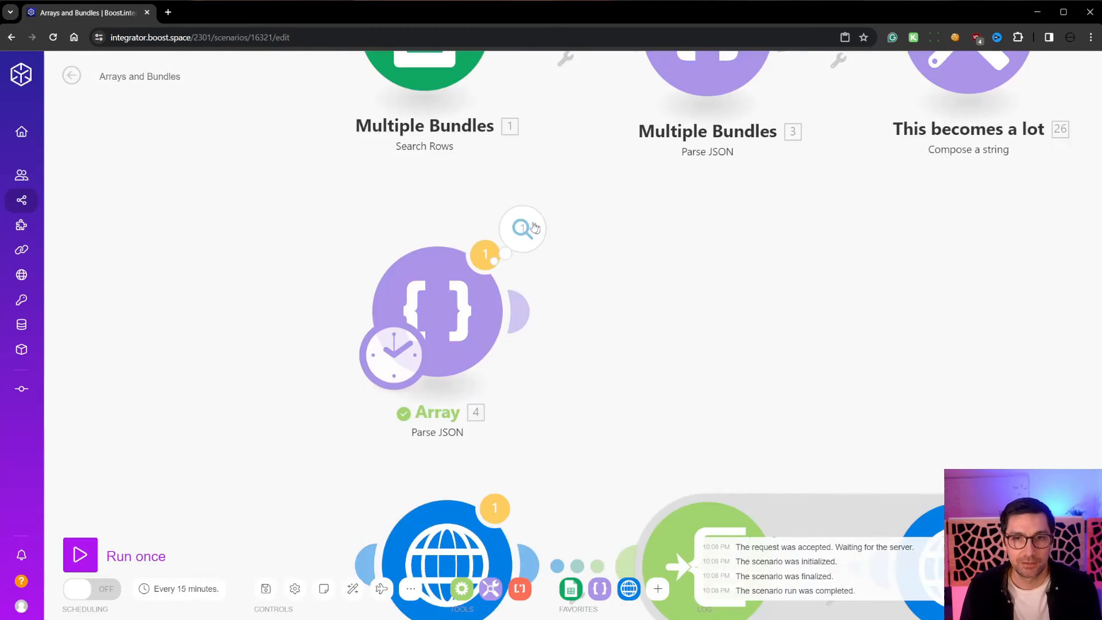
# Step: Inspect the Array module's output, expanding Name of Array and one of its items
pyautogui.click(521, 228)
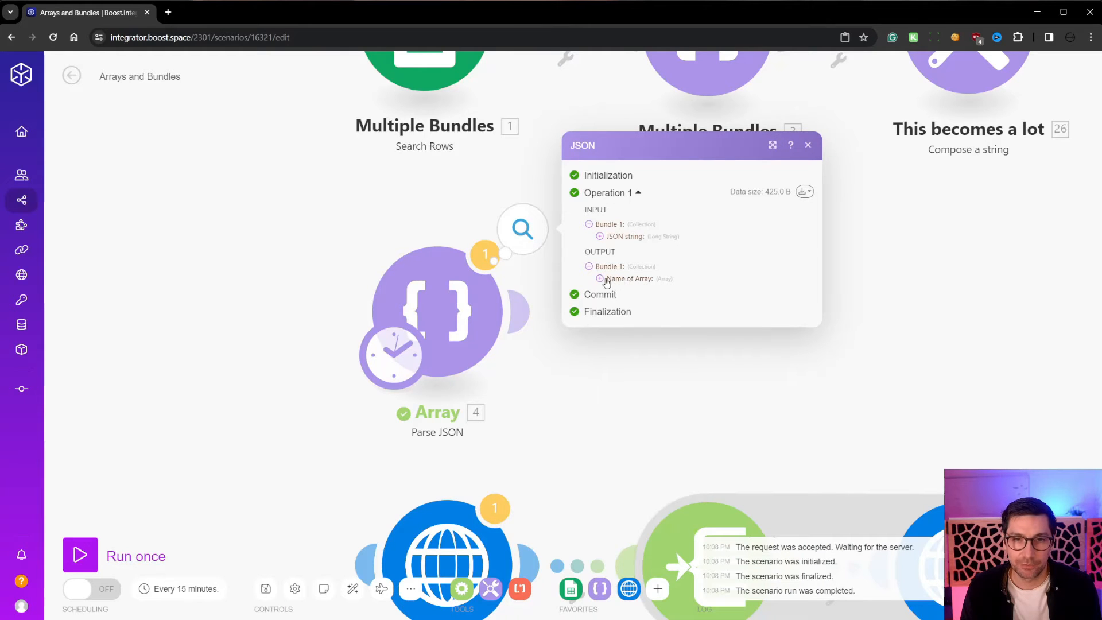
pyautogui.click(599, 278)
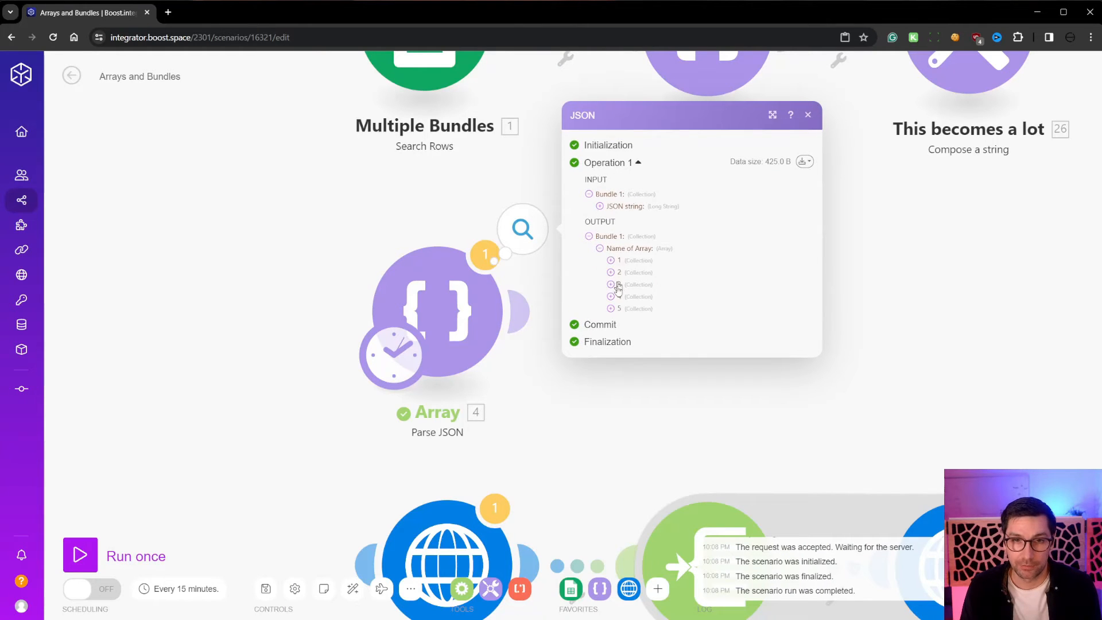
pyautogui.click(599, 248)
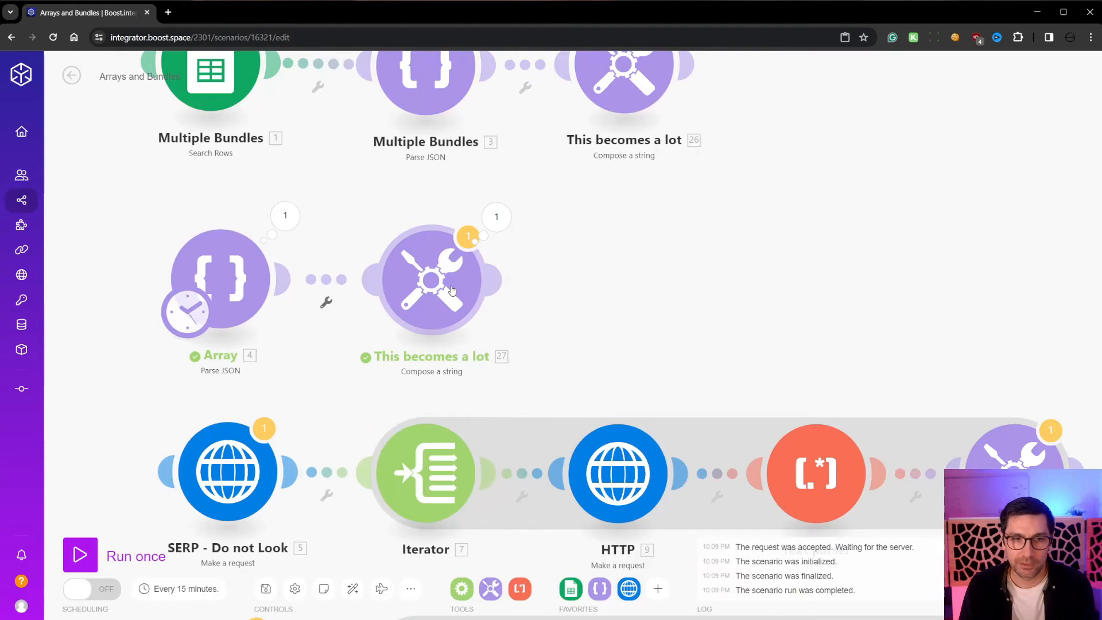
pyautogui.moveTo(612, 266)
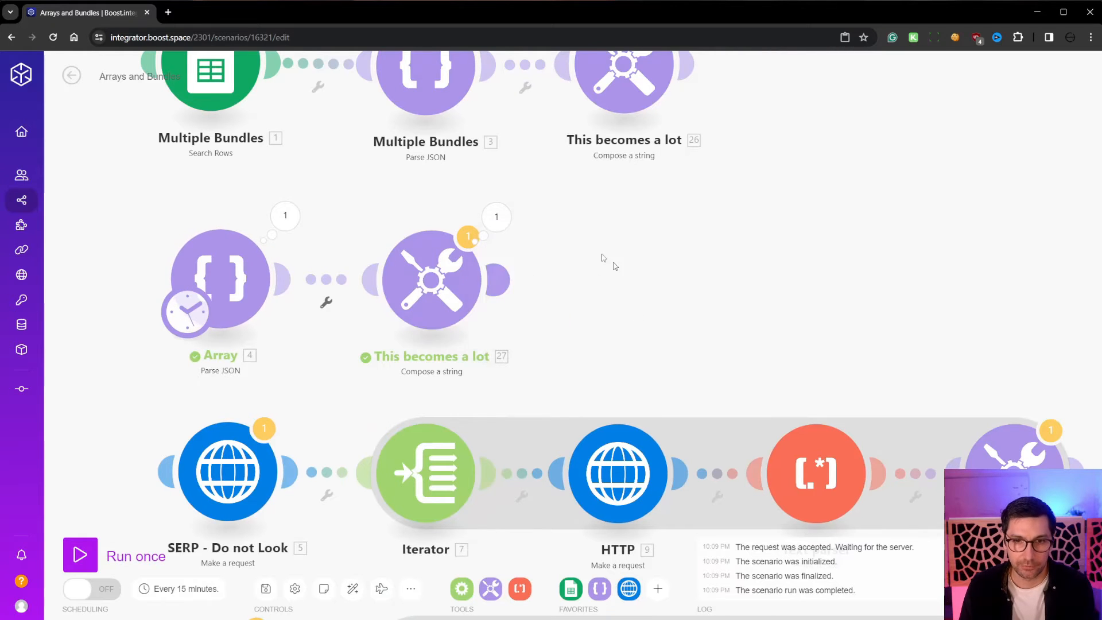
pyautogui.click(496, 217)
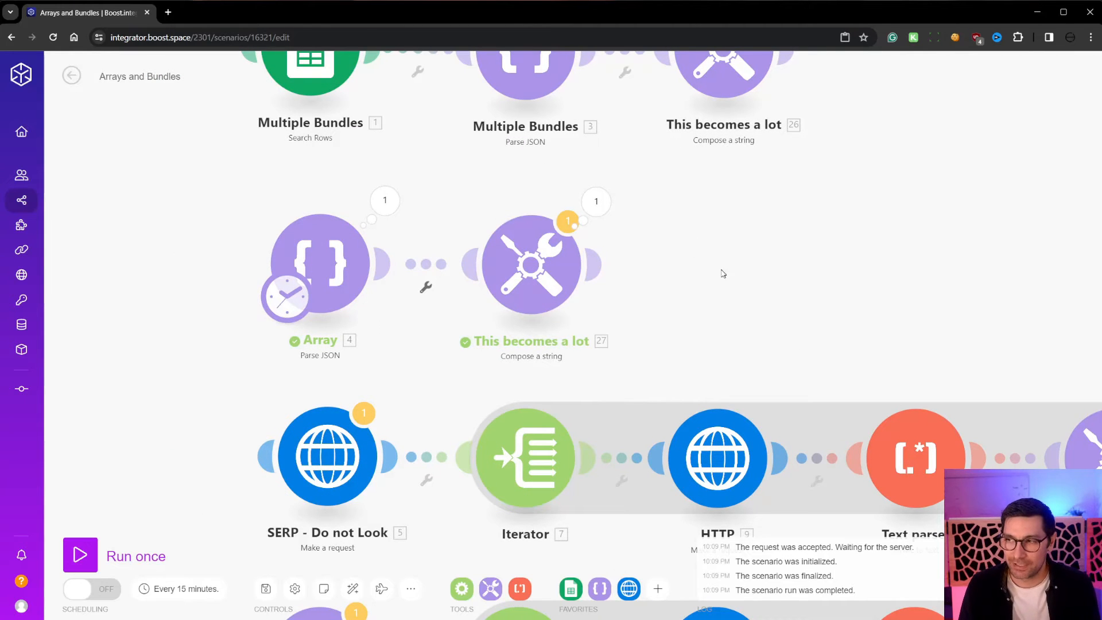
pyautogui.moveTo(708, 251)
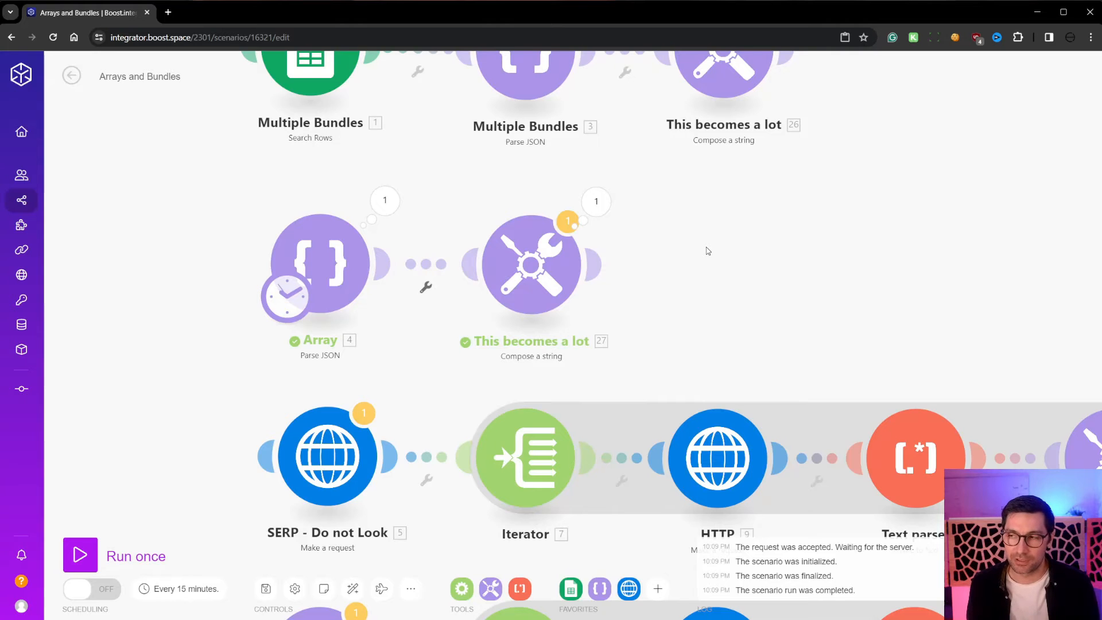
pyautogui.moveTo(524, 457)
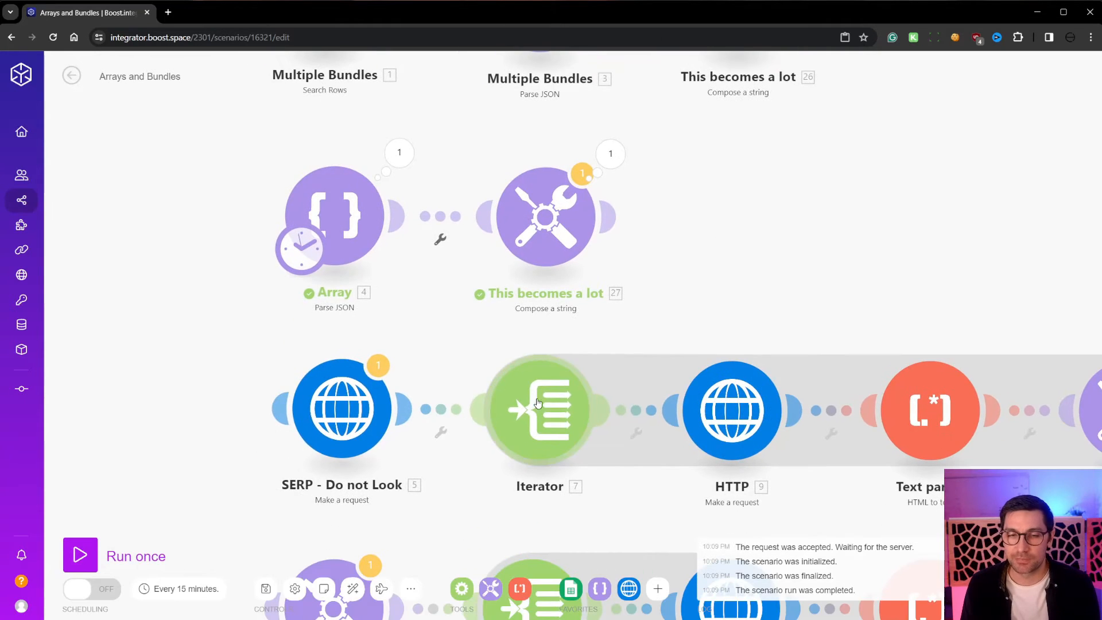
pyautogui.moveTo(495, 455)
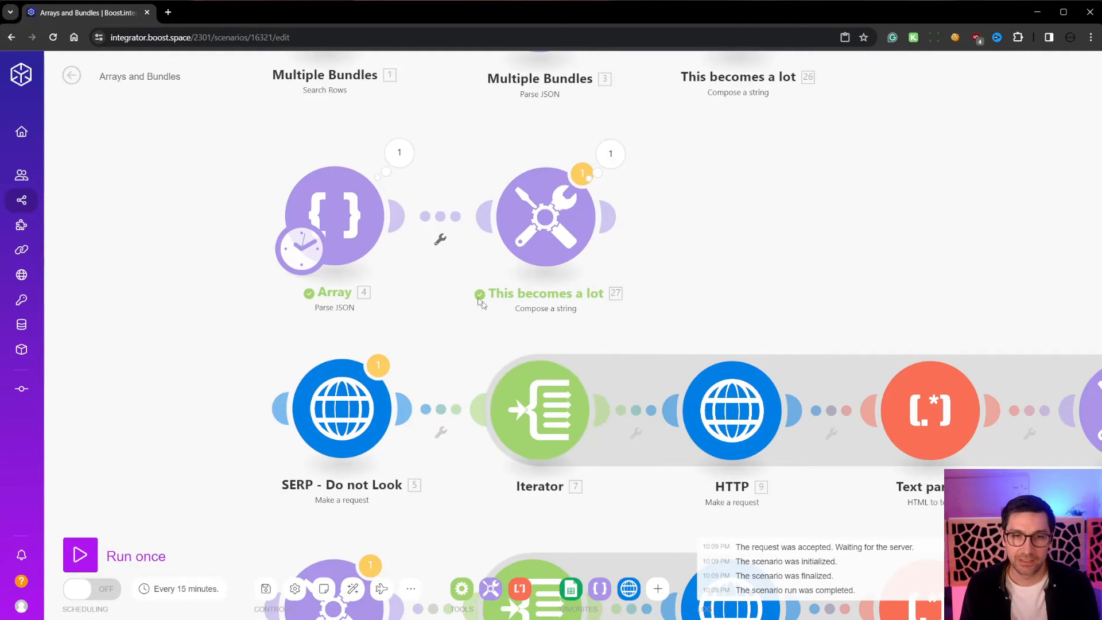
pyautogui.moveTo(334, 216)
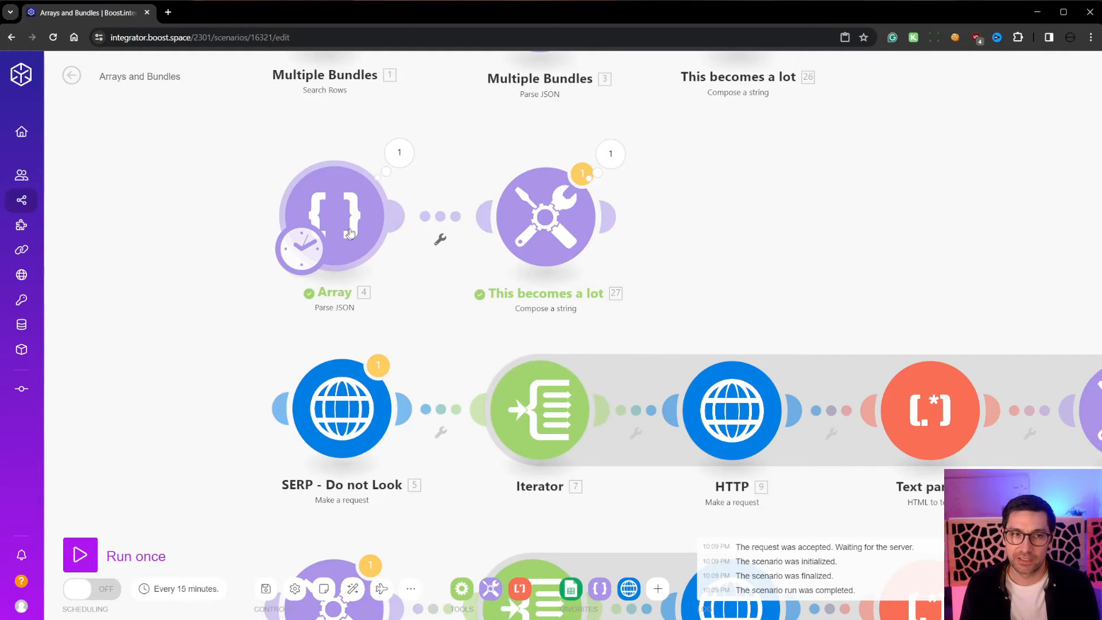
# Step: Run only the SERP - Do not Look request and expand its items array of search results
pyautogui.scroll(-3)
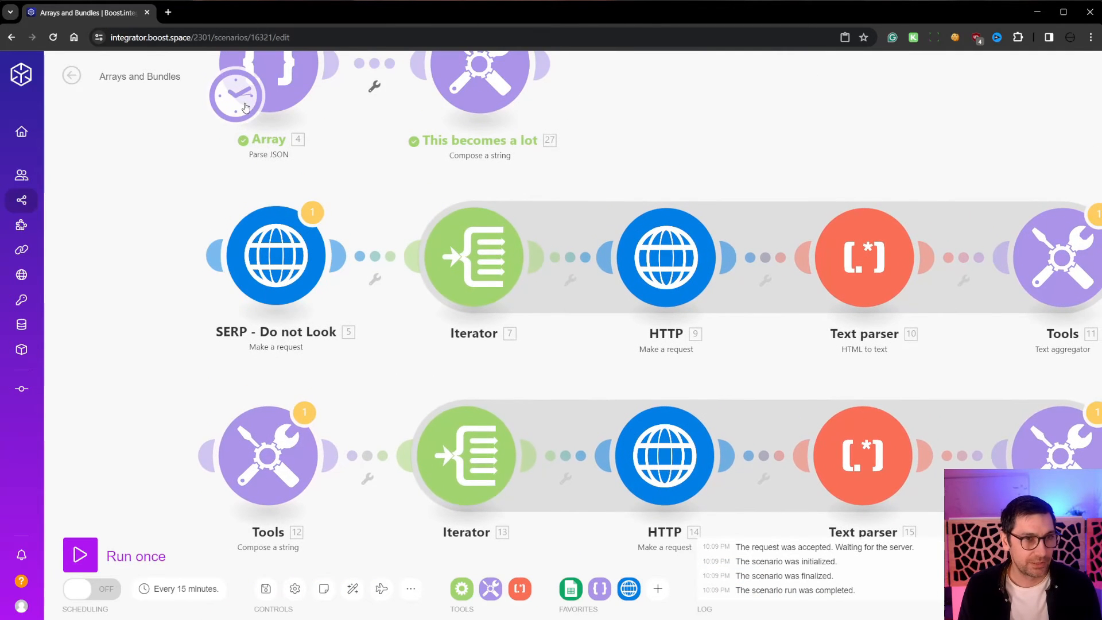
pyautogui.rightClick(275, 255)
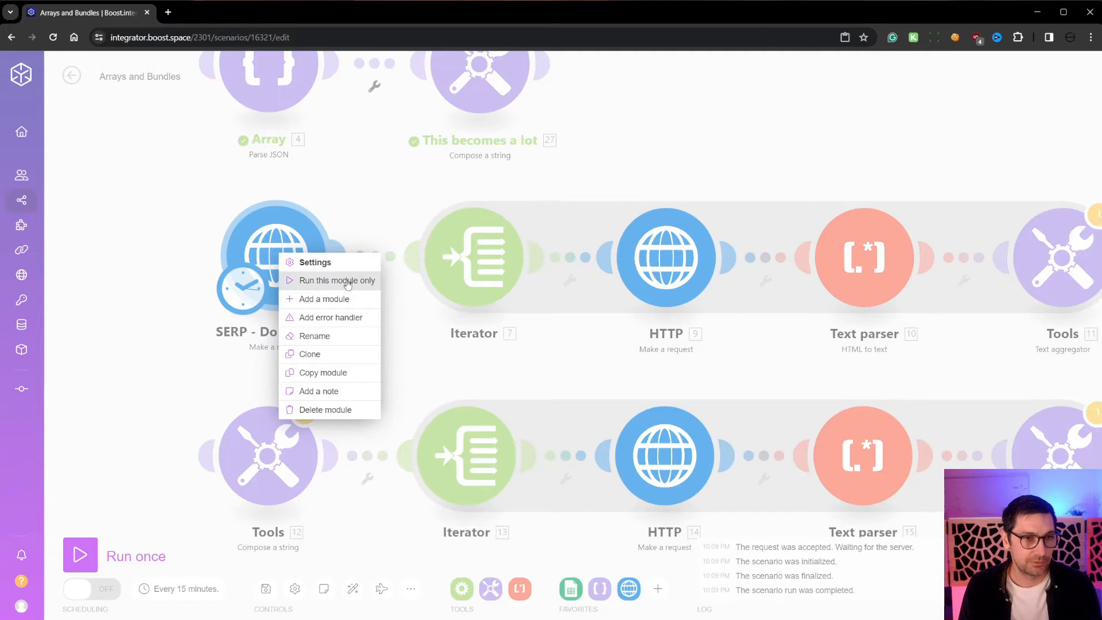
pyautogui.click(337, 280)
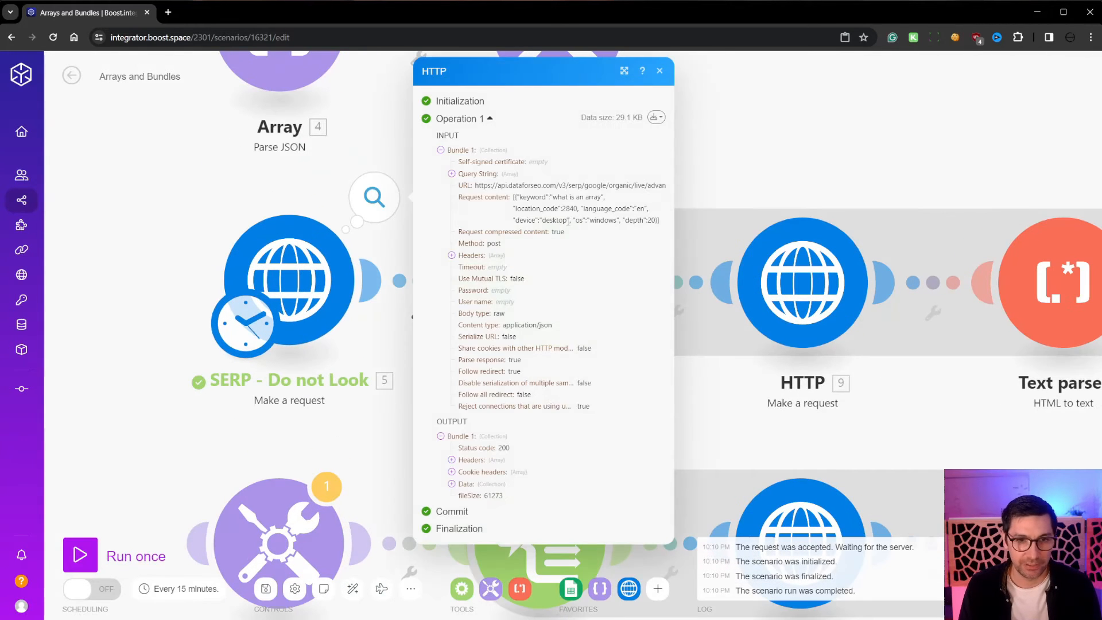
pyautogui.moveTo(581, 240)
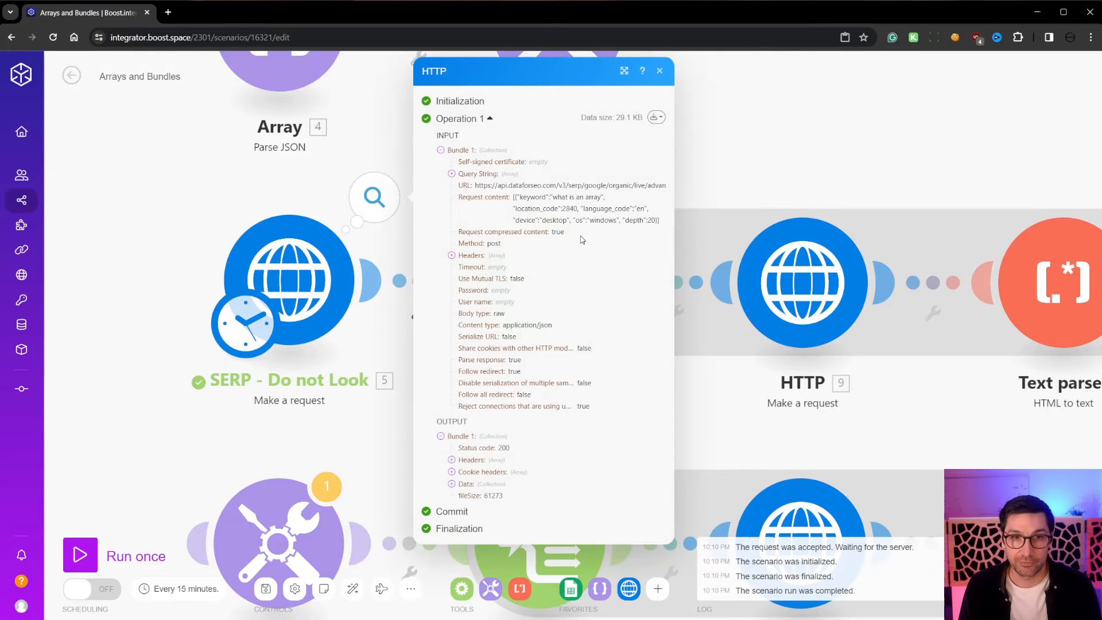
pyautogui.moveTo(509, 301)
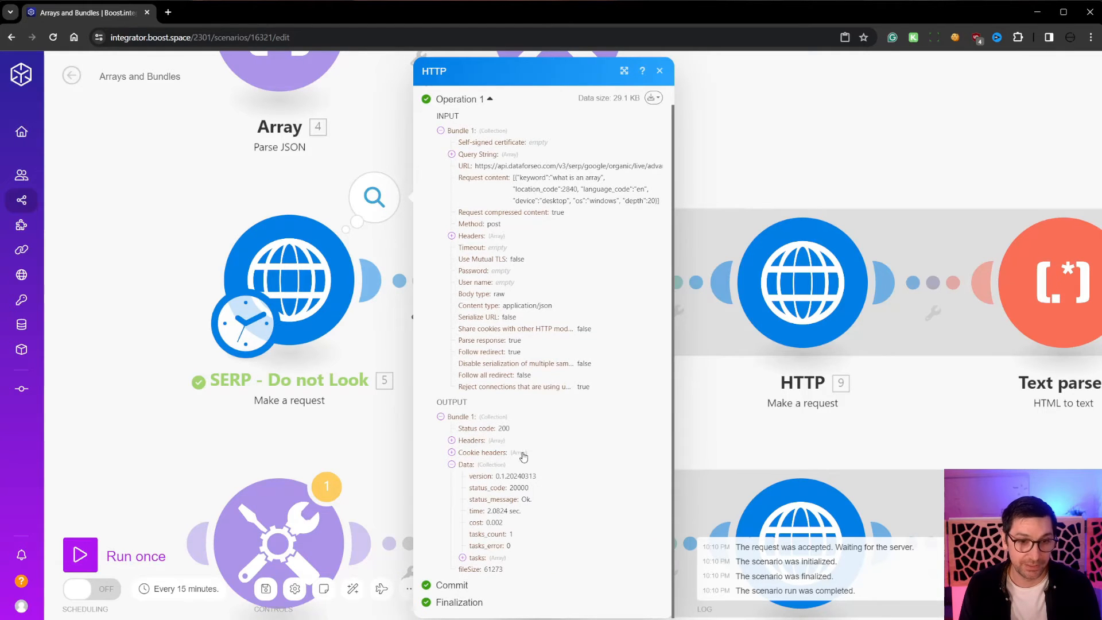
pyautogui.moveTo(505, 561)
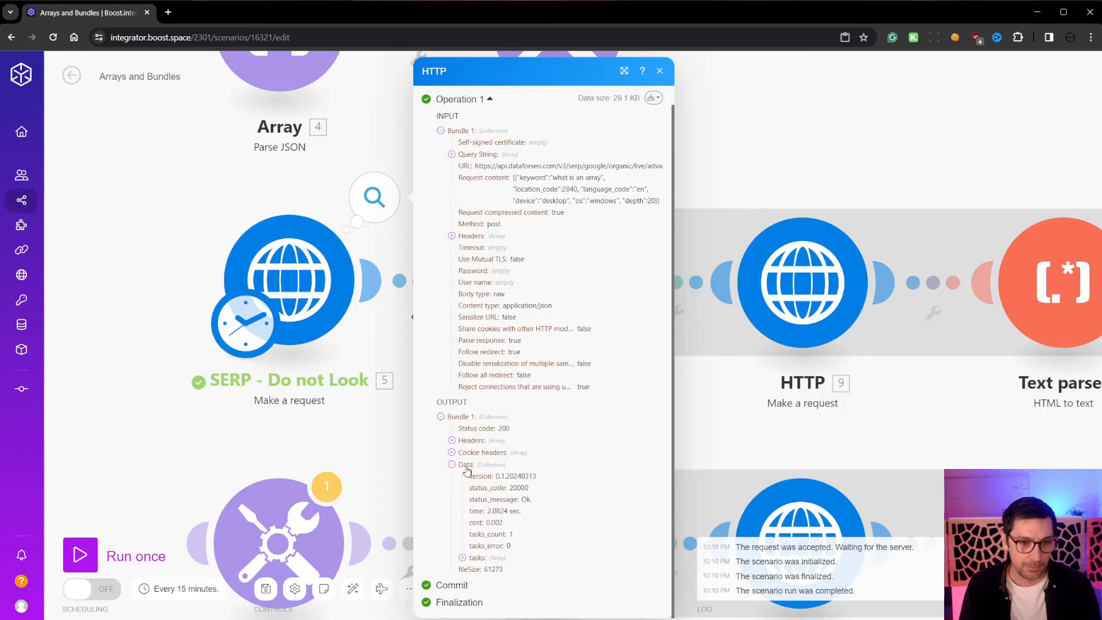
pyautogui.moveTo(515, 428)
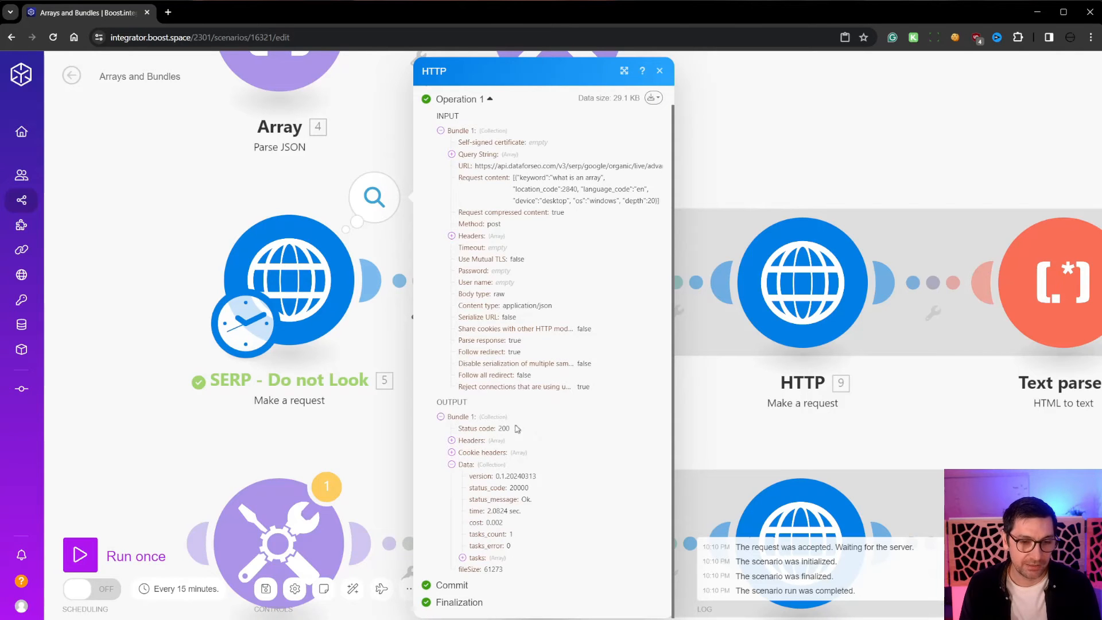
pyautogui.moveTo(505, 466)
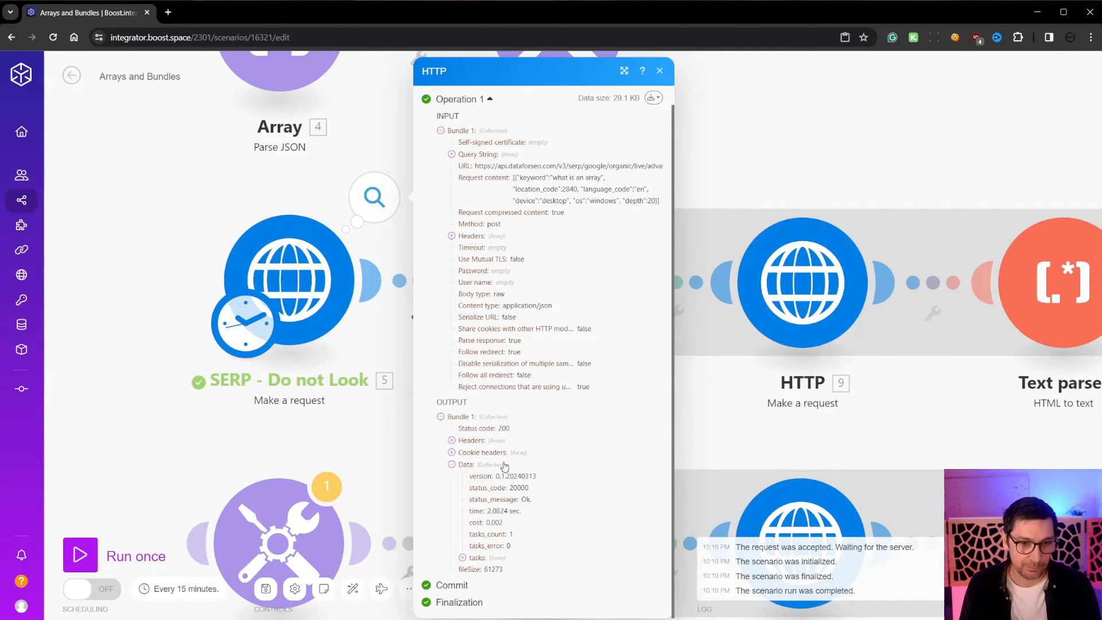
pyautogui.moveTo(470, 415)
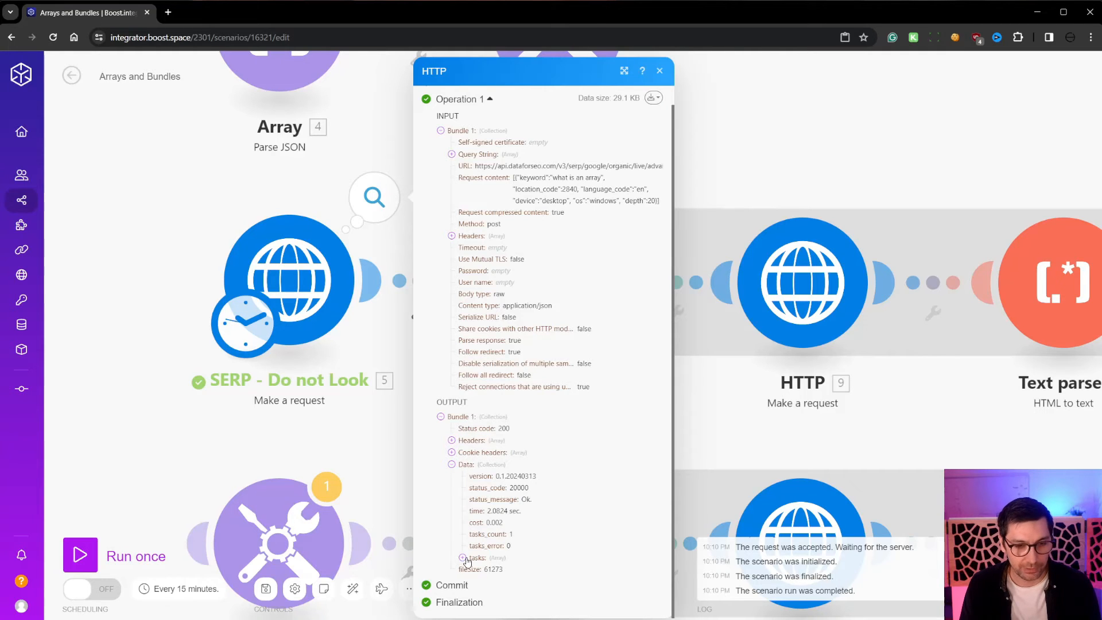
pyautogui.scroll(3)
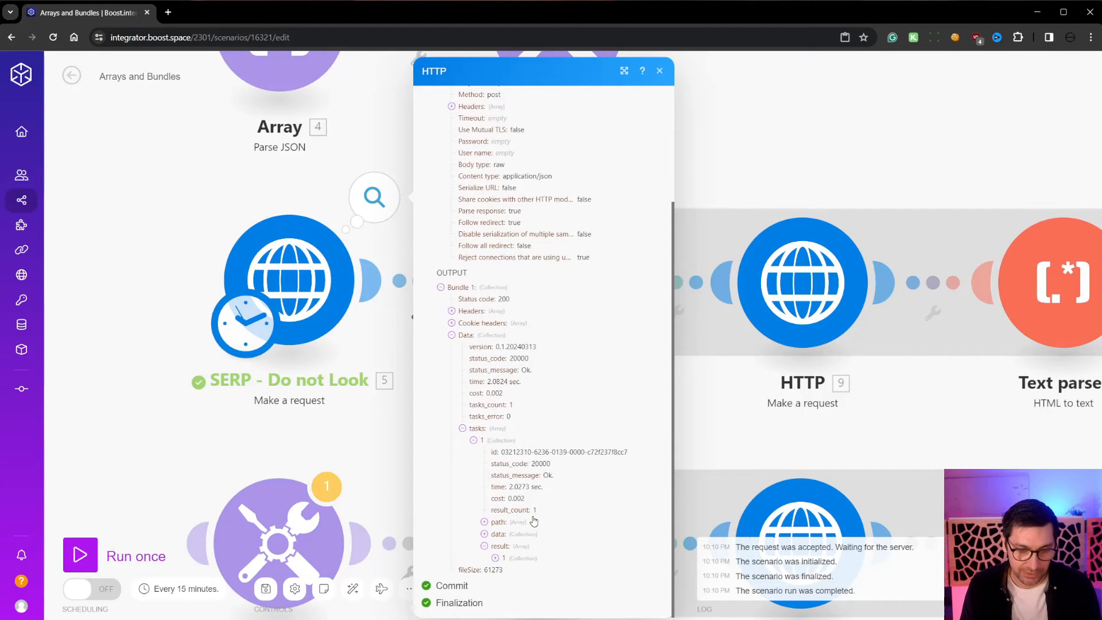
pyautogui.scroll(-3)
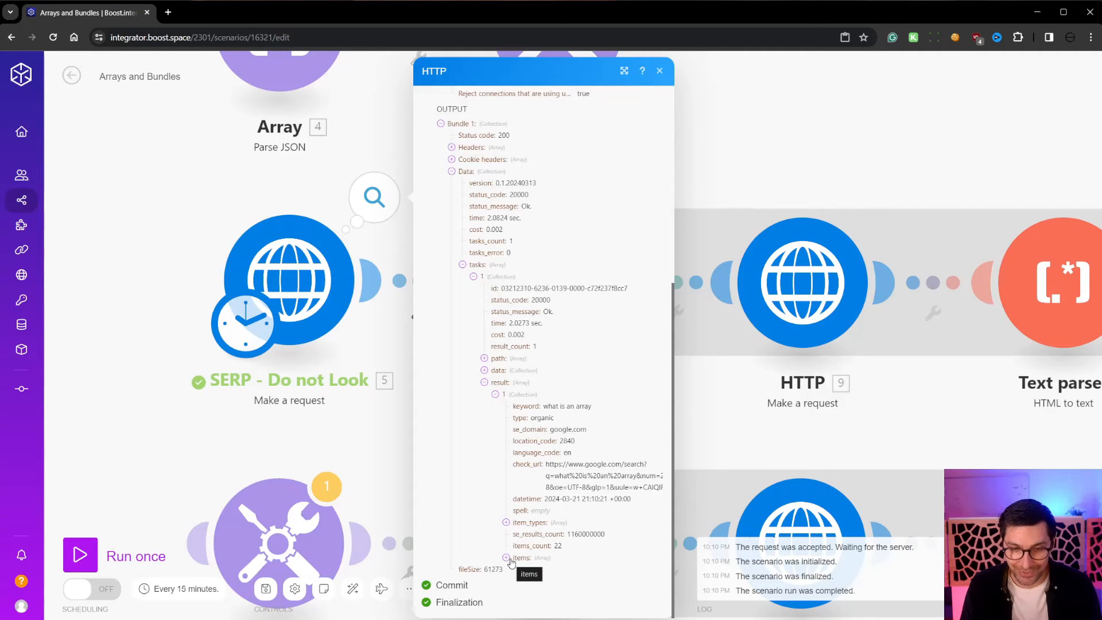
pyautogui.click(507, 558)
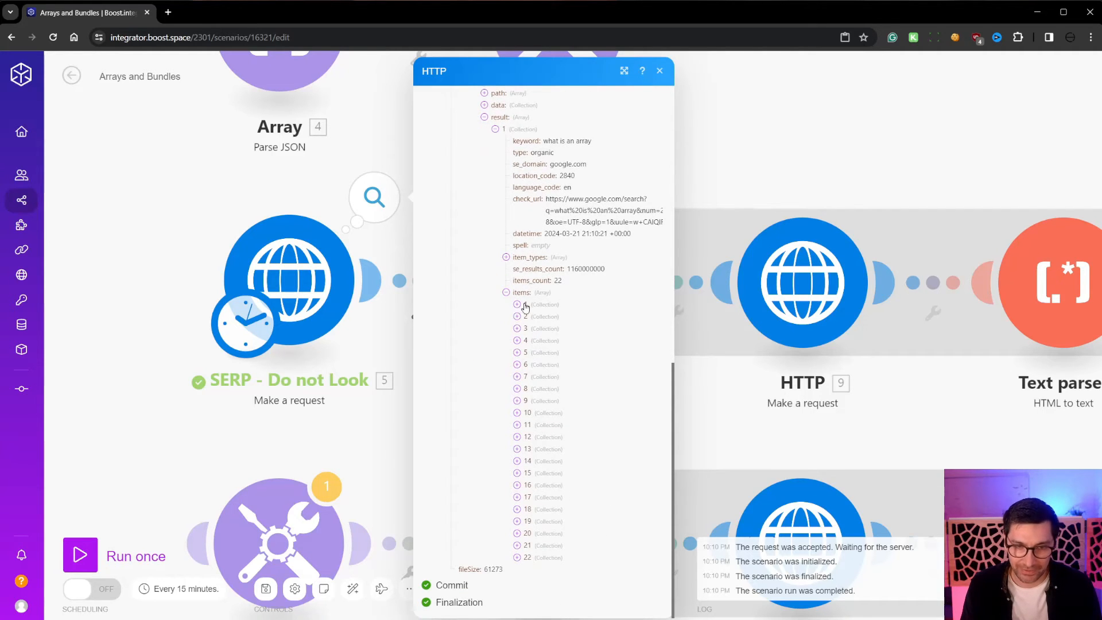
pyautogui.moveTo(517, 415)
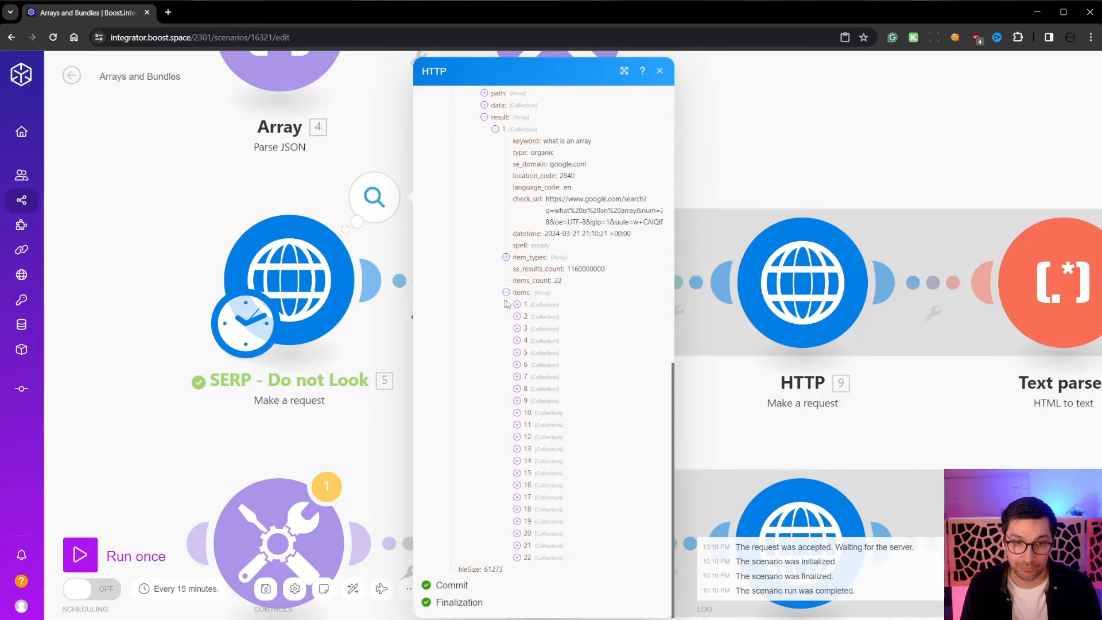
pyautogui.moveTo(391, 297)
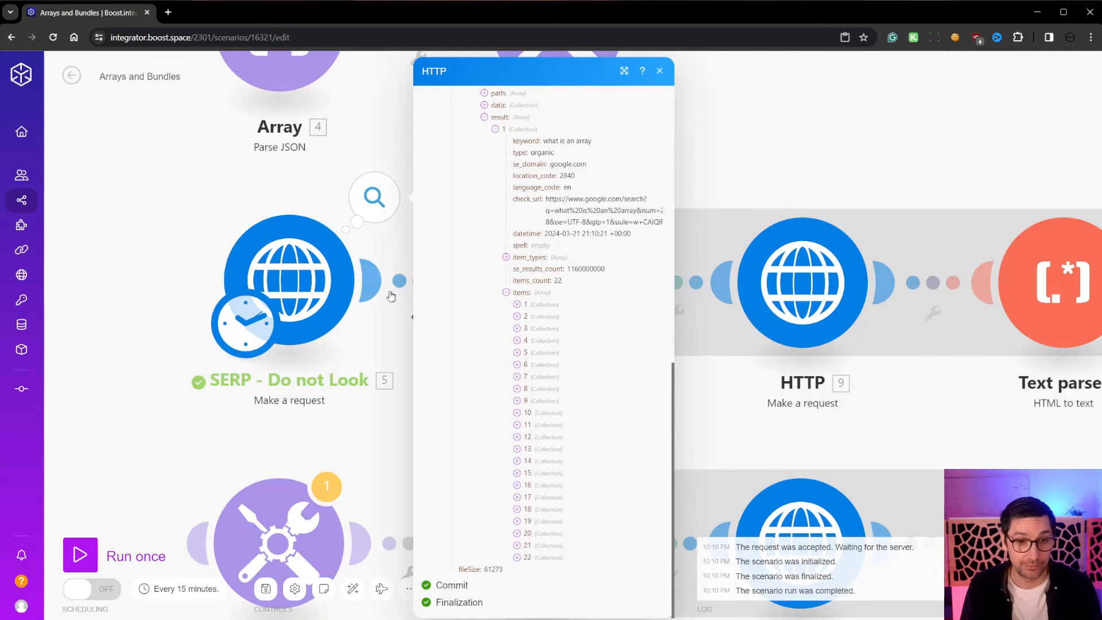
# Step: Expand the first search result, select its GeeksforGeeks arrays URL, then close the output
pyautogui.scroll(3)
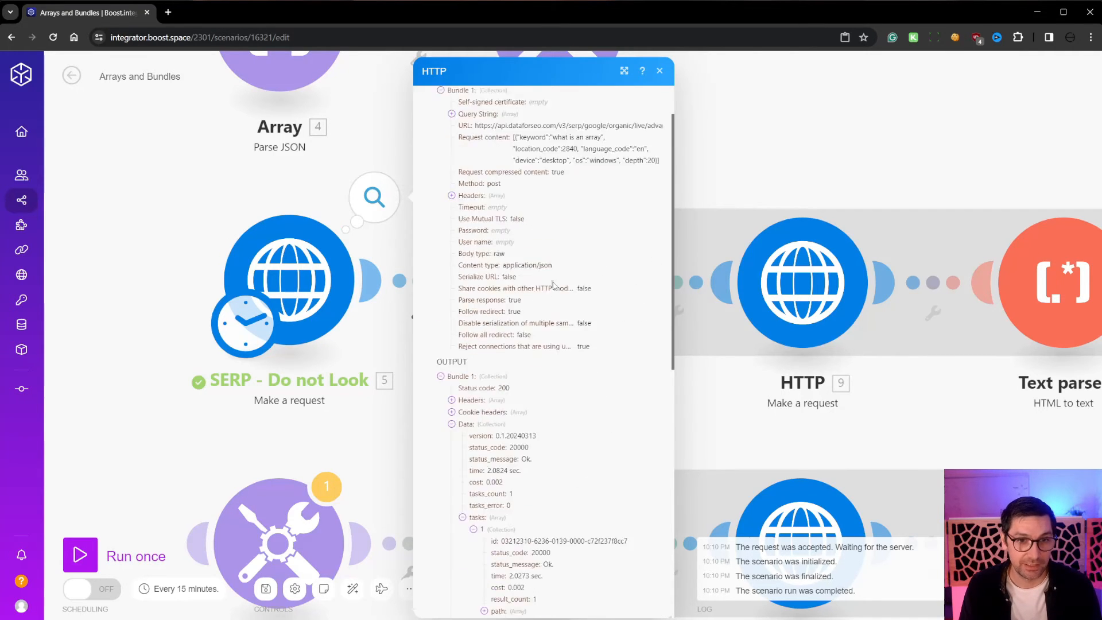
pyautogui.scroll(3)
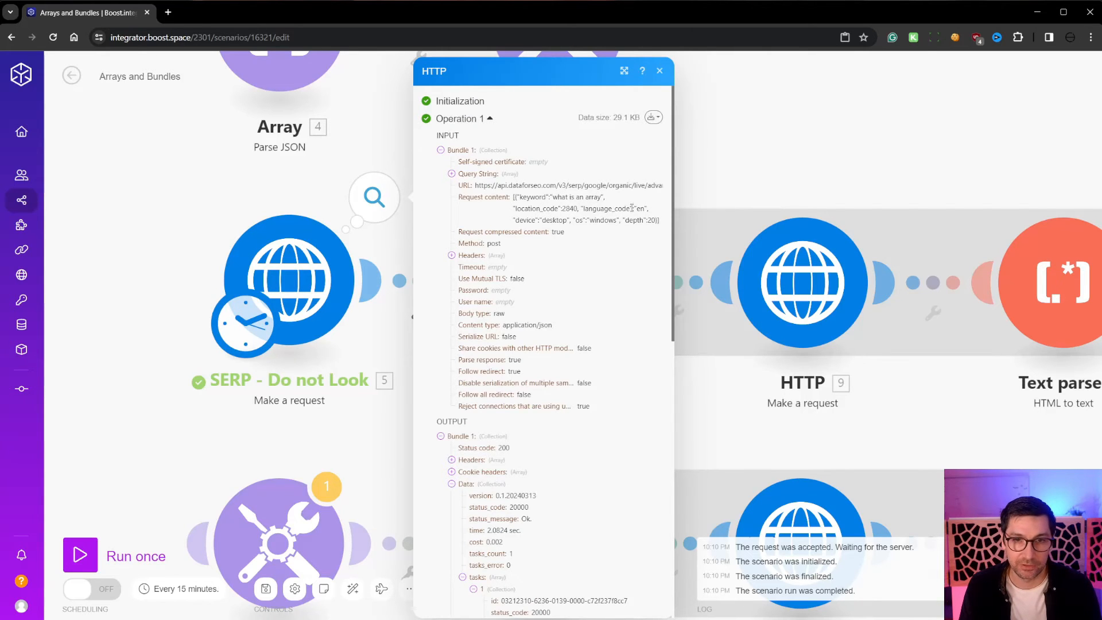
pyautogui.scroll(-3)
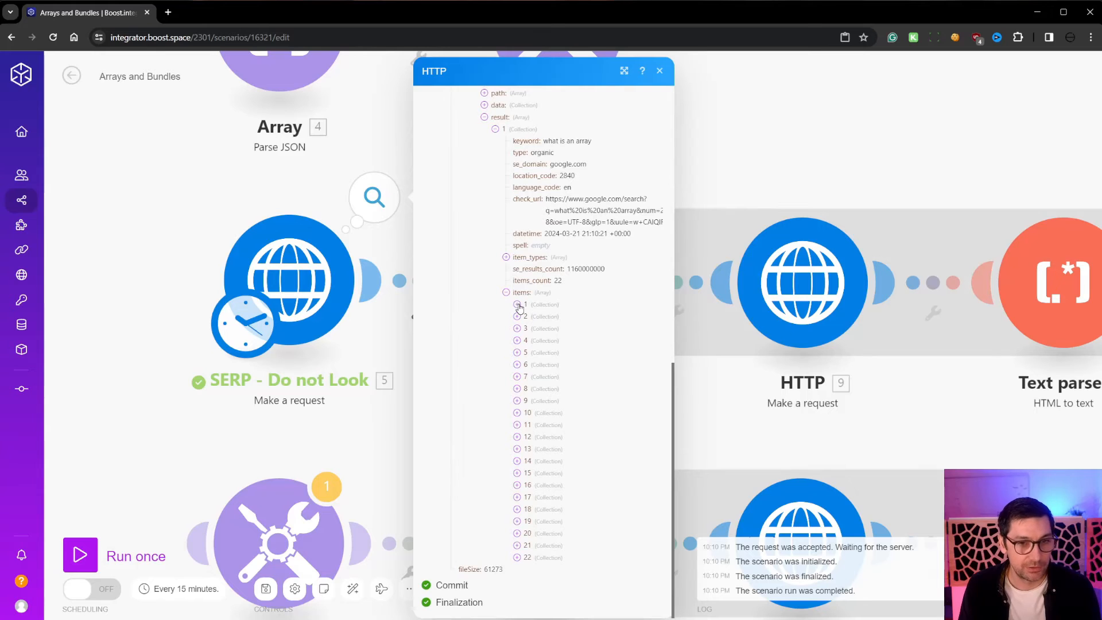
pyautogui.click(505, 257)
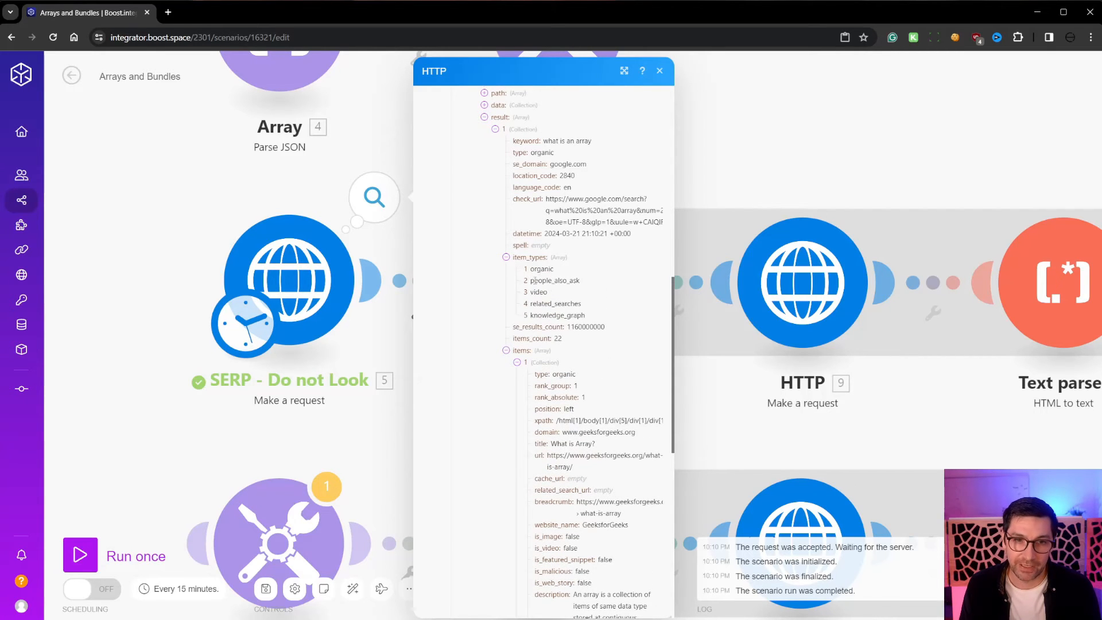
pyautogui.doubleClick(539, 292)
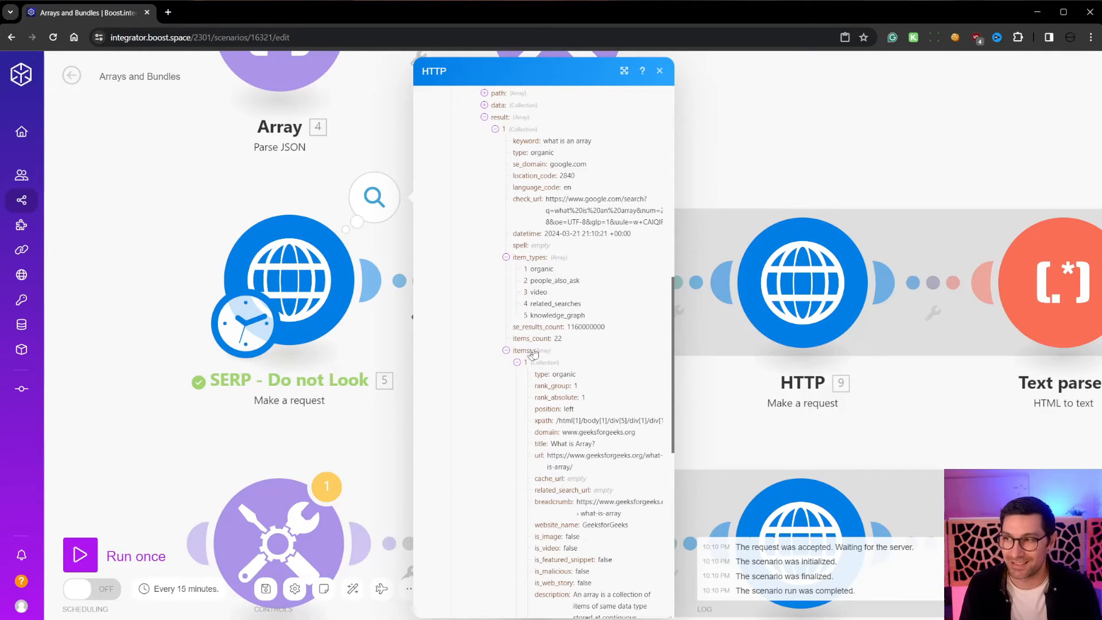
pyautogui.scroll(-3)
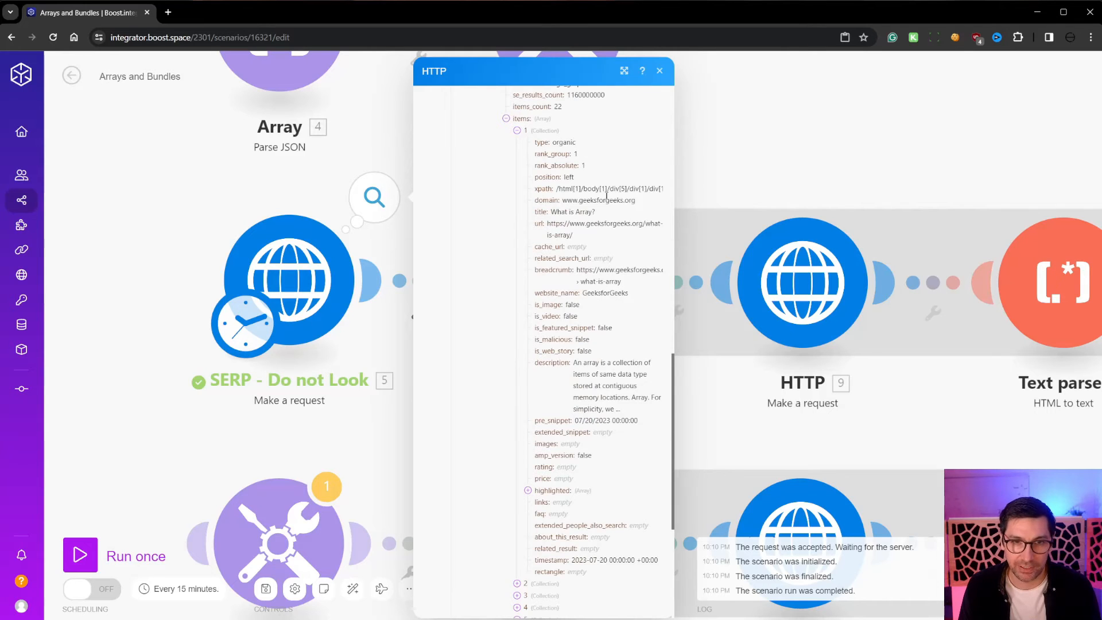
pyautogui.doubleClick(561, 223)
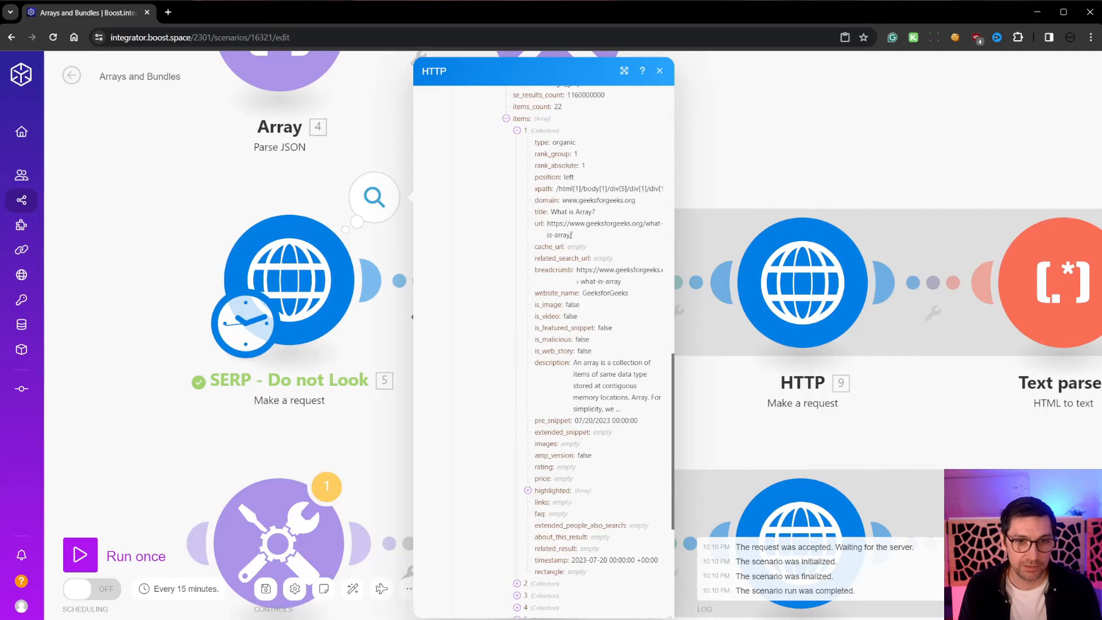
pyautogui.moveTo(640, 282)
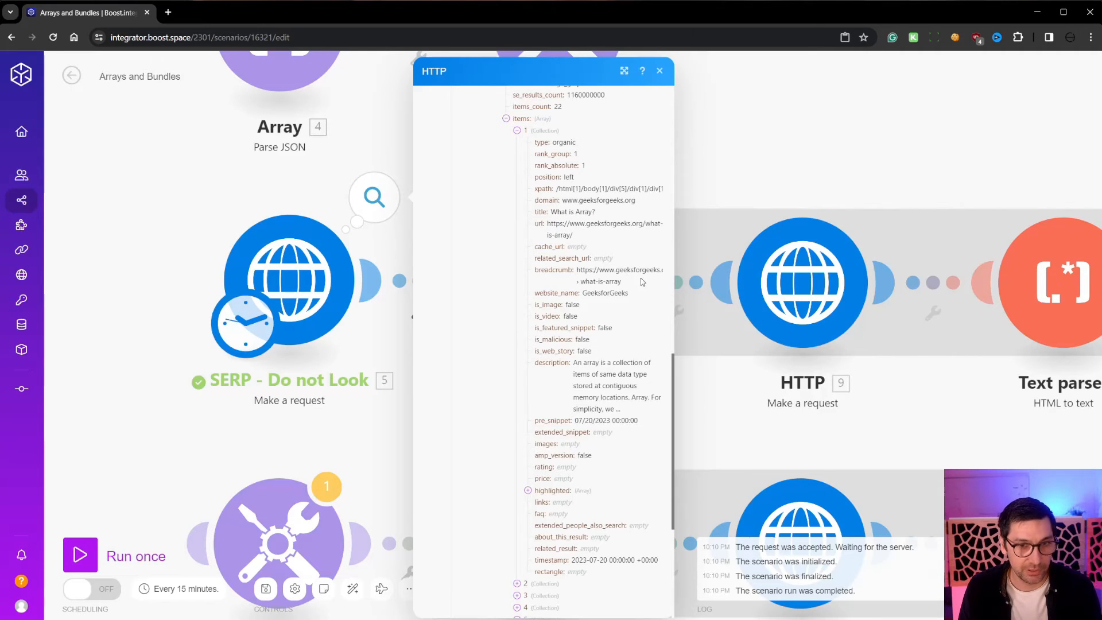
pyautogui.scroll(-3)
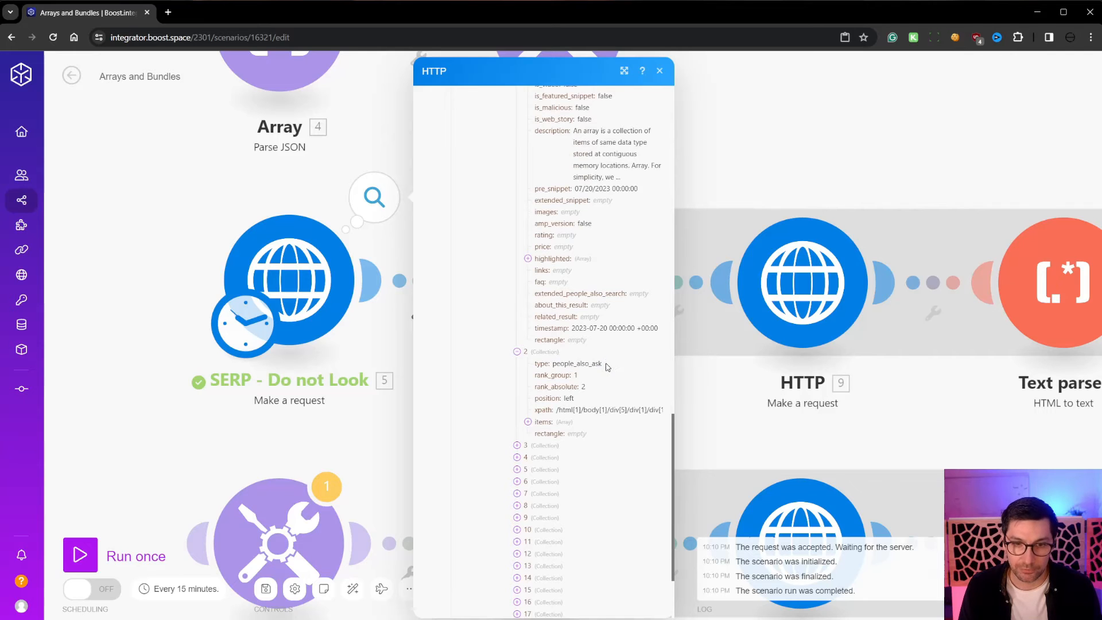
pyautogui.scroll(-3)
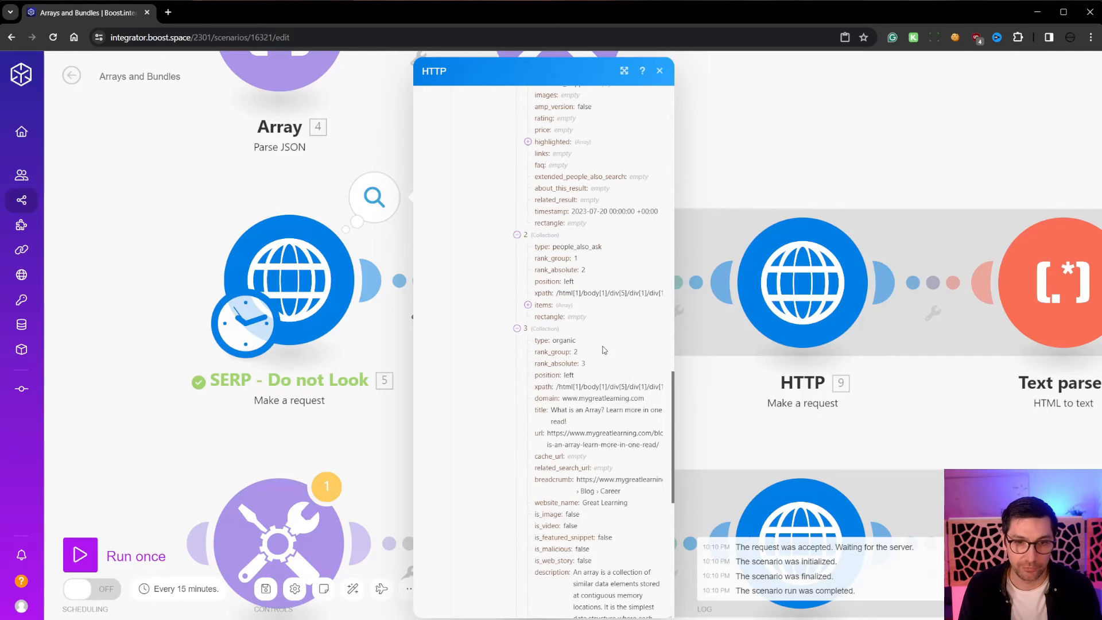
pyautogui.click(658, 70)
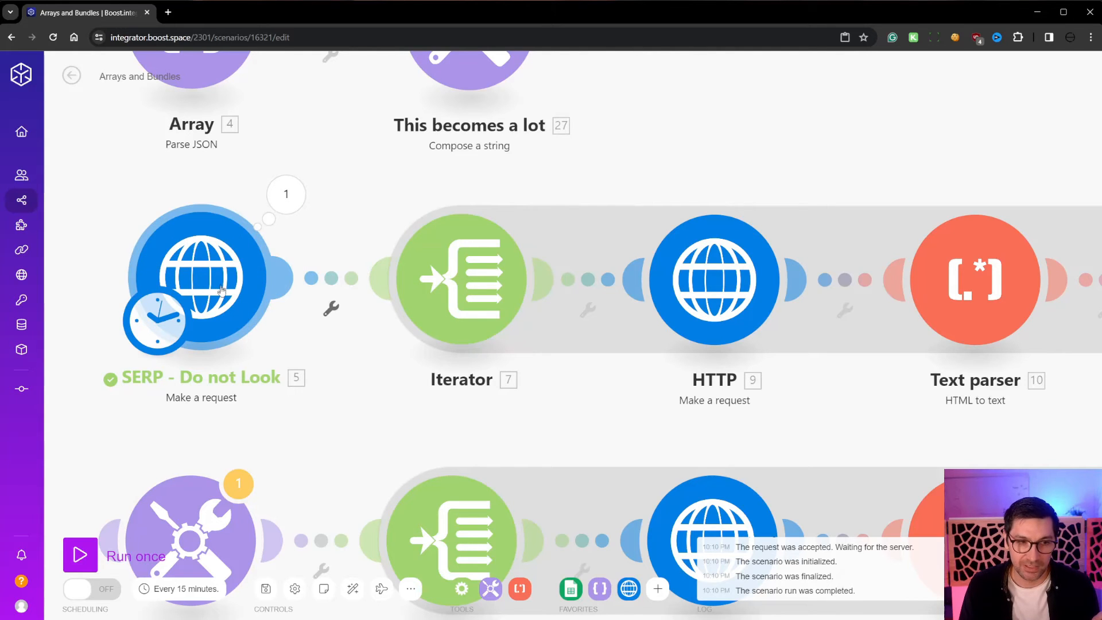
# Step: Bring up the Tools Text aggregator's settings collecting the Text parser's text
pyautogui.click(461, 278)
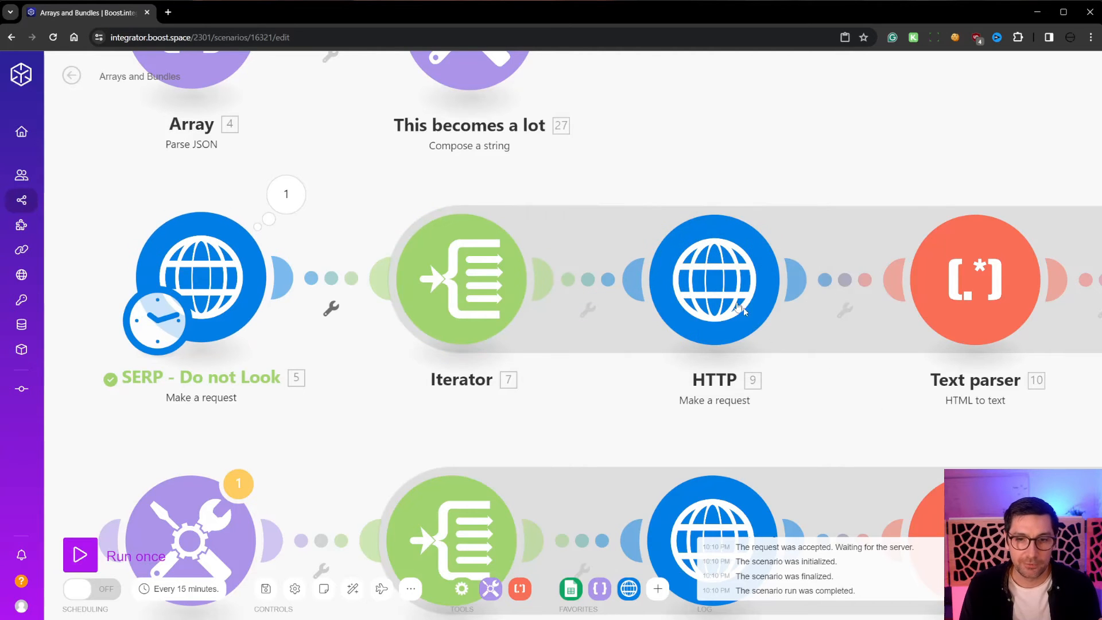
pyautogui.click(714, 278)
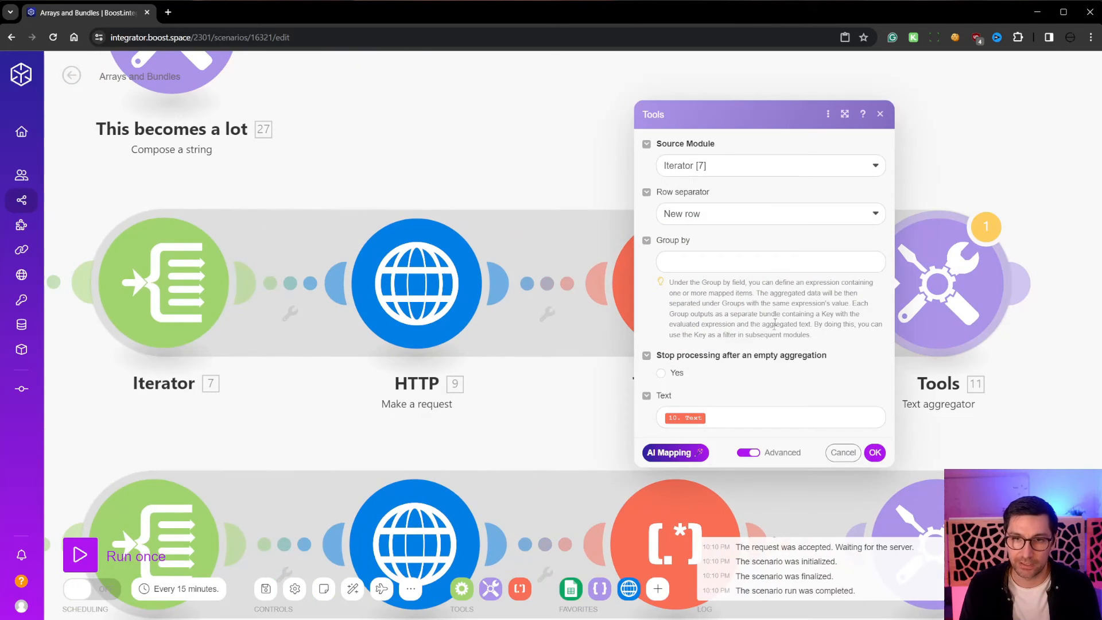
pyautogui.moveTo(741, 403)
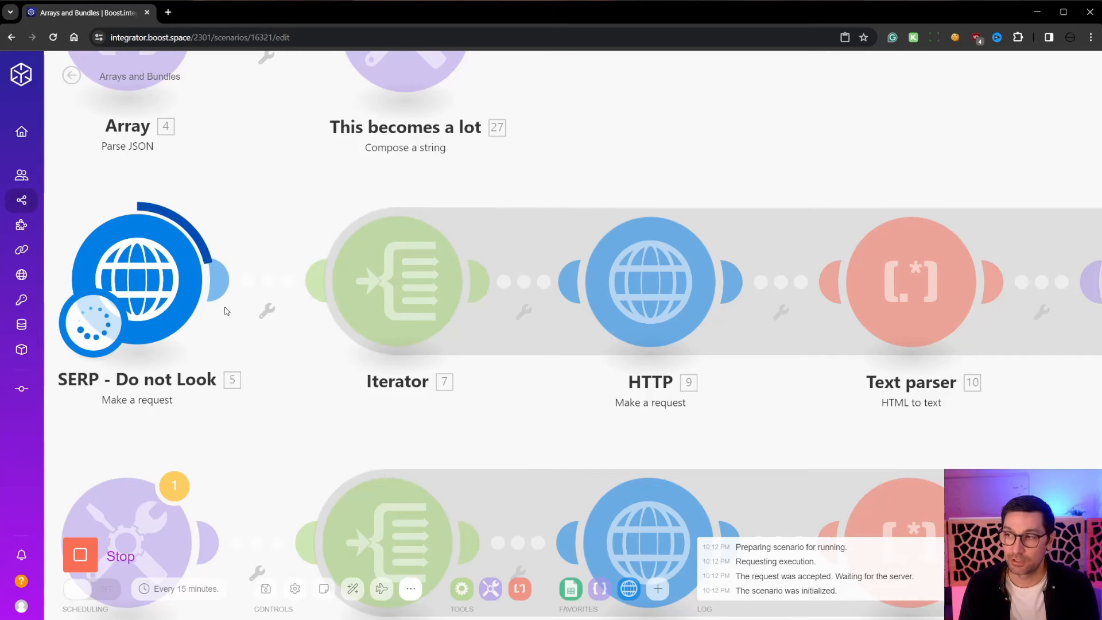
pyautogui.moveTo(505, 351)
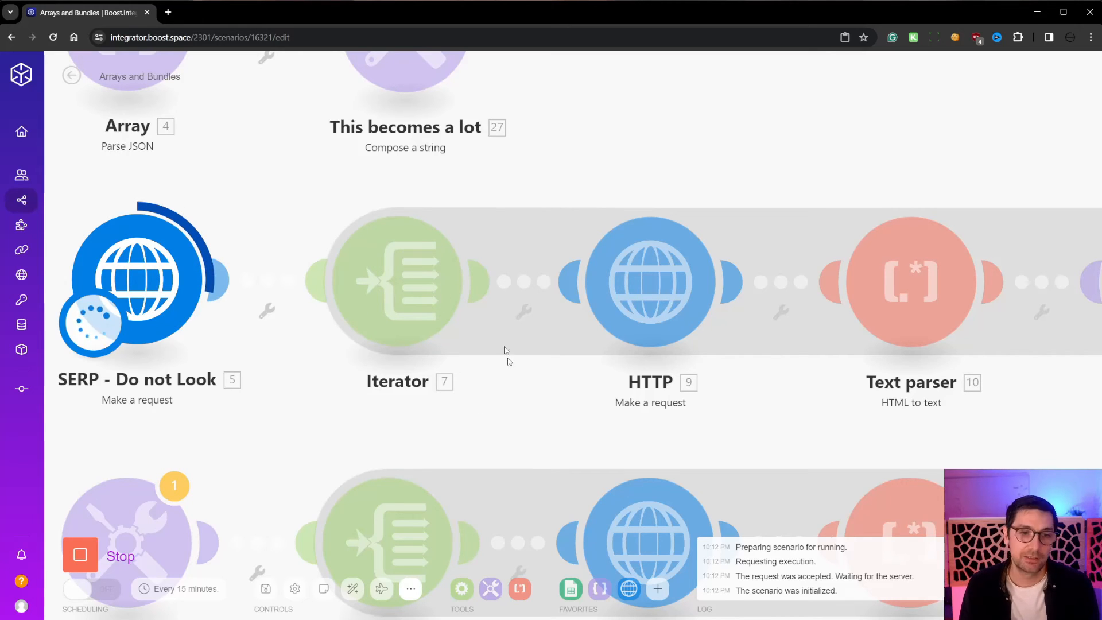
pyautogui.moveTo(499, 383)
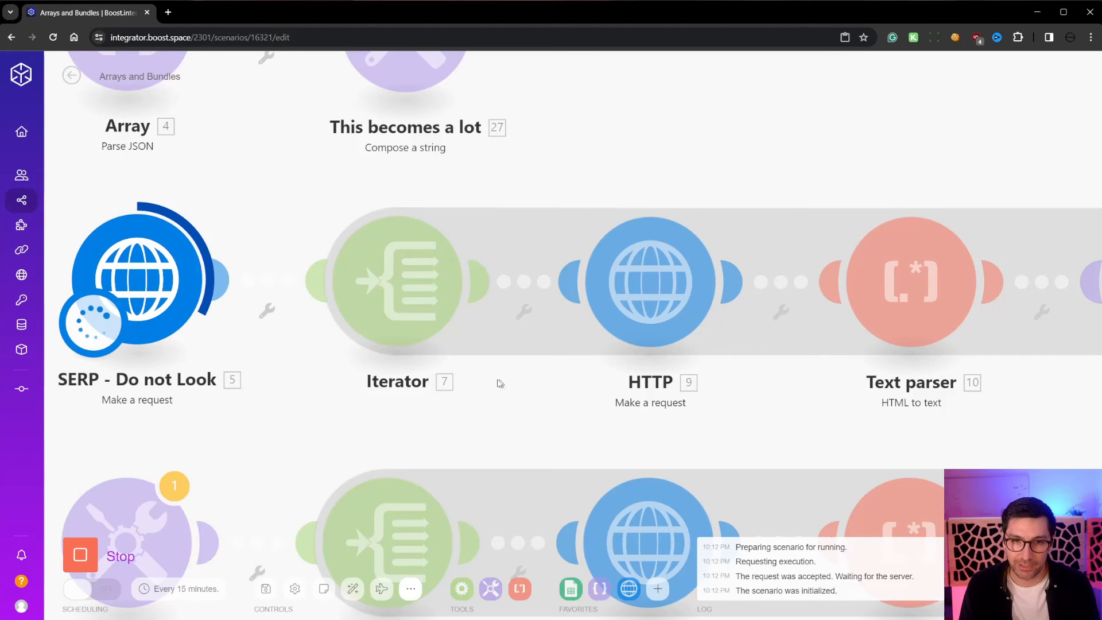
pyautogui.moveTo(538, 416)
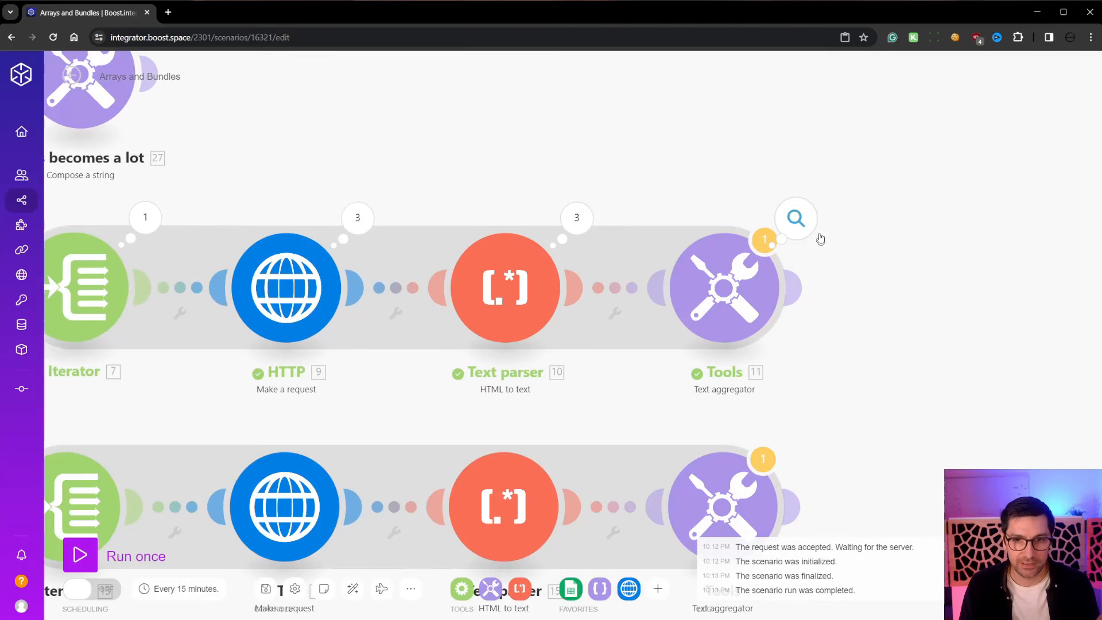
pyautogui.moveTo(725, 288)
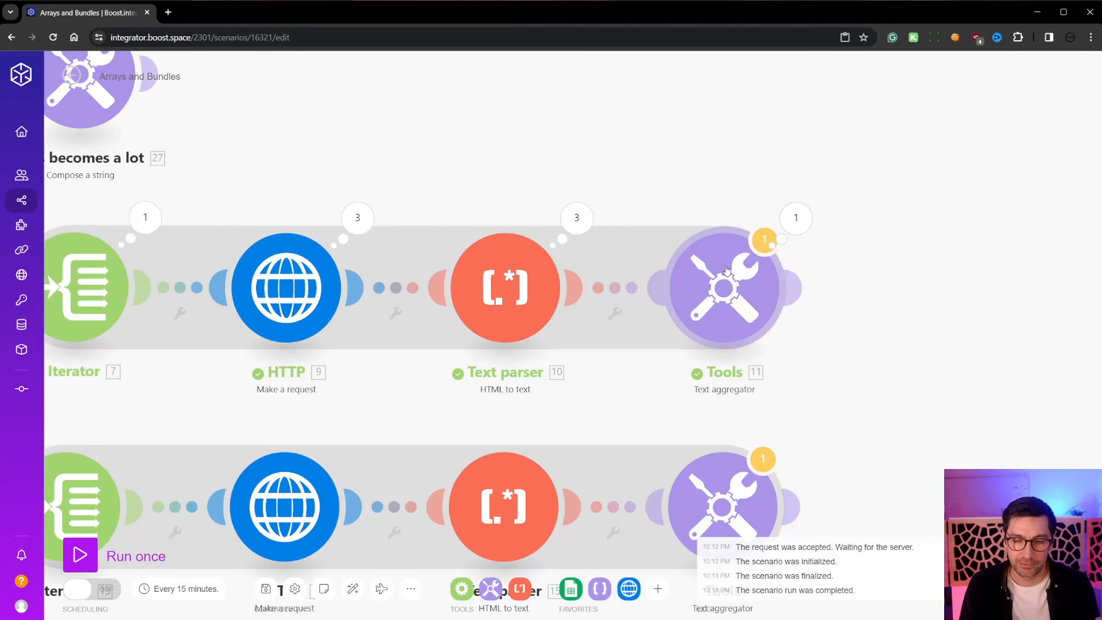
# Step: View the Text aggregator's Operation 1 output of the three pages' aggregated text
pyautogui.click(725, 289)
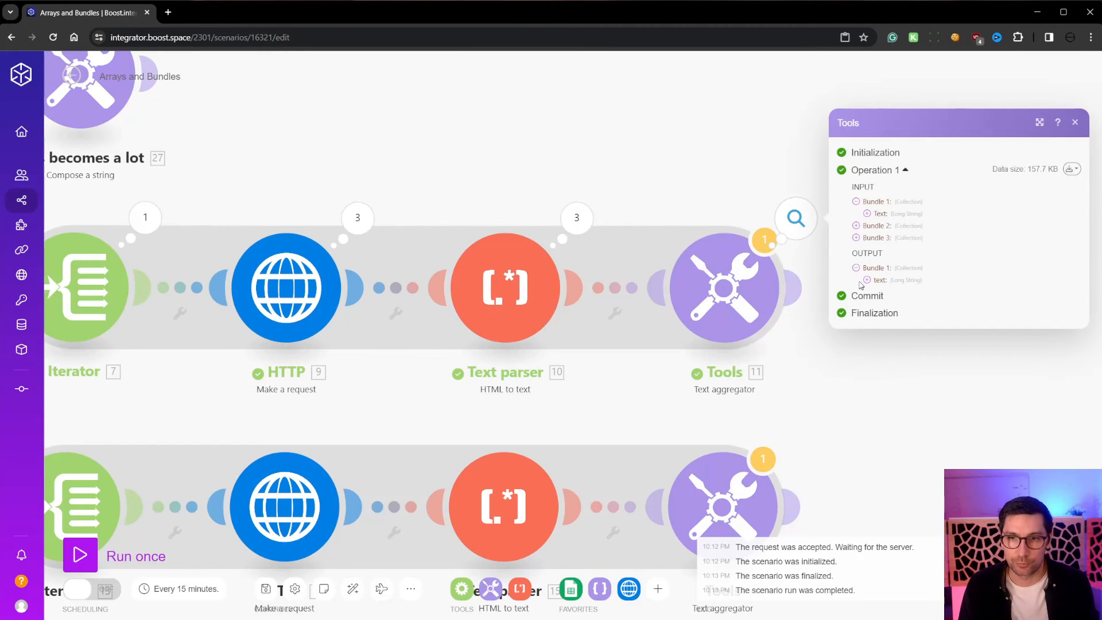
pyautogui.click(867, 280)
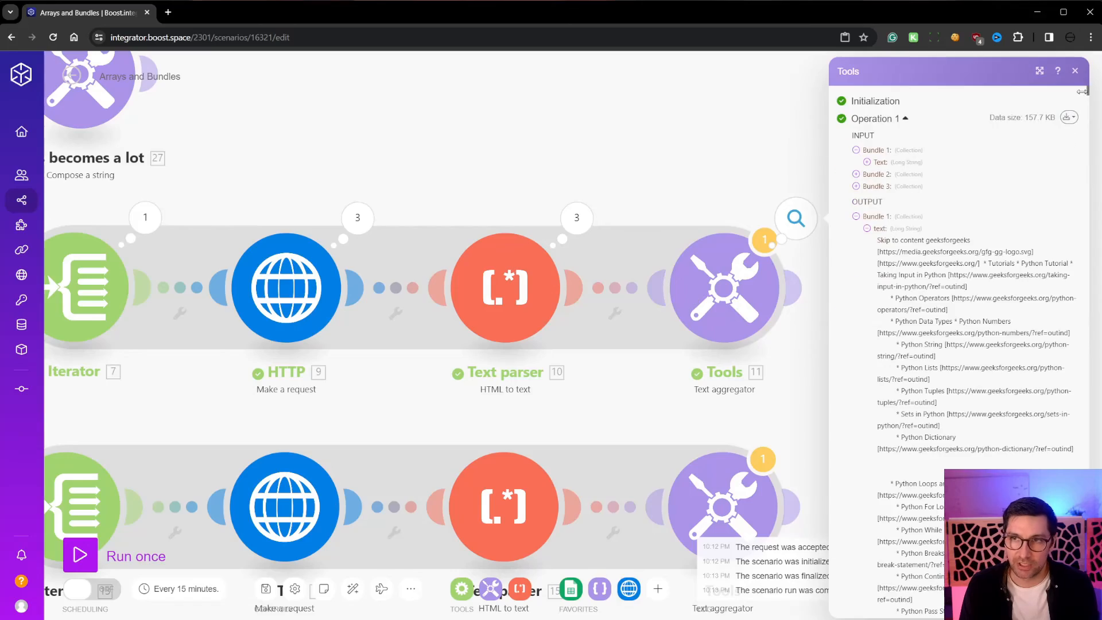
pyautogui.scroll(-3)
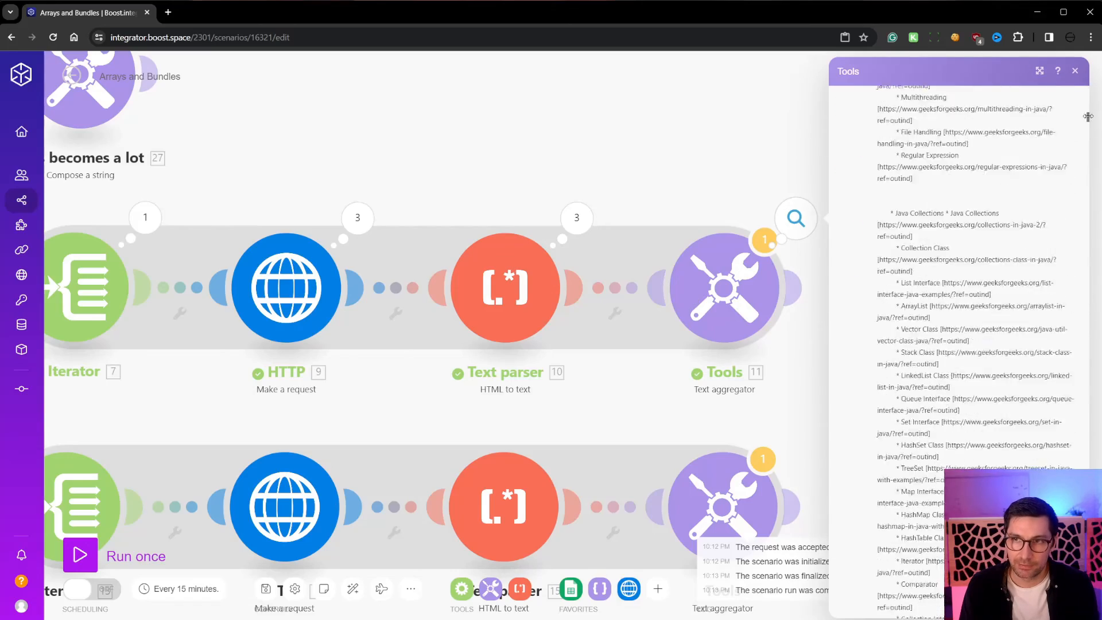
pyautogui.scroll(-3)
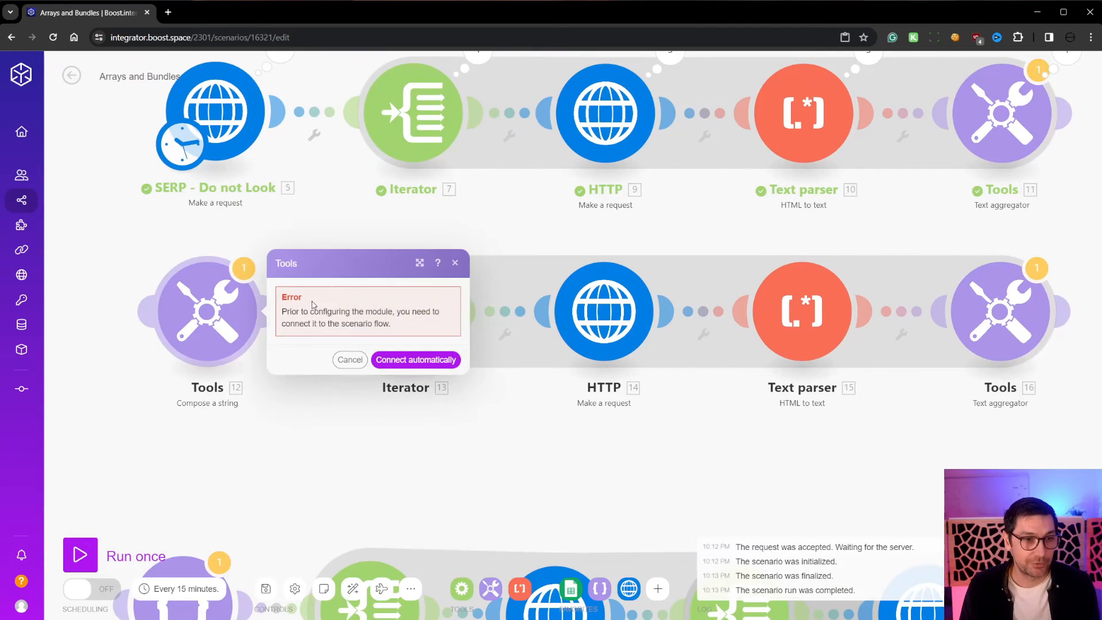
pyautogui.click(414, 359)
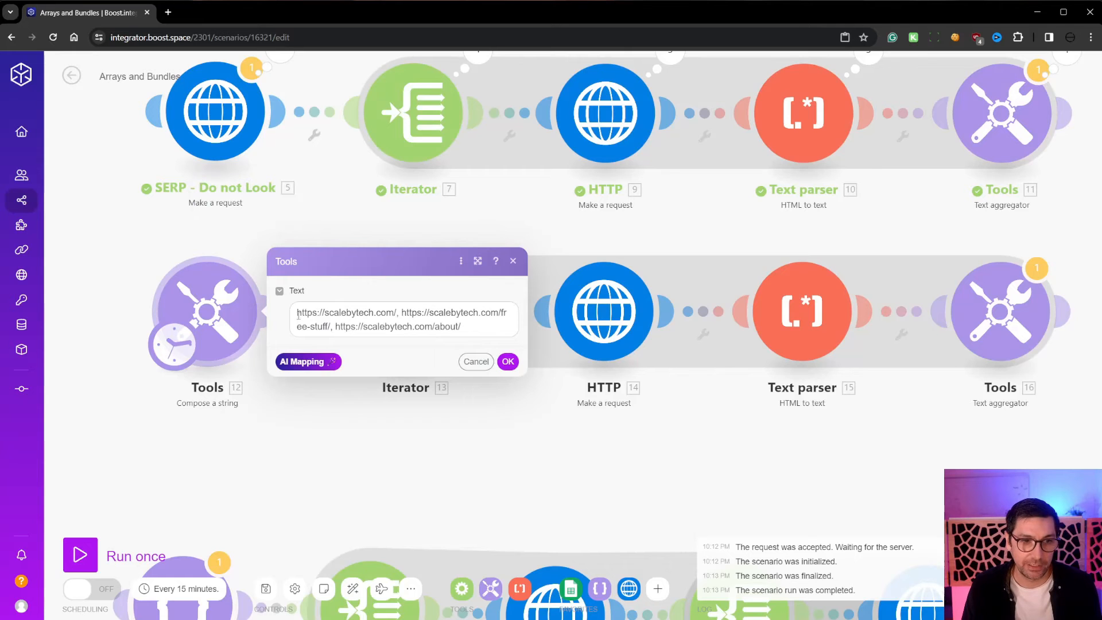
pyautogui.click(408, 318)
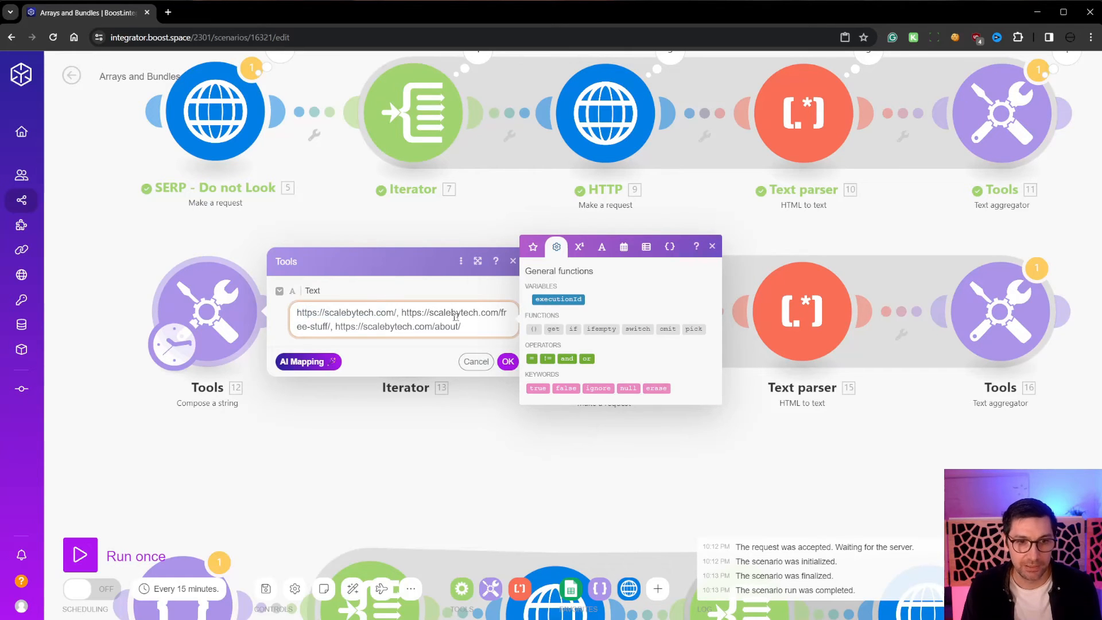
pyautogui.doubleClick(456, 313)
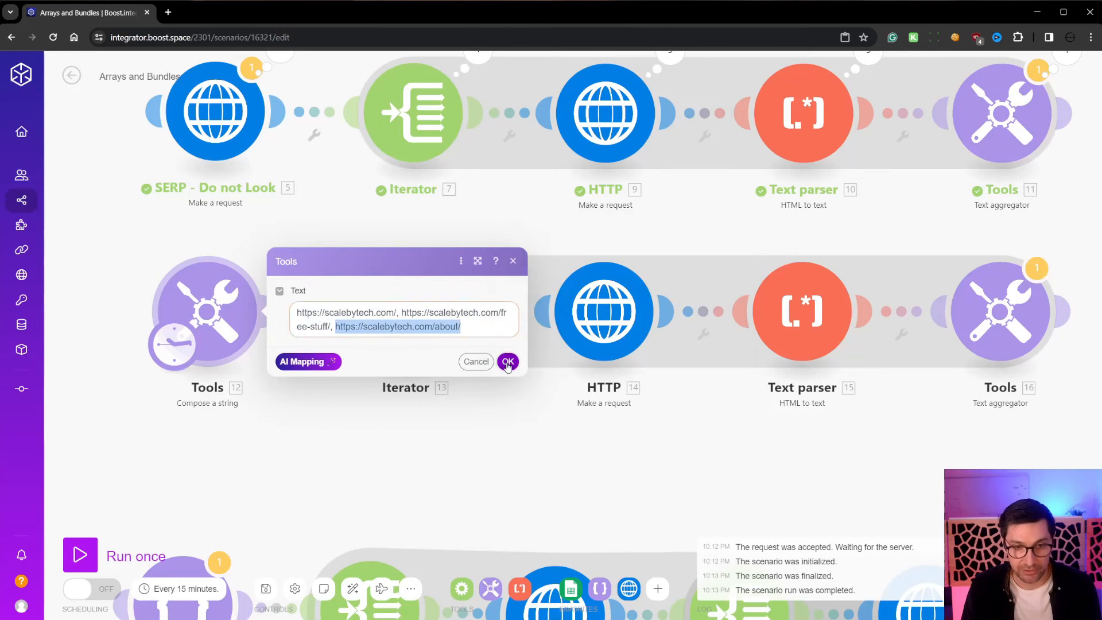
pyautogui.click(507, 362)
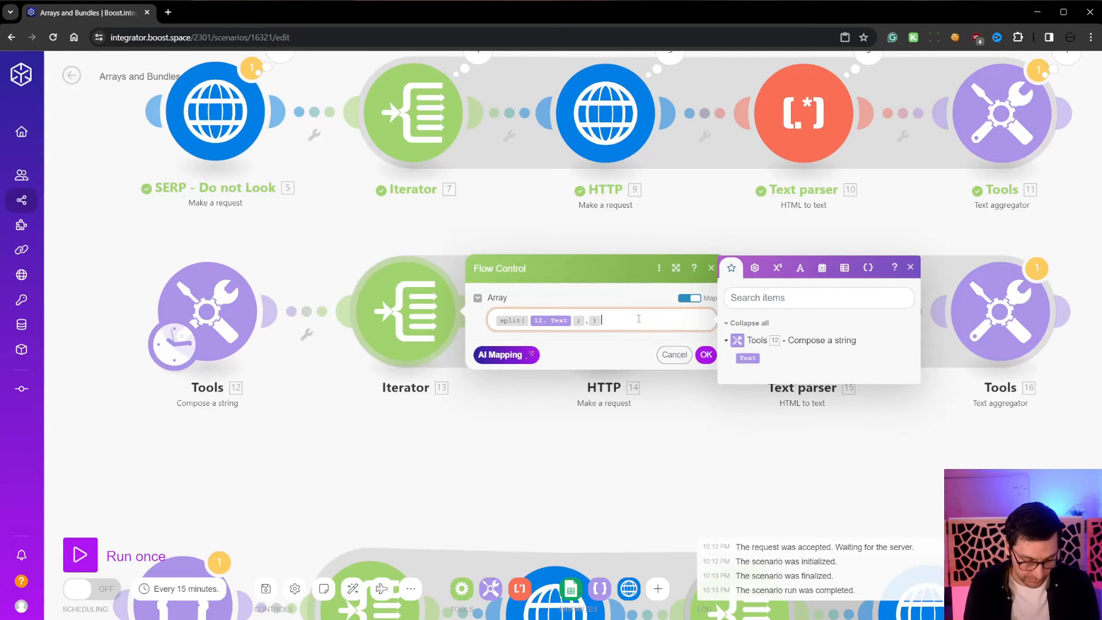
# Step: Set Iterator 13's Array to split(12. Text; ,) and confirm the mapping
pyautogui.write('split(')
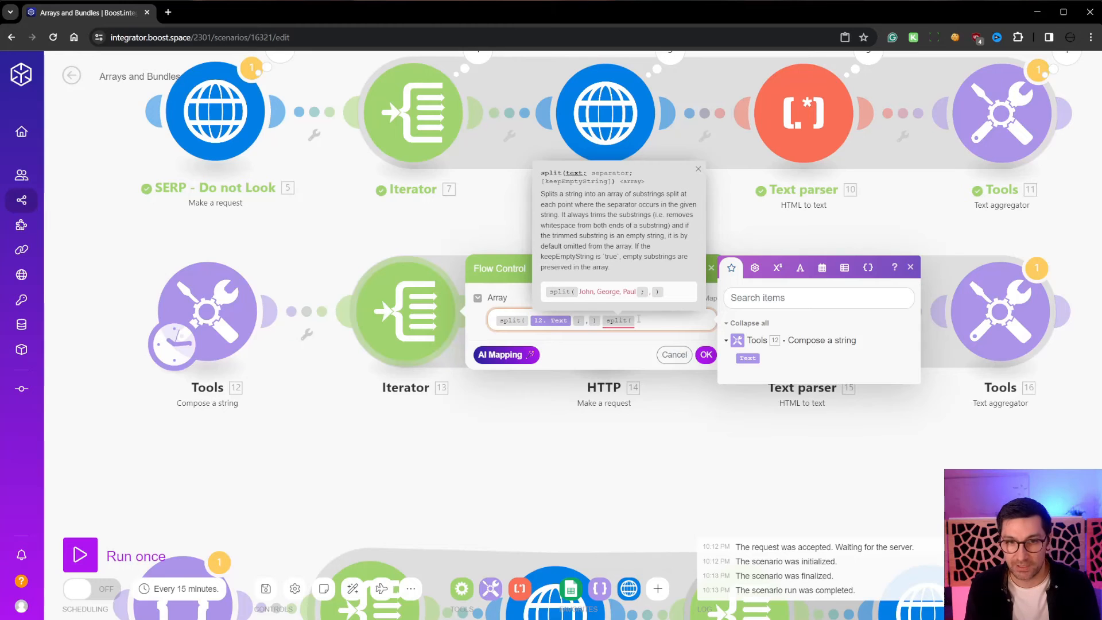
pyautogui.write('test')
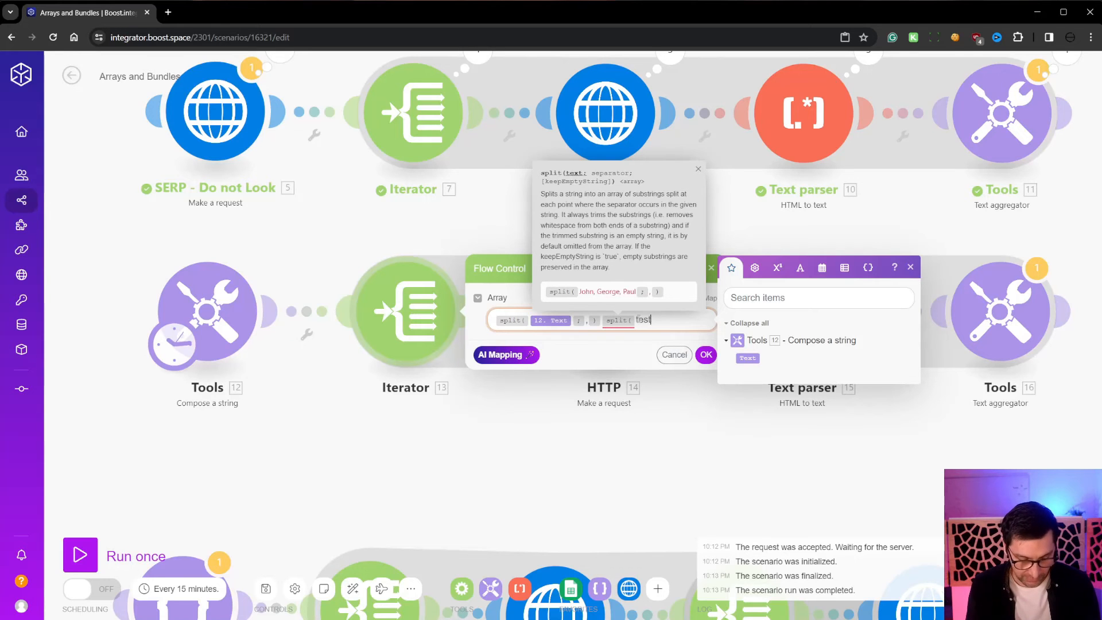
pyautogui.write(';')
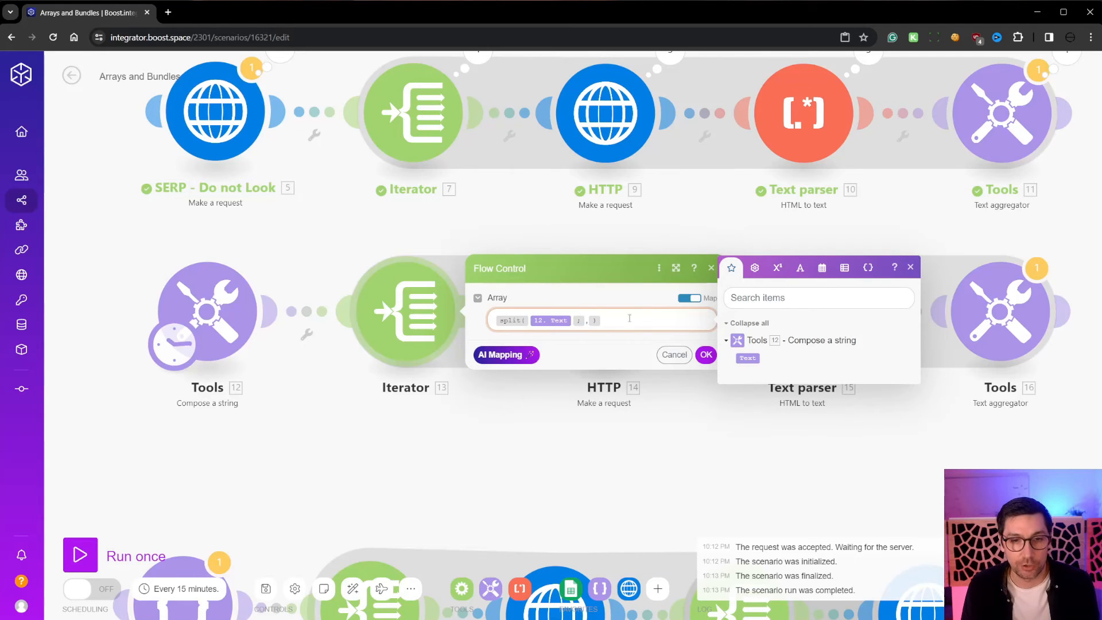
pyautogui.click(706, 355)
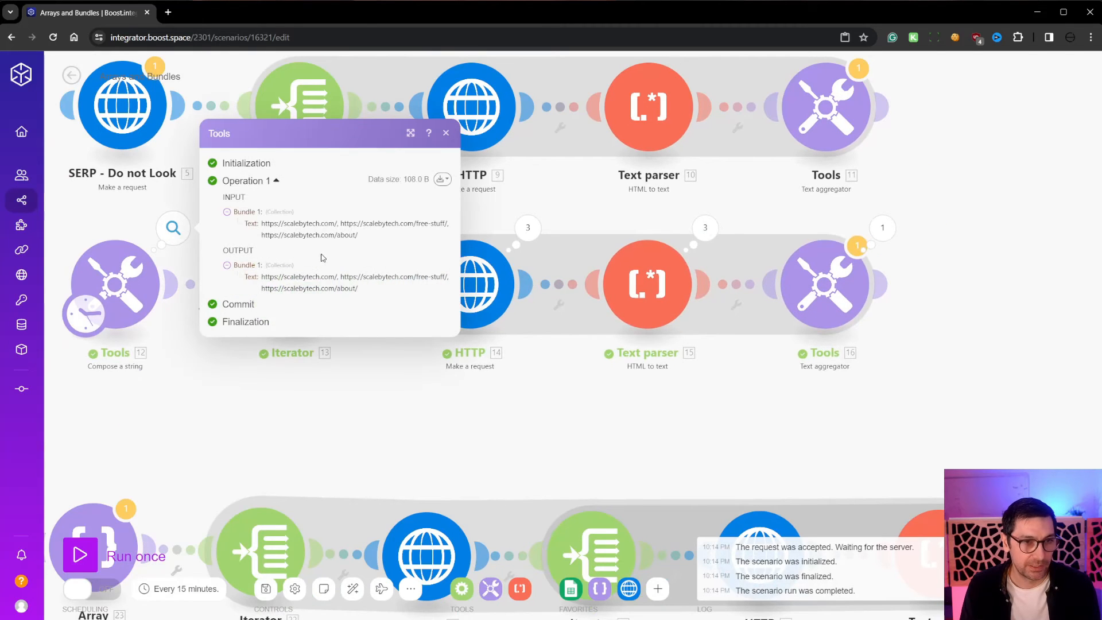
# Step: Review Iterator 13's output showing three bundles, one per scalebytech URL
pyautogui.click(445, 133)
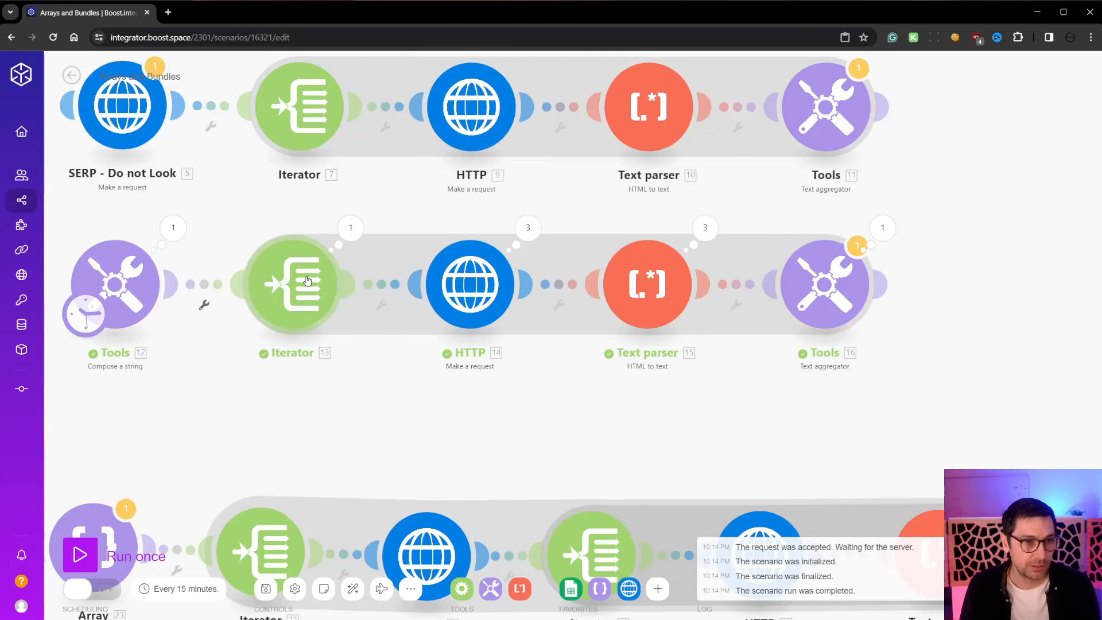
pyautogui.moveTo(334, 353)
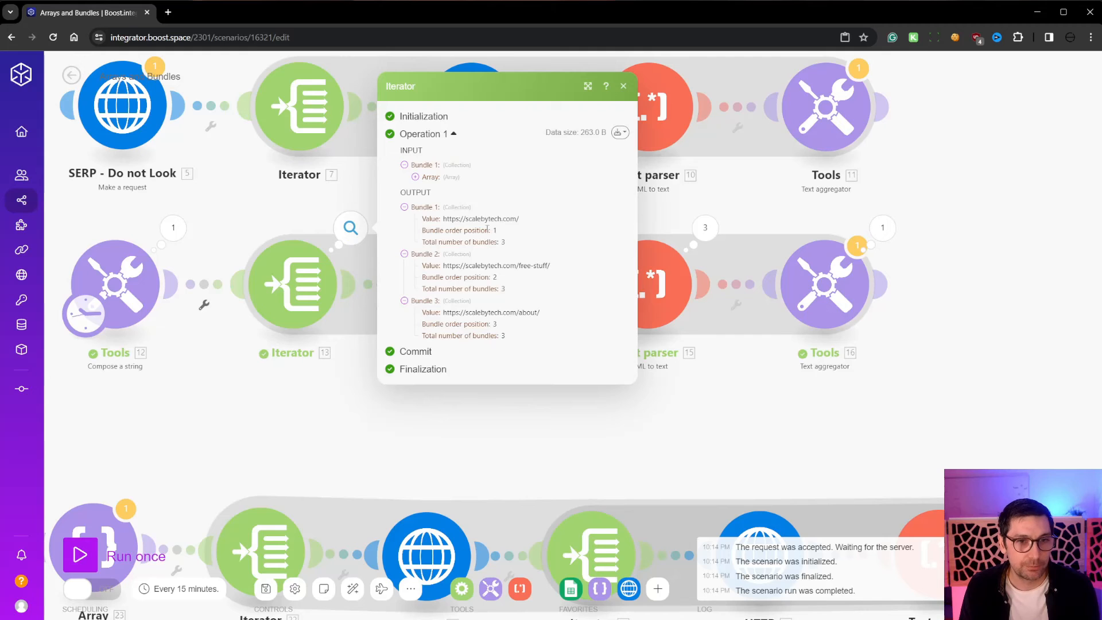
pyautogui.doubleClick(480, 218)
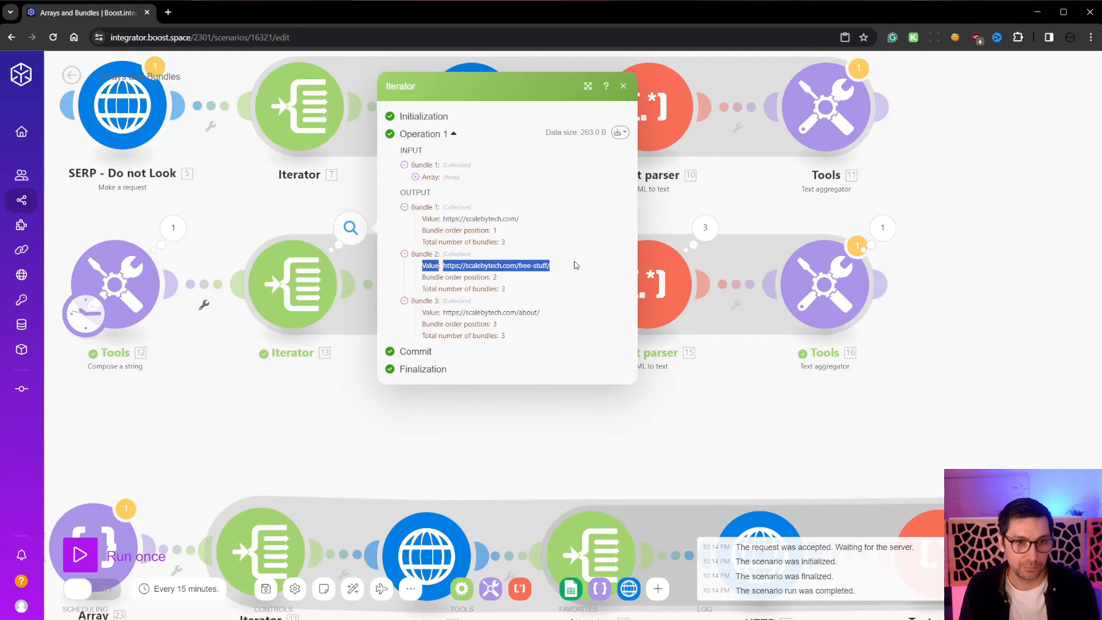
pyautogui.click(621, 86)
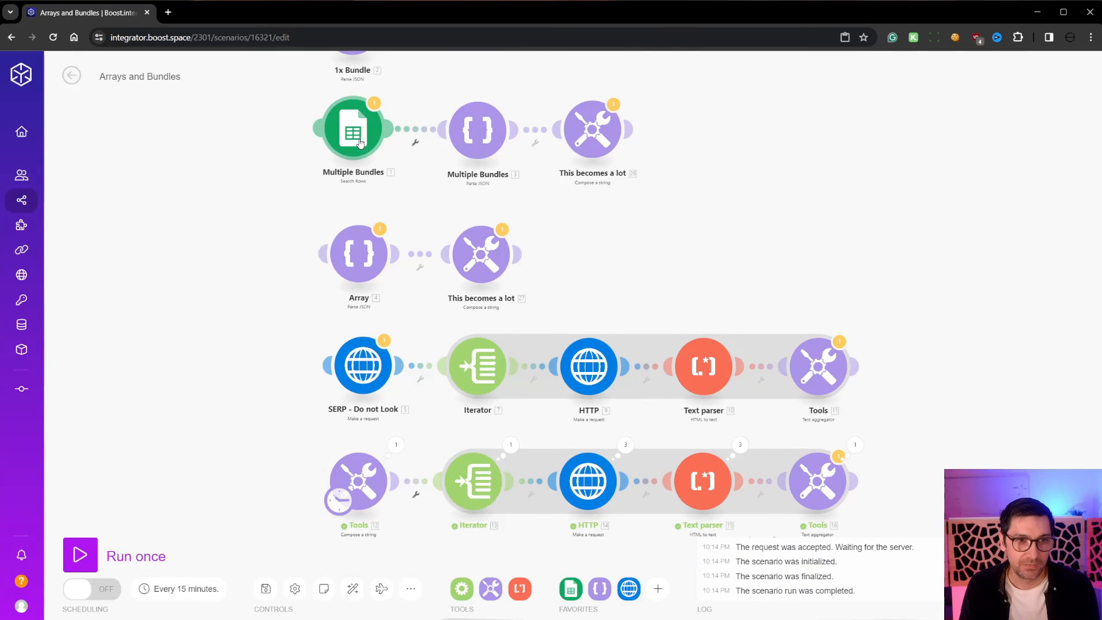
pyautogui.moveTo(365, 124)
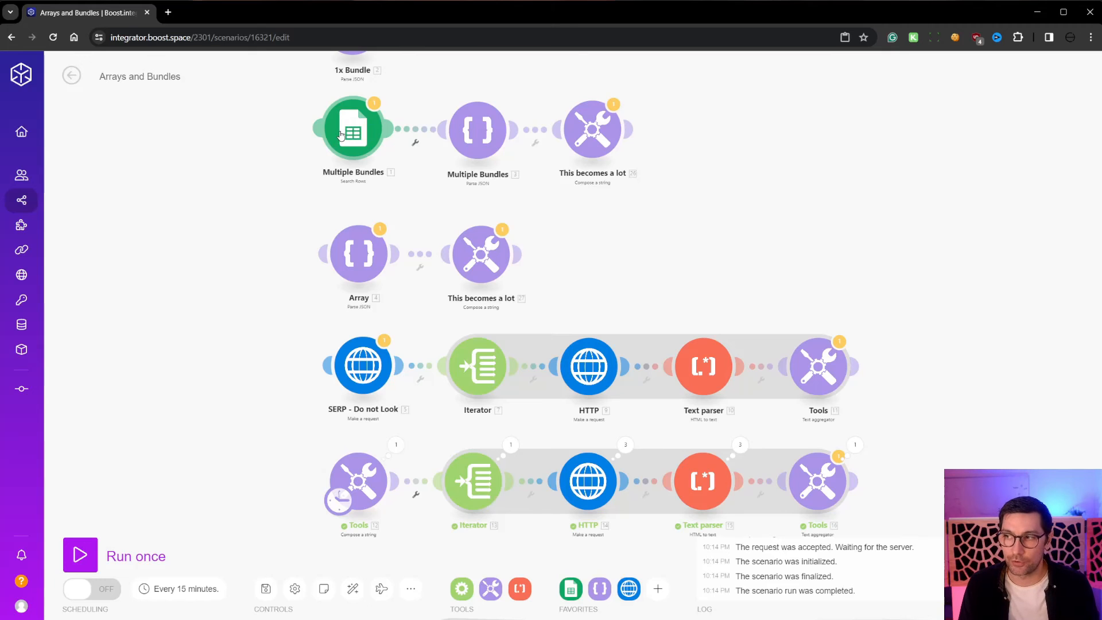
pyautogui.moveTo(477, 481)
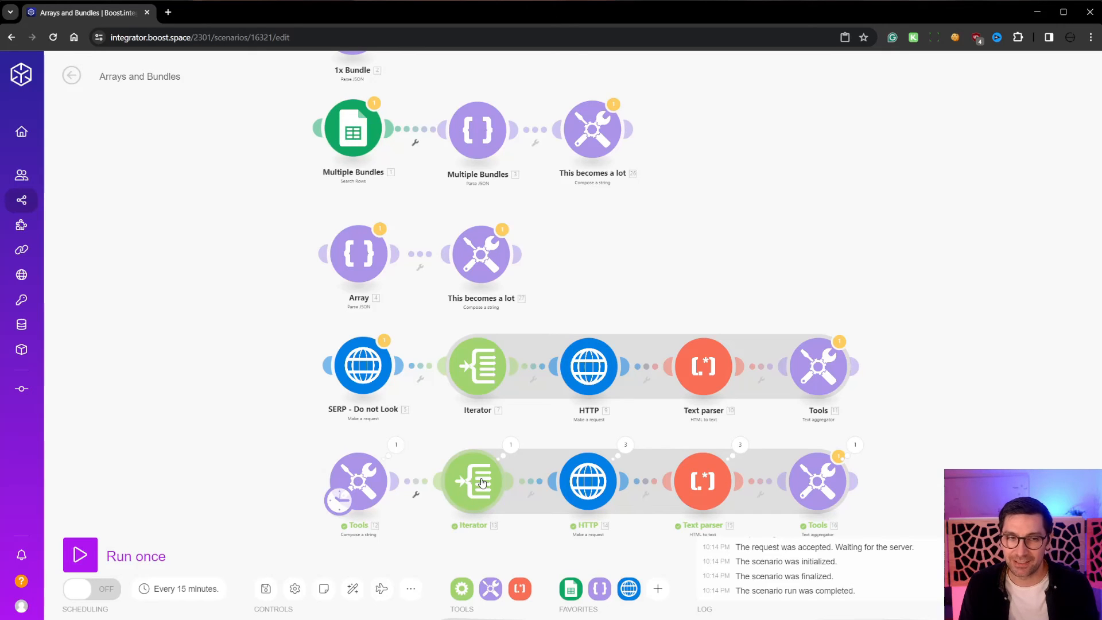
pyautogui.moveTo(481, 493)
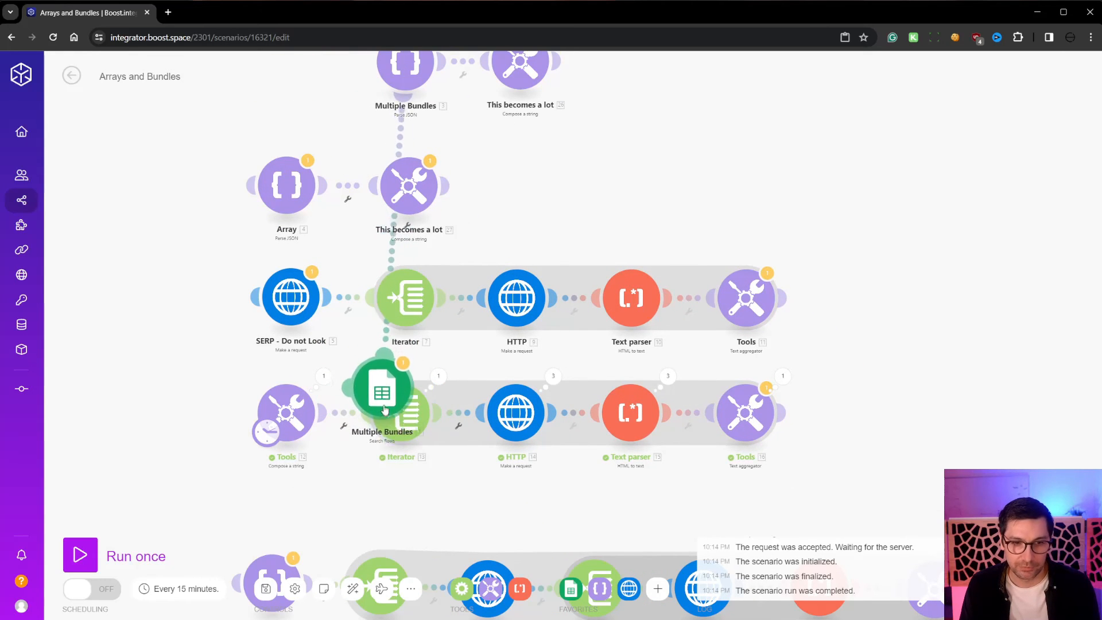
pyautogui.scroll(-3)
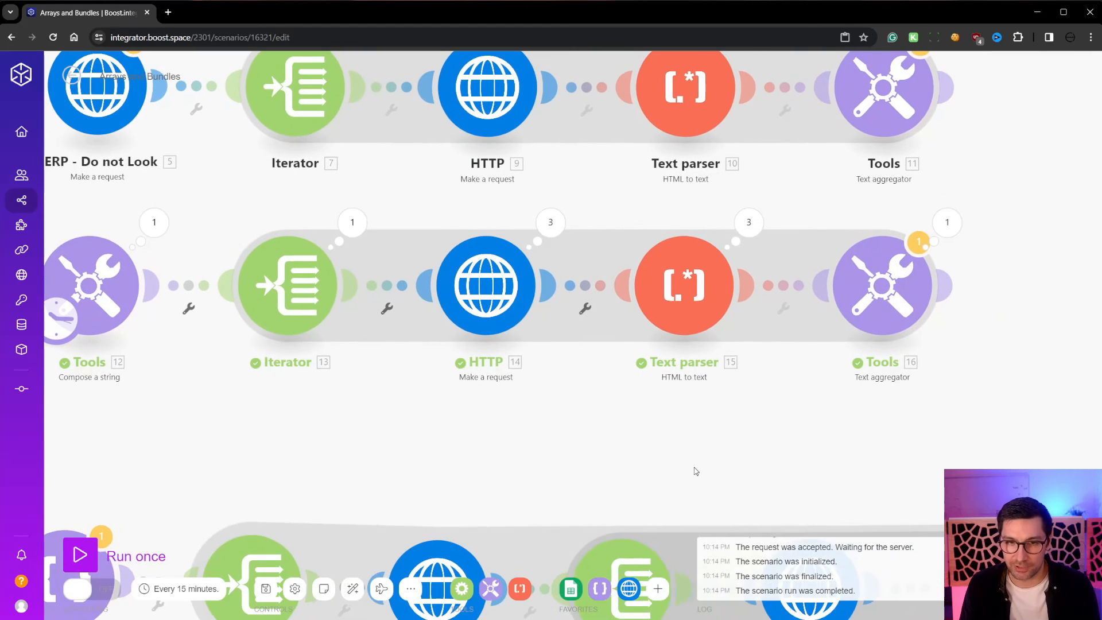
pyautogui.moveTo(671, 449)
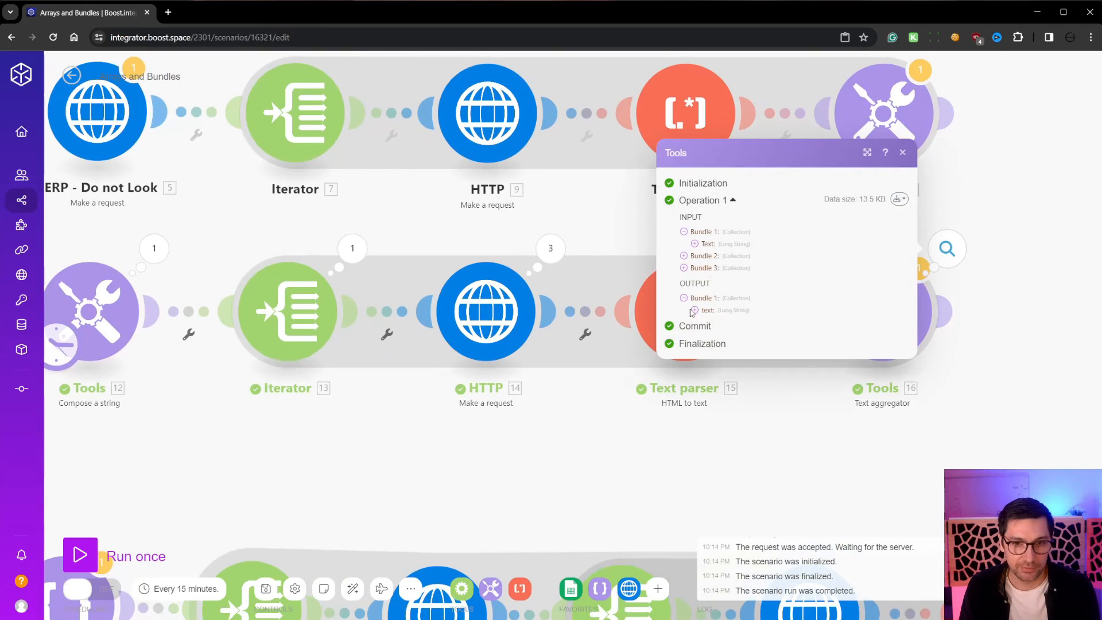
pyautogui.click(707, 310)
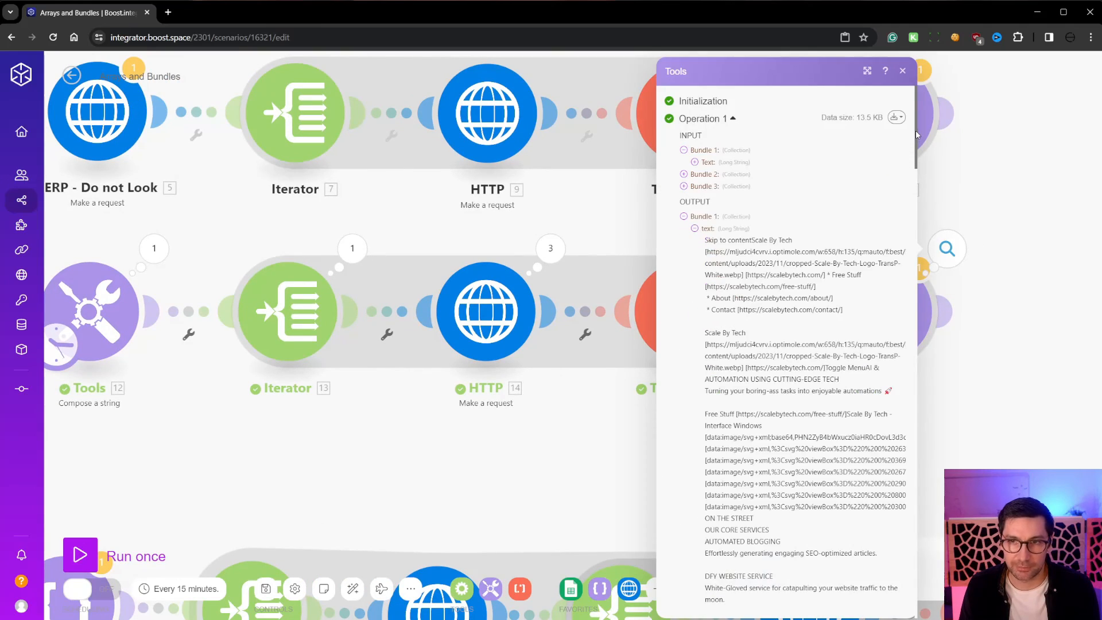
pyautogui.scroll(-3)
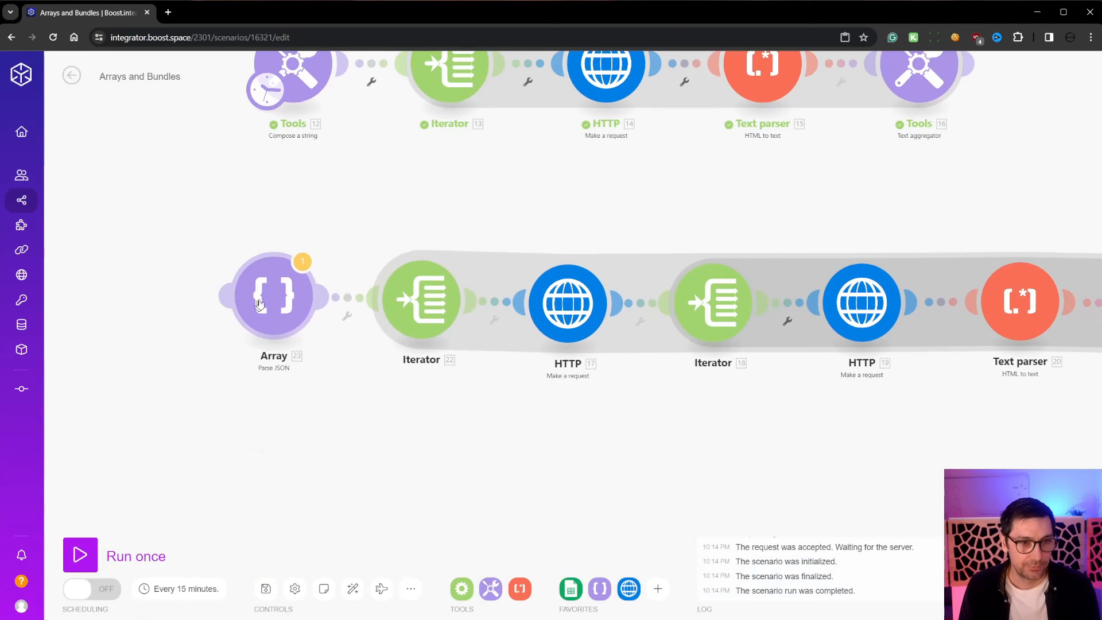
pyautogui.click(273, 295)
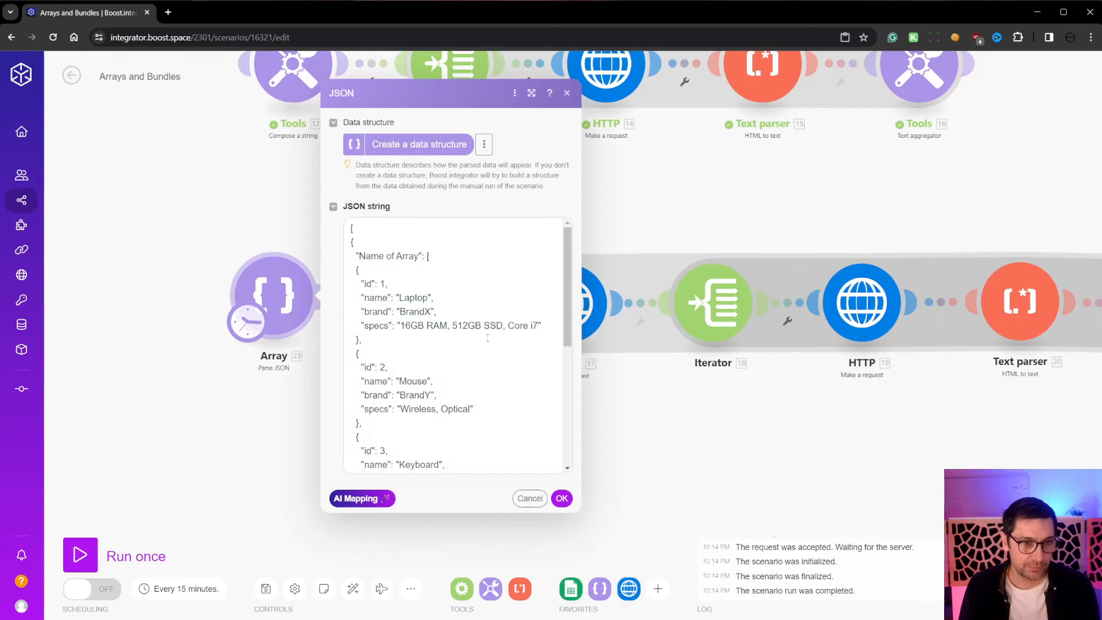
pyautogui.click(529, 499)
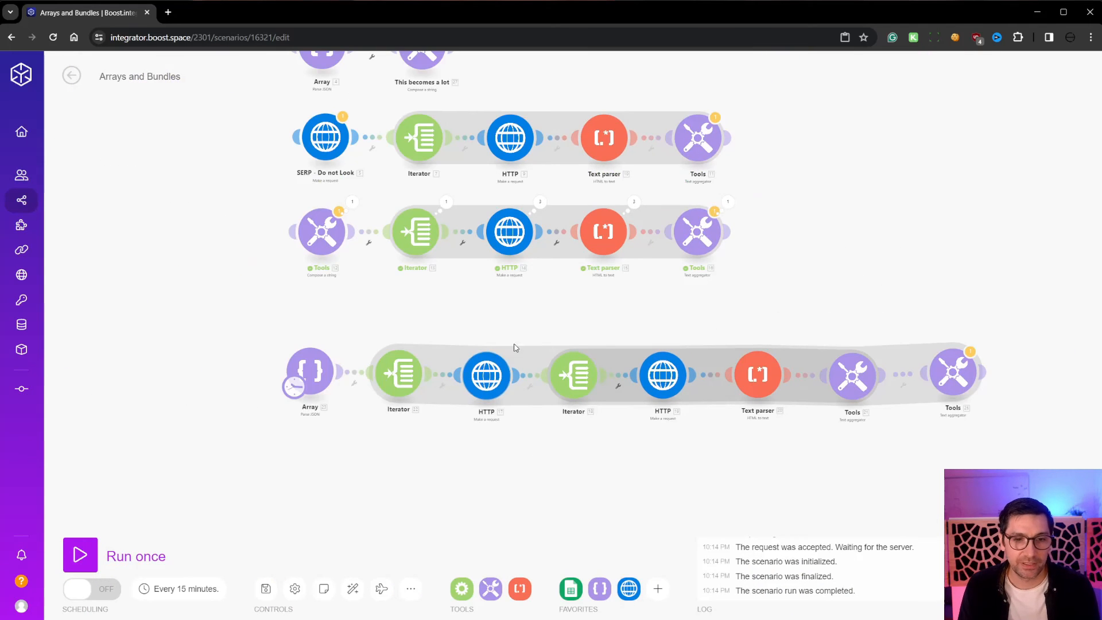
pyautogui.moveTo(707, 352)
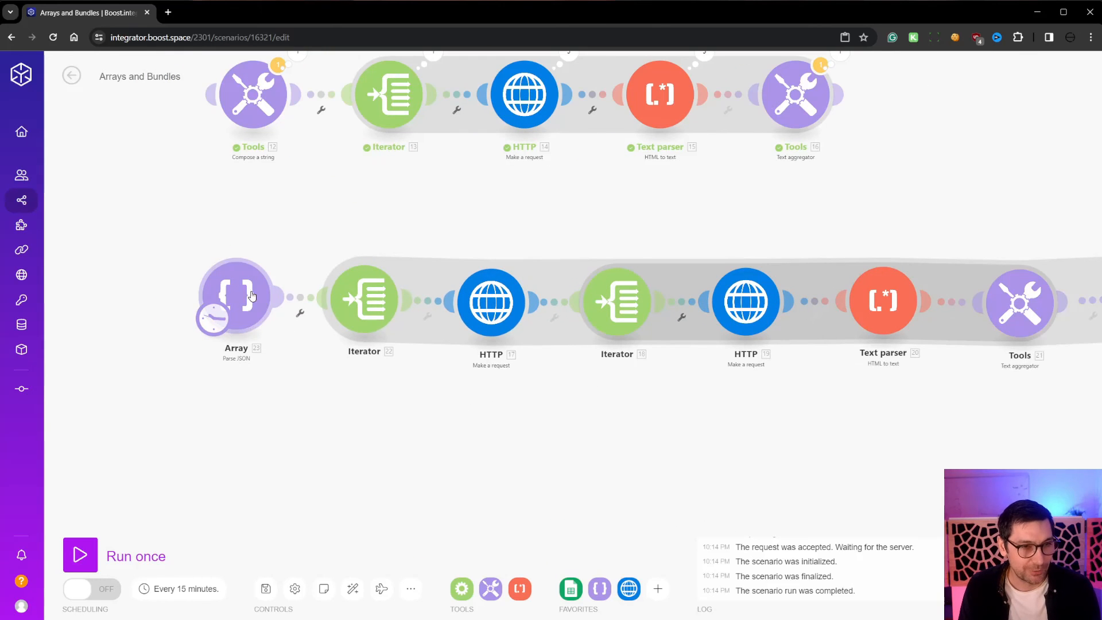
pyautogui.click(236, 298)
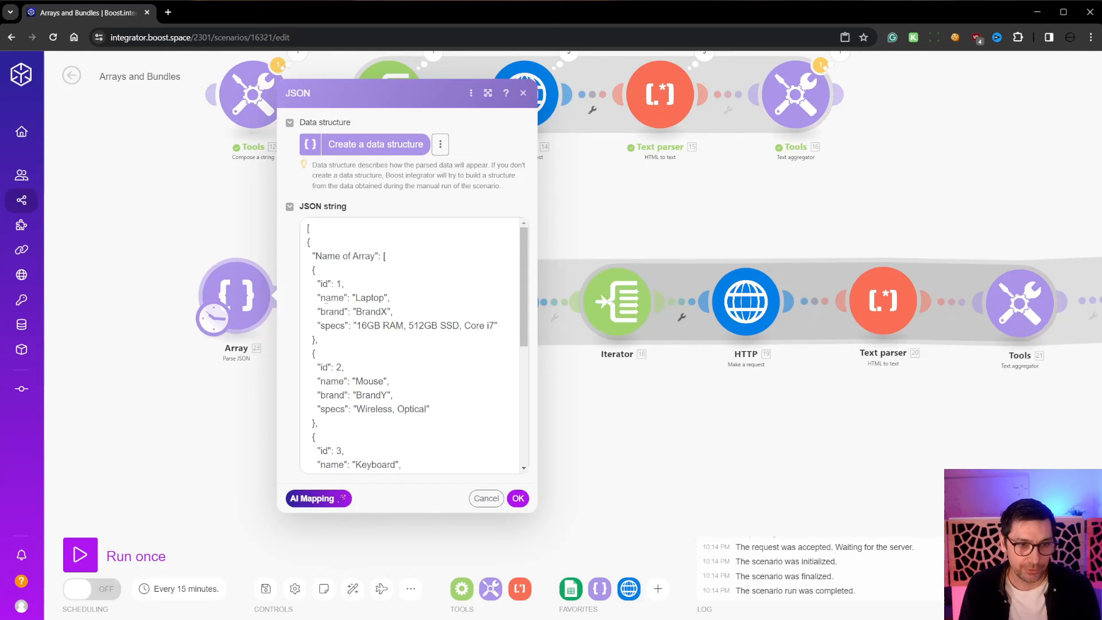
pyautogui.click(411, 344)
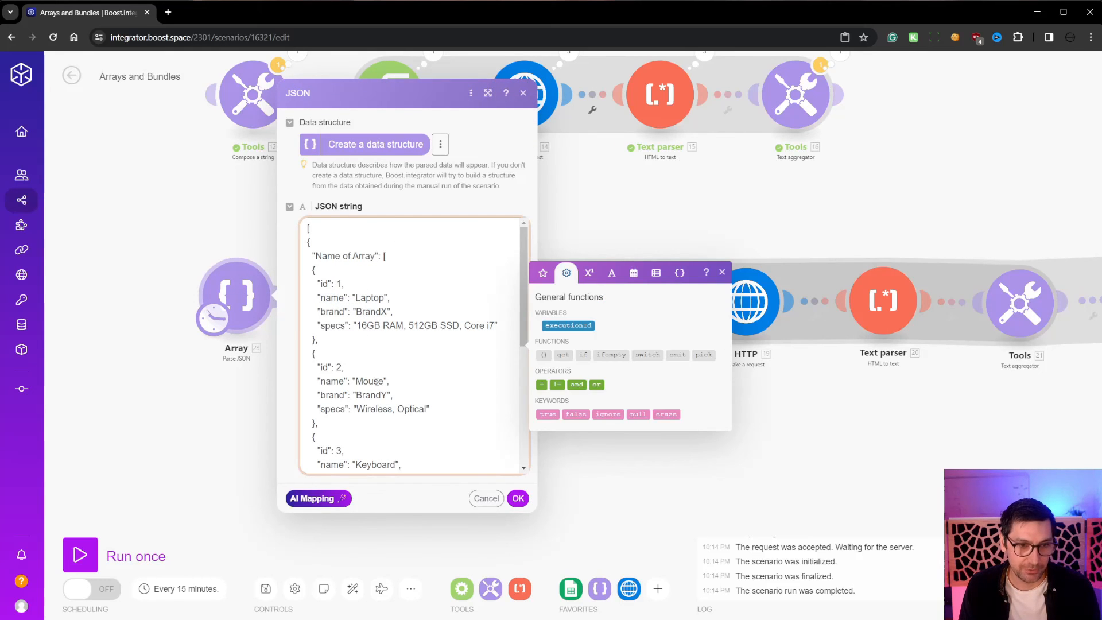
pyautogui.scroll(-3)
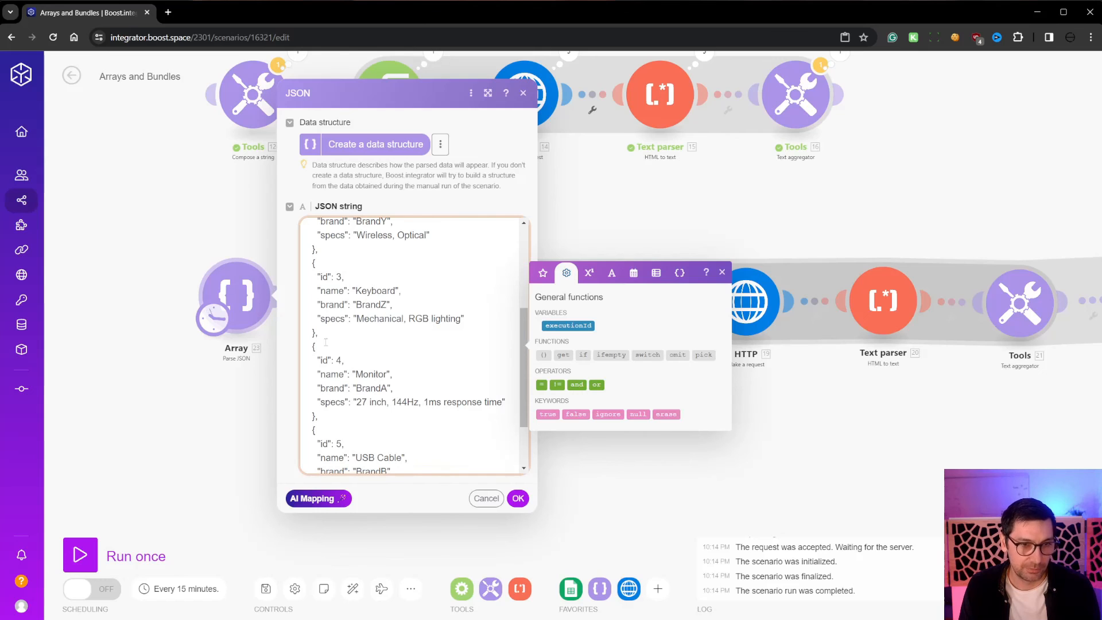
pyautogui.moveTo(661, 456)
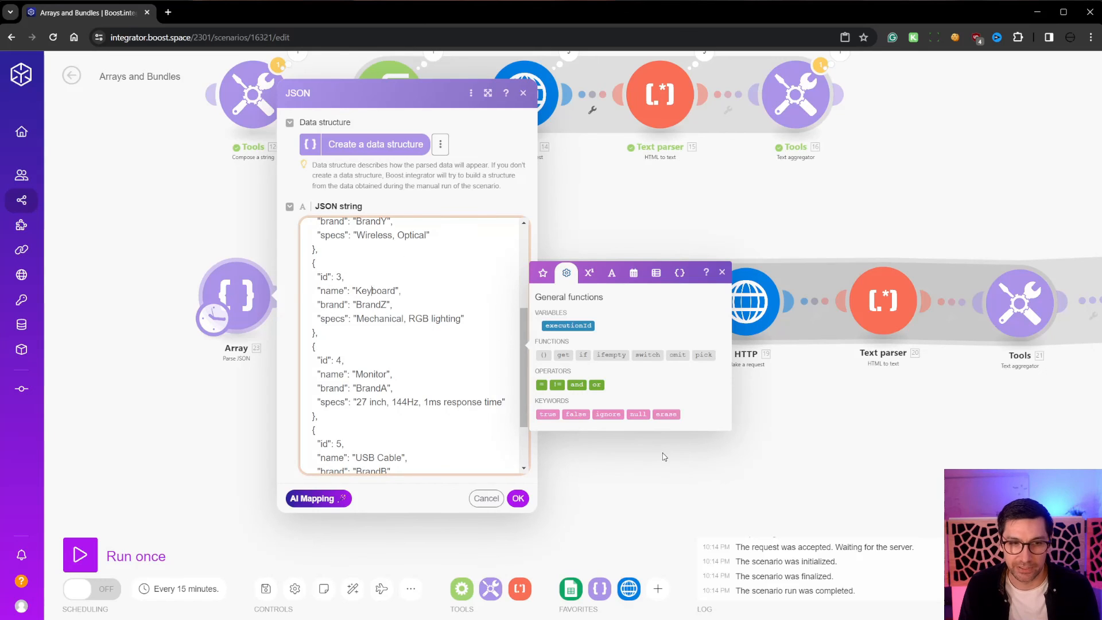
pyautogui.click(484, 497)
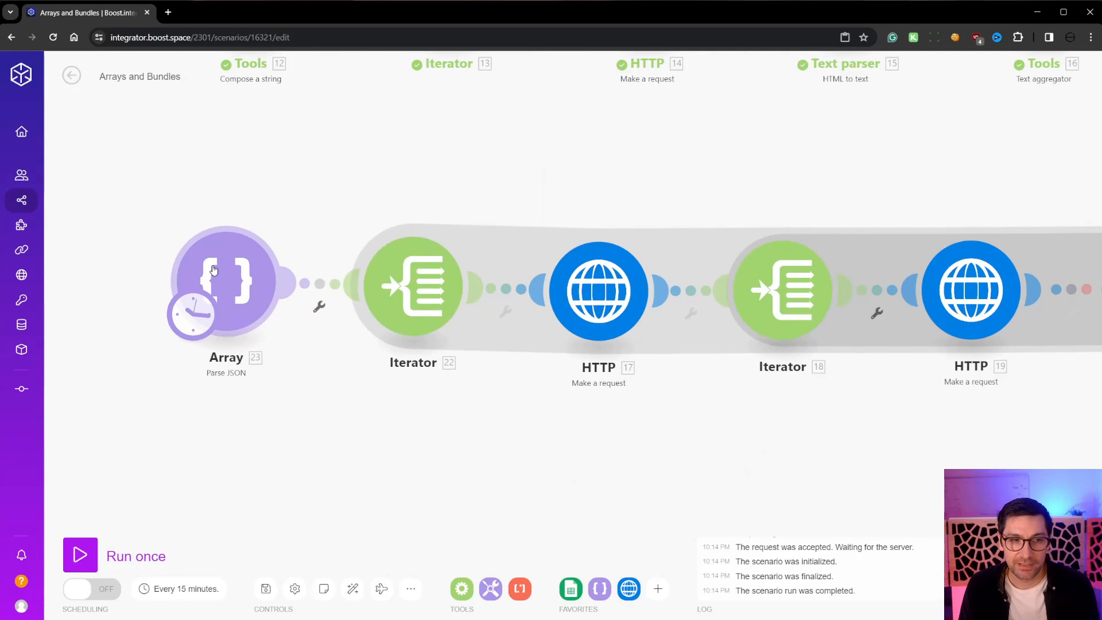
pyautogui.moveTo(421, 295)
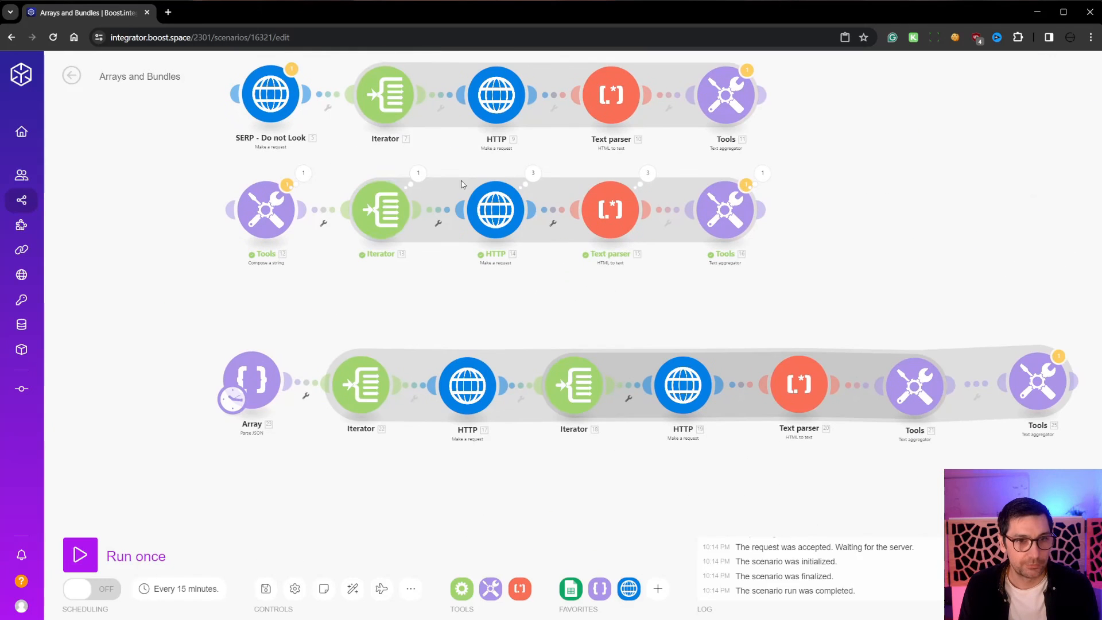
pyautogui.click(361, 383)
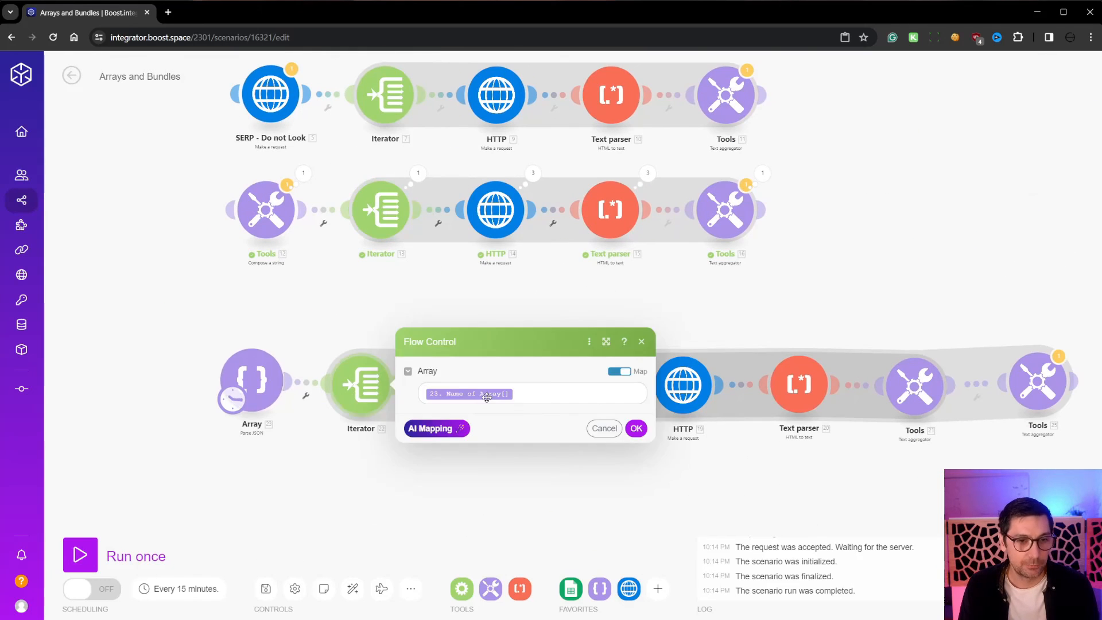
pyautogui.click(635, 428)
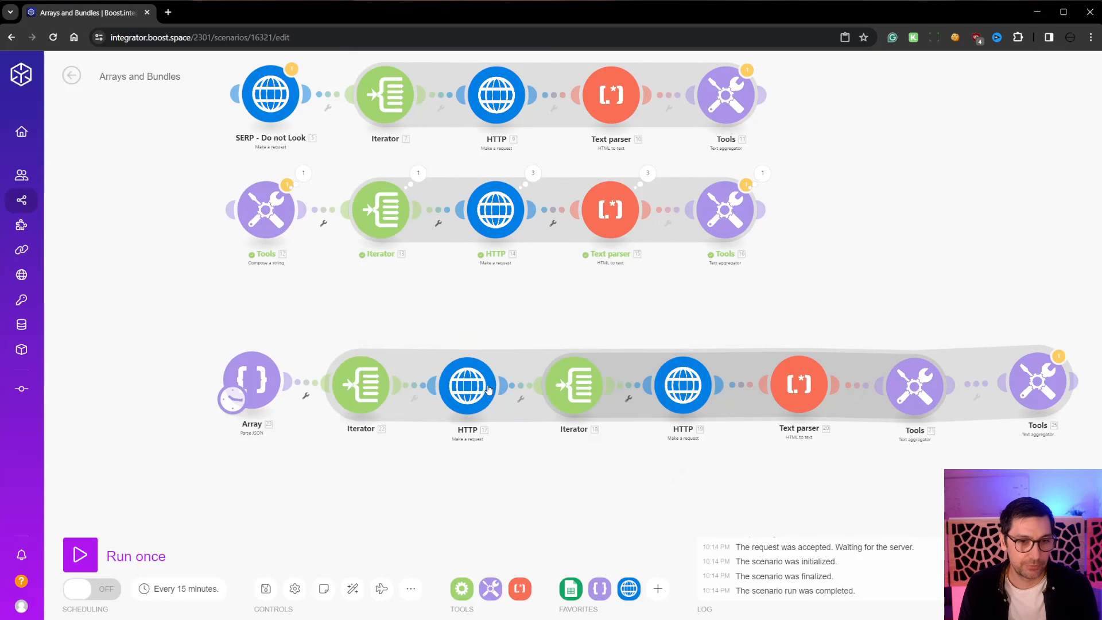
pyautogui.moveTo(465, 354)
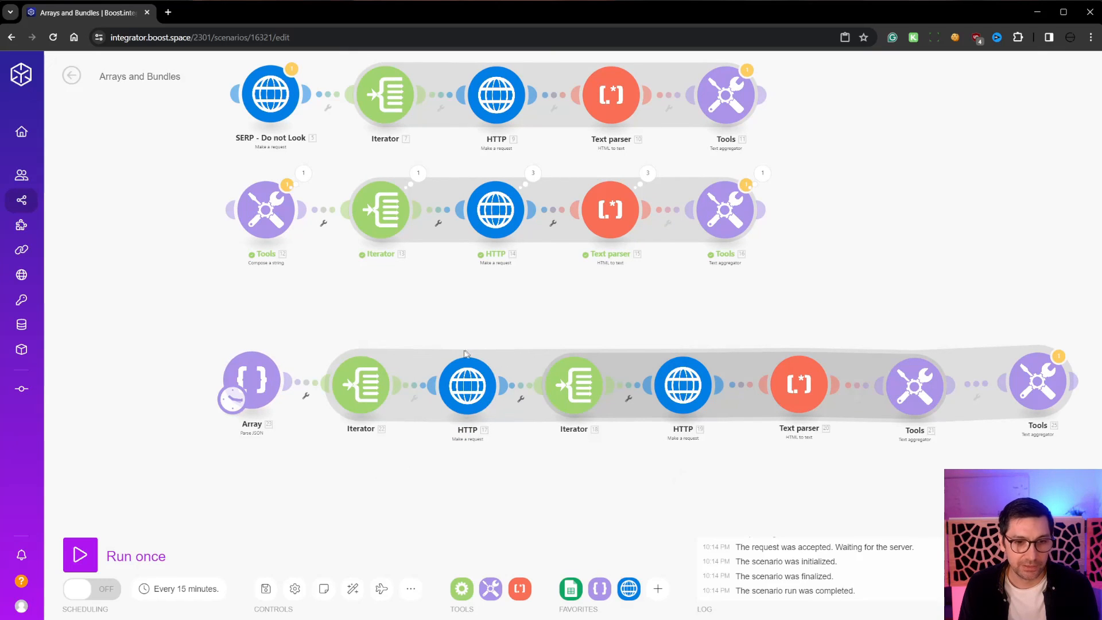
pyautogui.scroll(3)
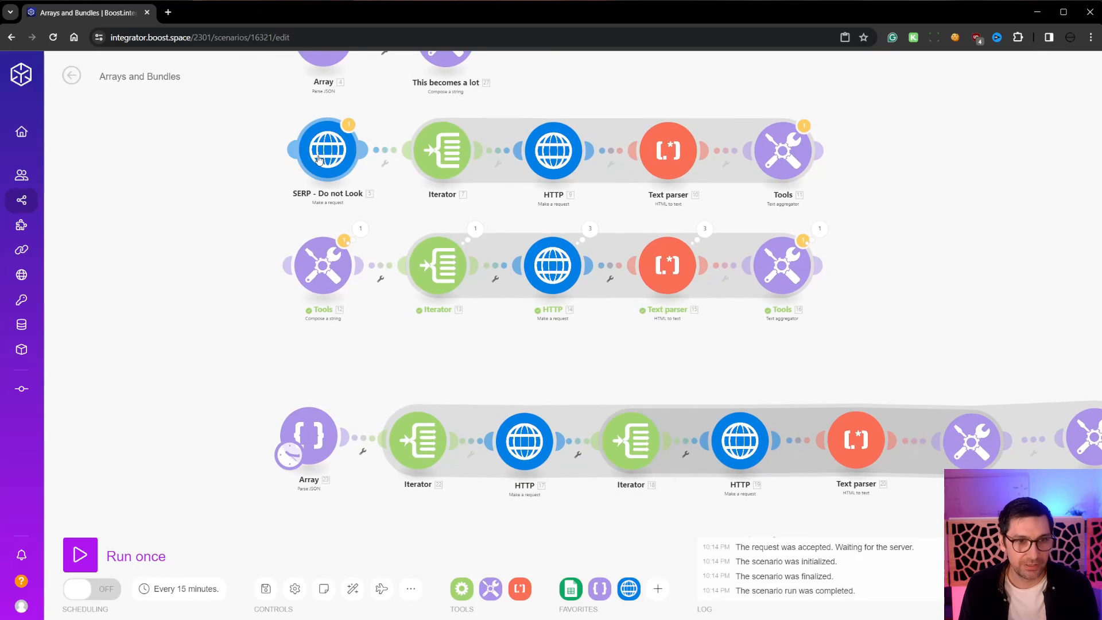
pyautogui.moveTo(630, 440)
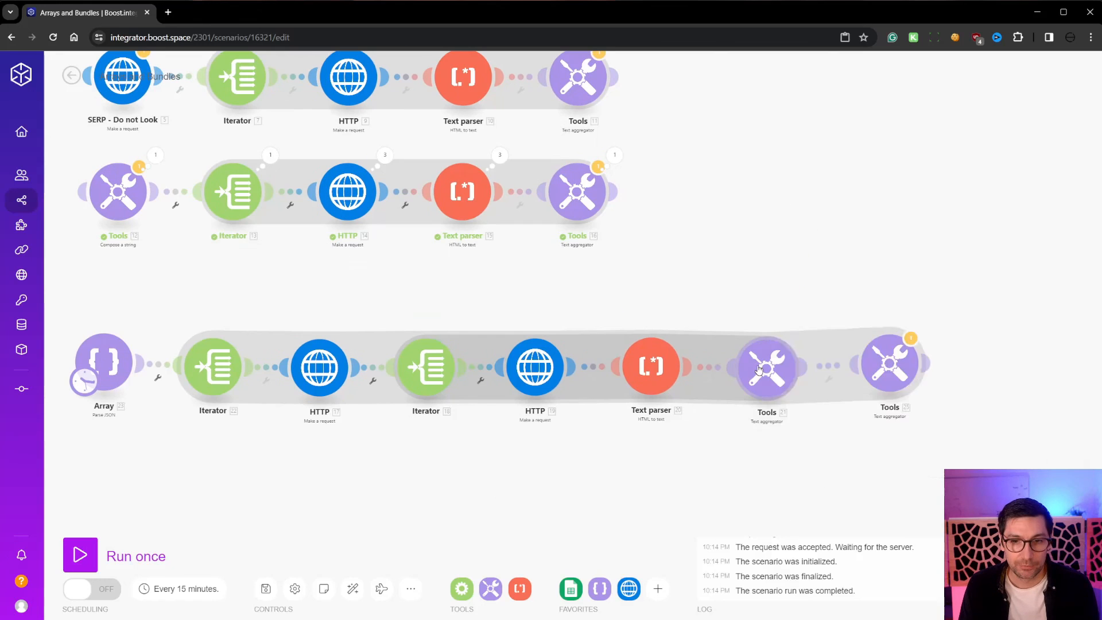
pyautogui.click(766, 365)
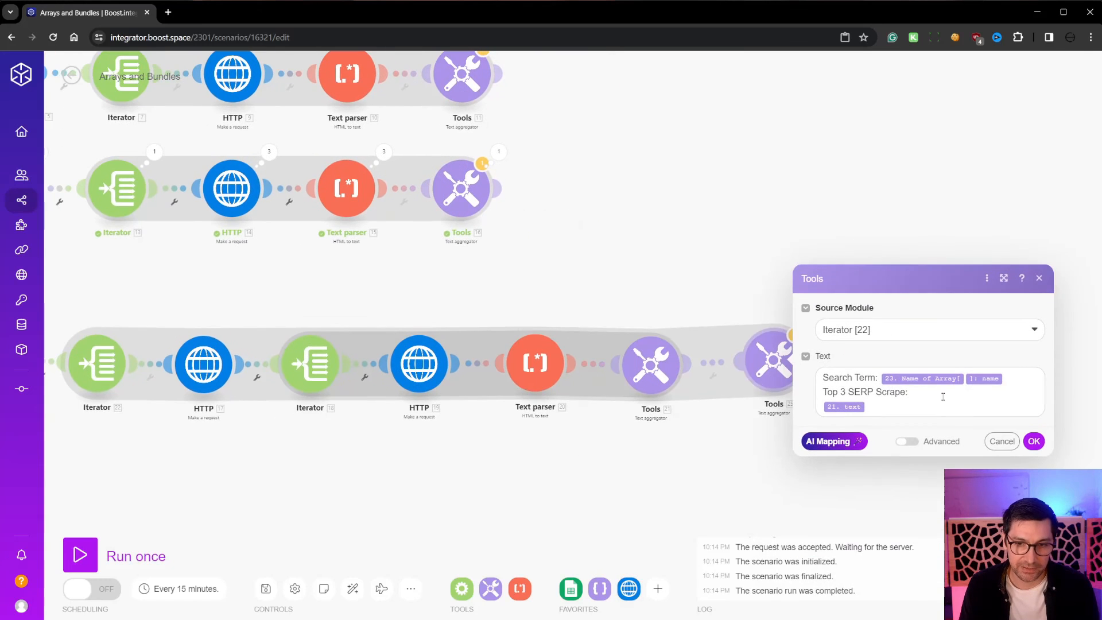
pyautogui.click(913, 391)
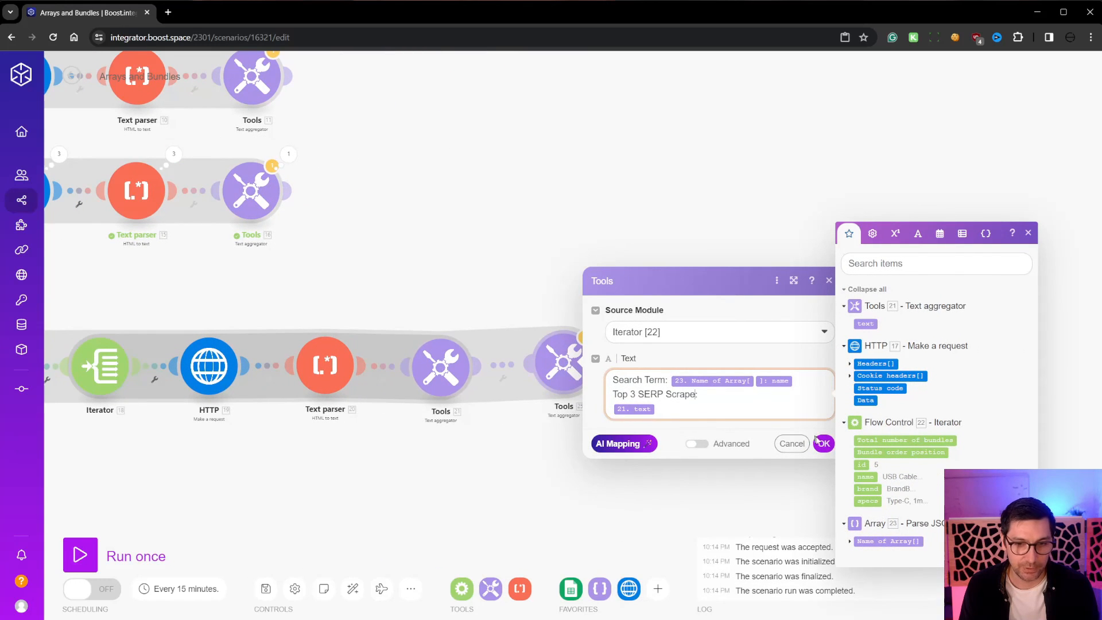
pyautogui.click(823, 443)
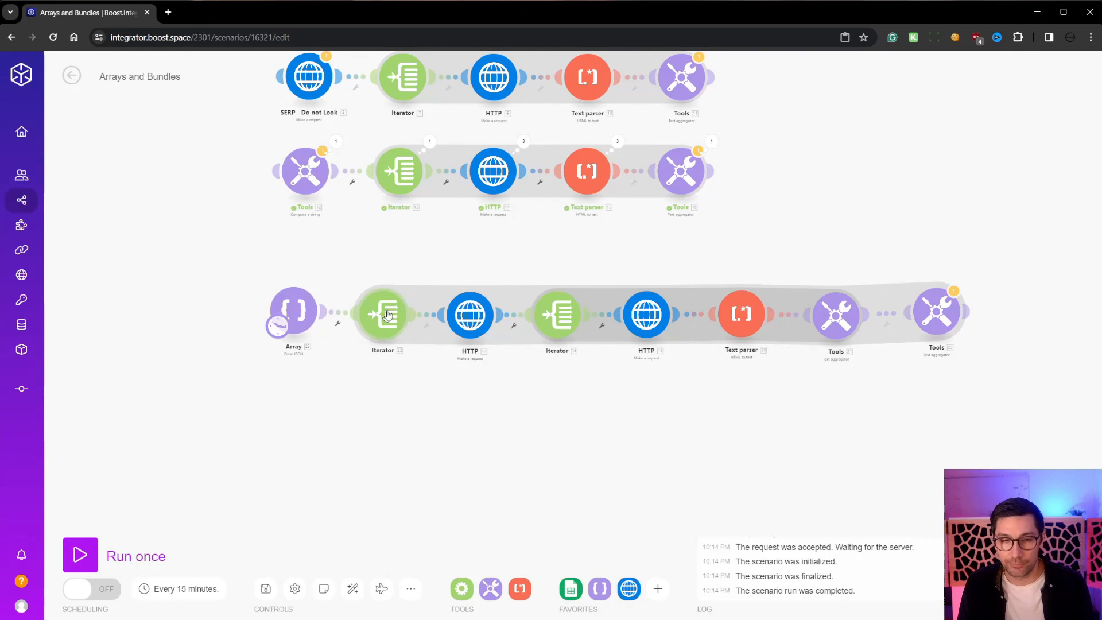
pyautogui.moveTo(469, 315)
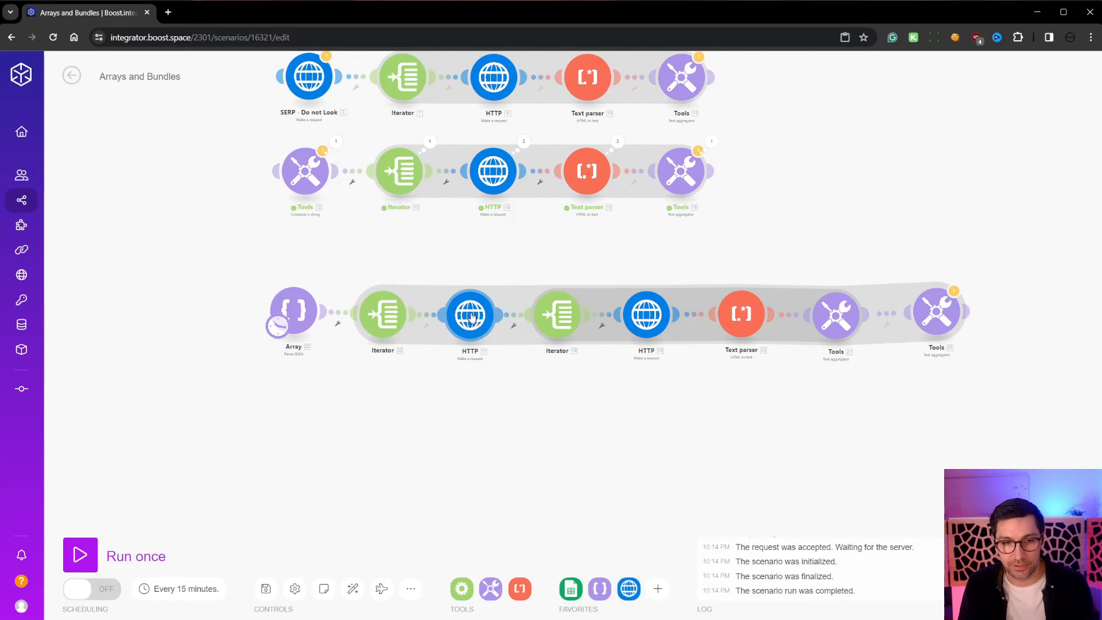
pyautogui.moveTo(705, 305)
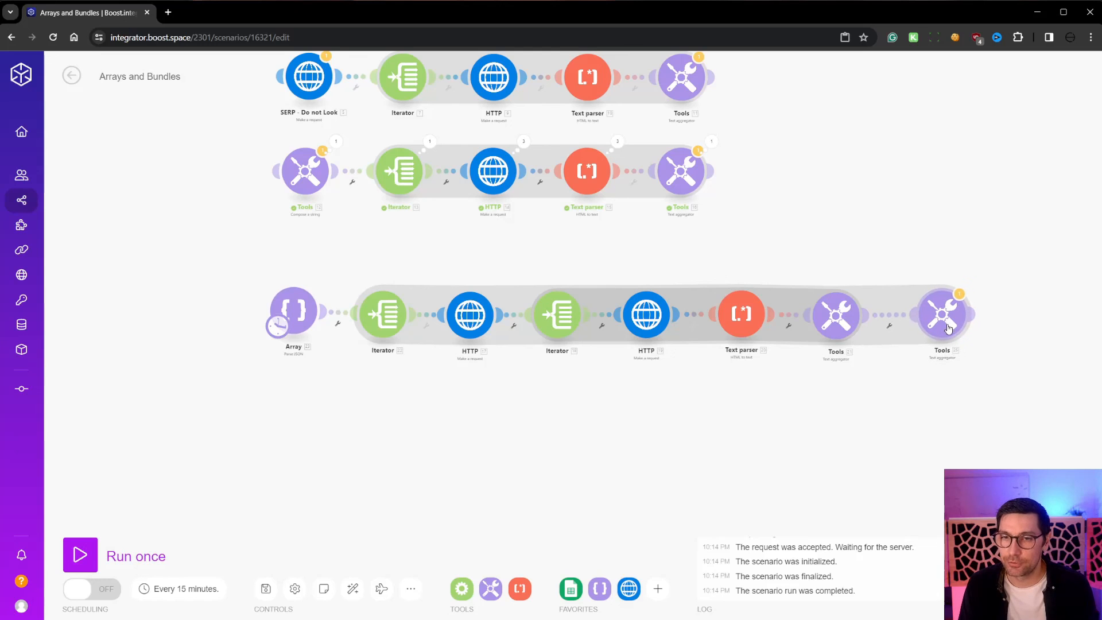
pyautogui.moveTo(915, 351)
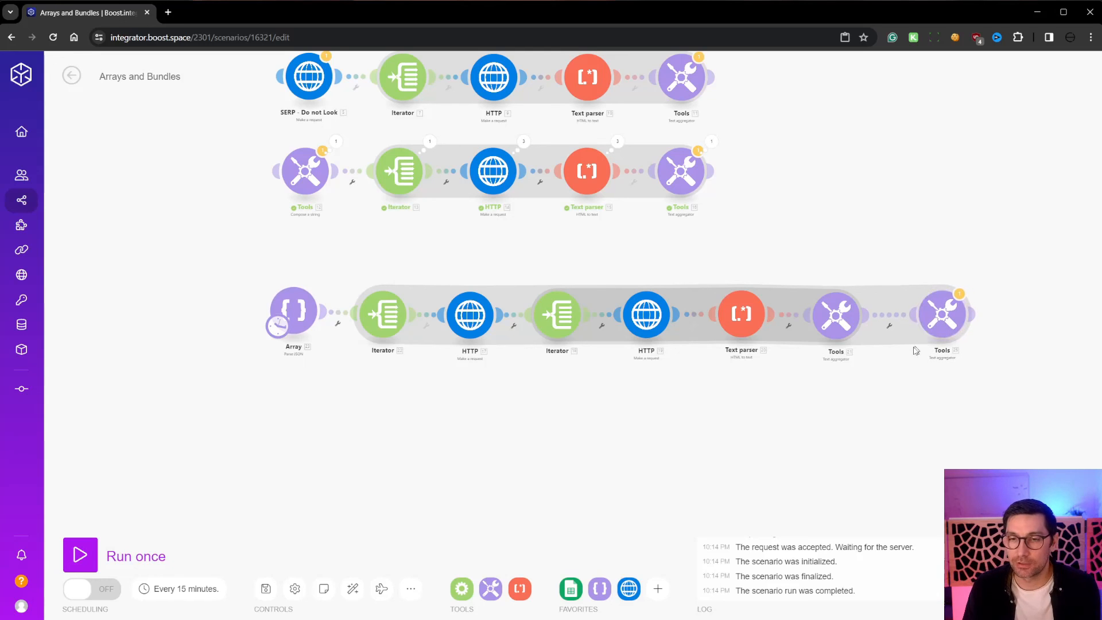
pyautogui.moveTo(872, 344)
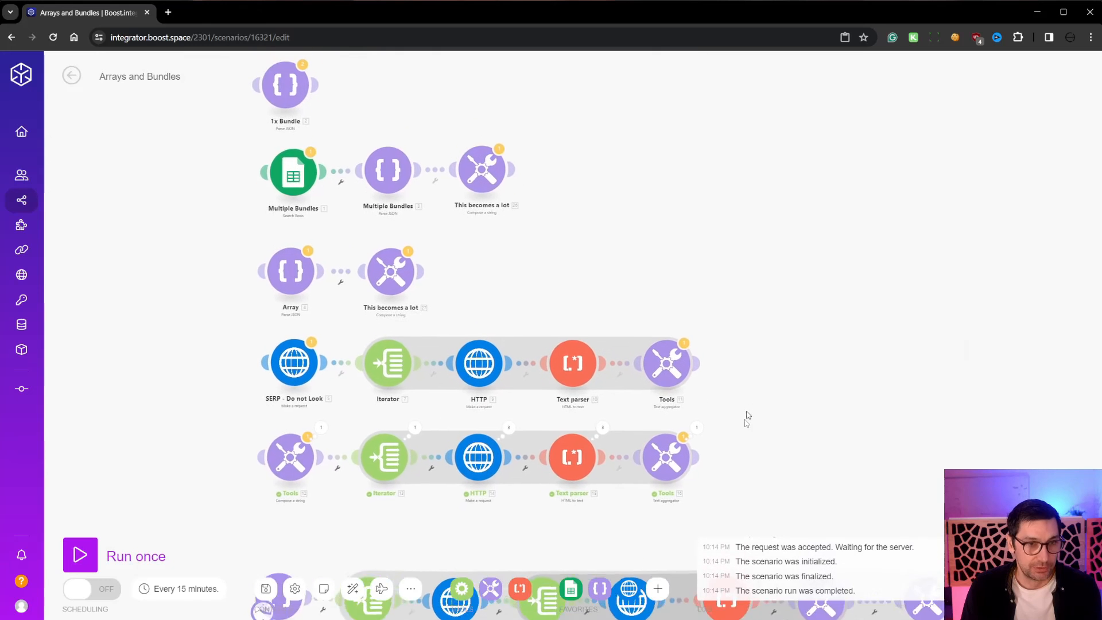
pyautogui.scroll(-3)
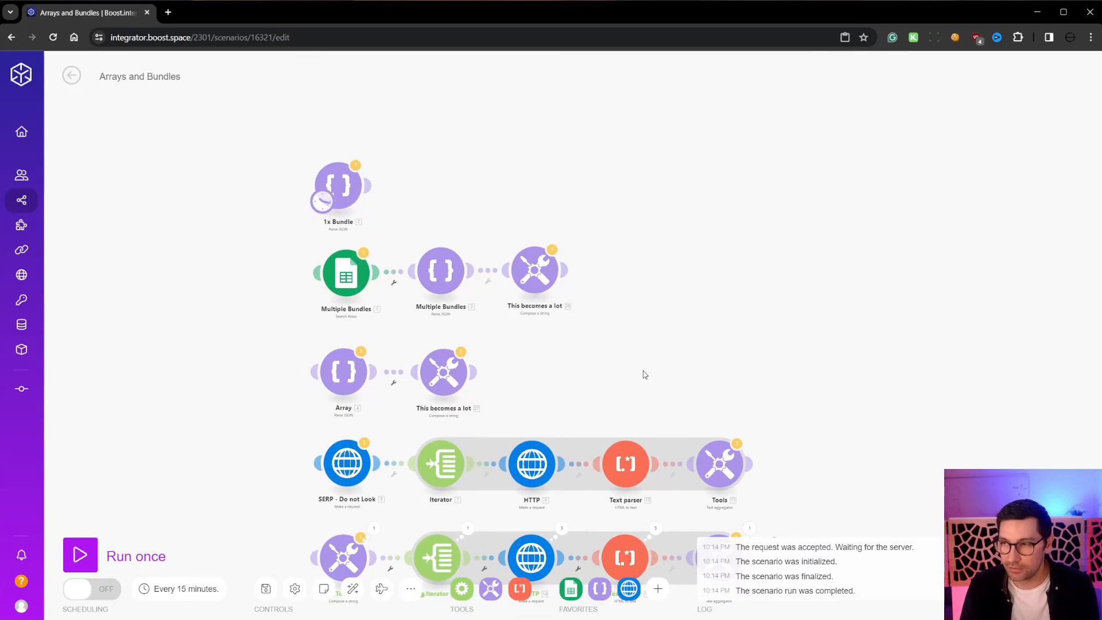
pyautogui.moveTo(640, 351)
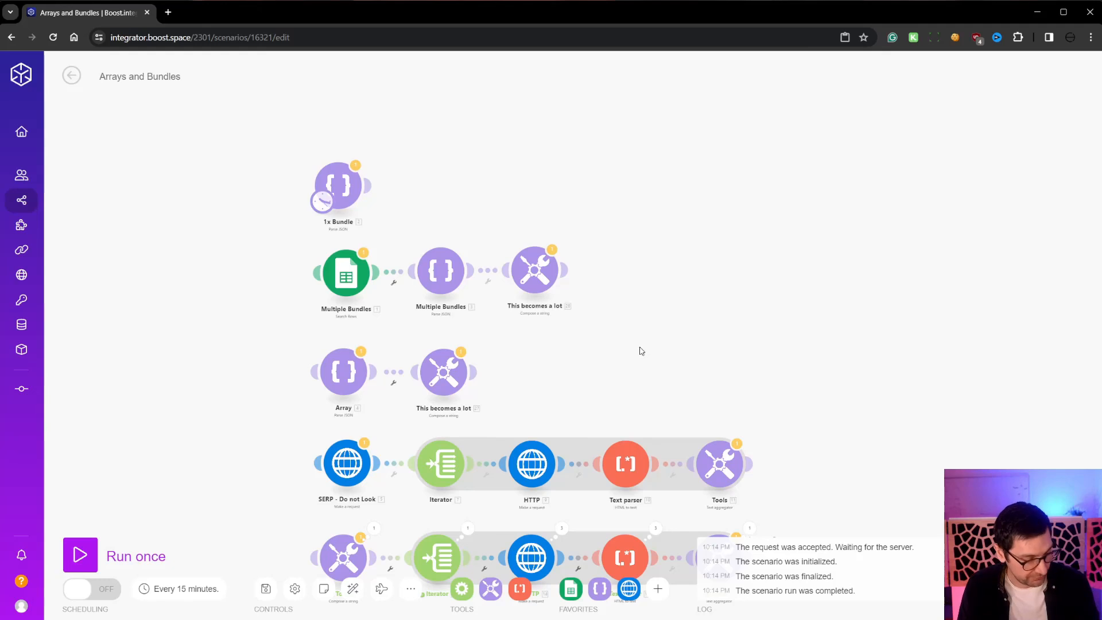